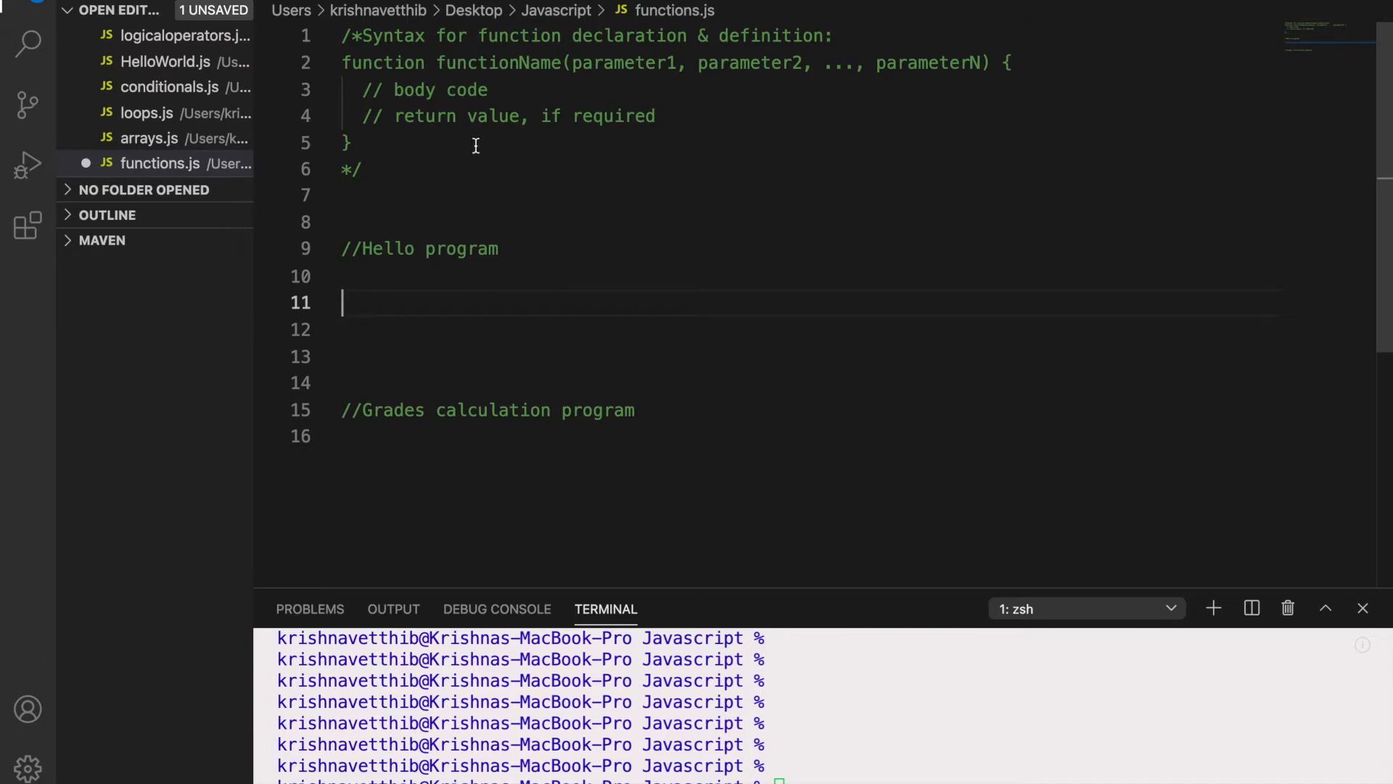
mouse_move(342, 50)
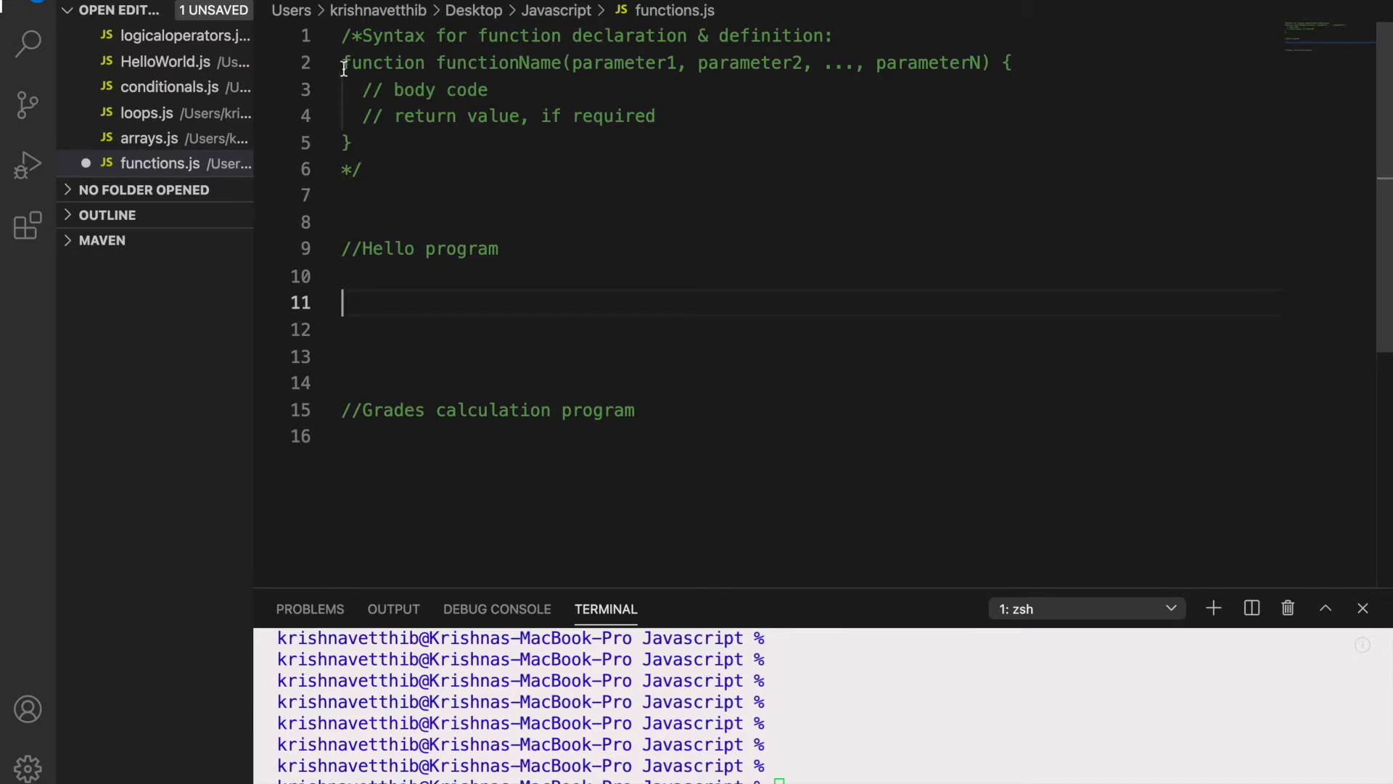
Review the function syntax comment by selecting function, functionName and the parameter list
double_click(381, 62)
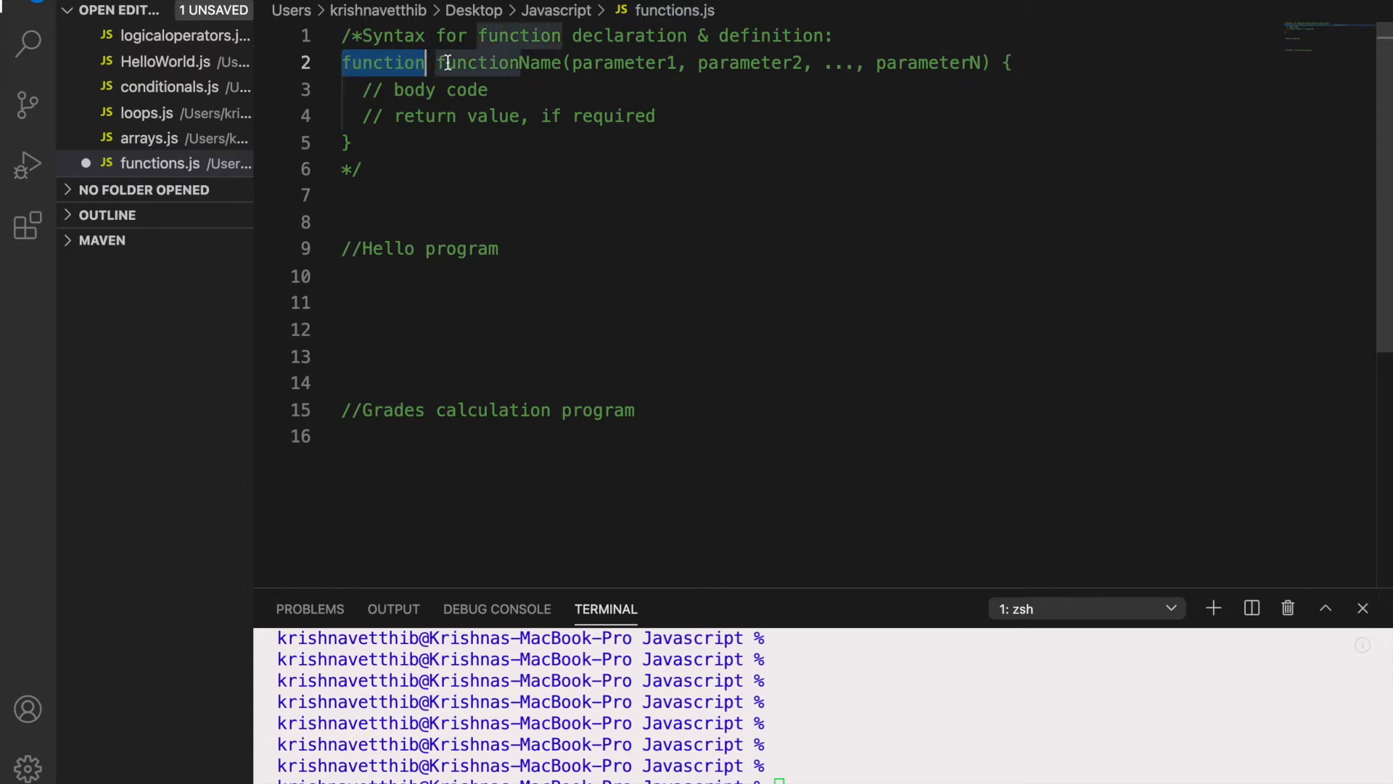
double_click(497, 62)
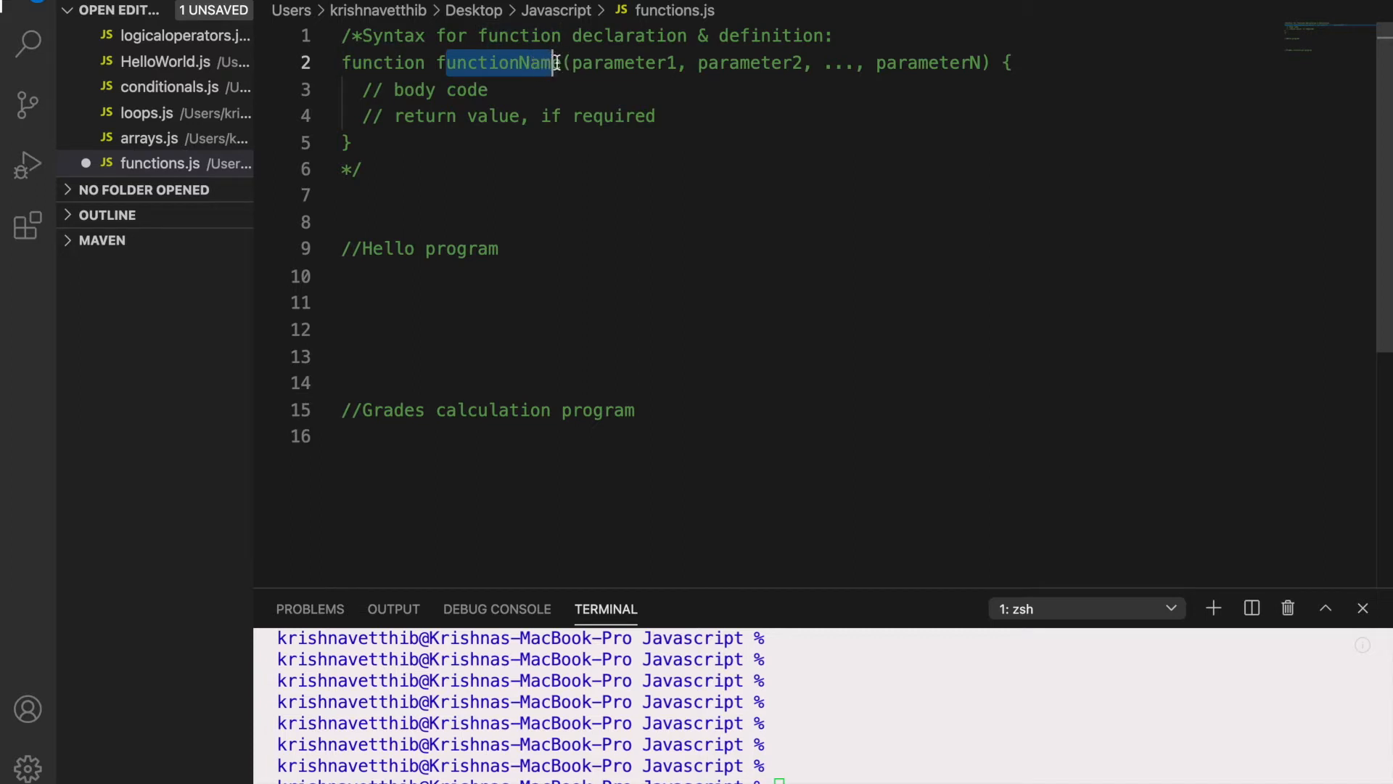
left_click_drag(555, 63, 862, 62)
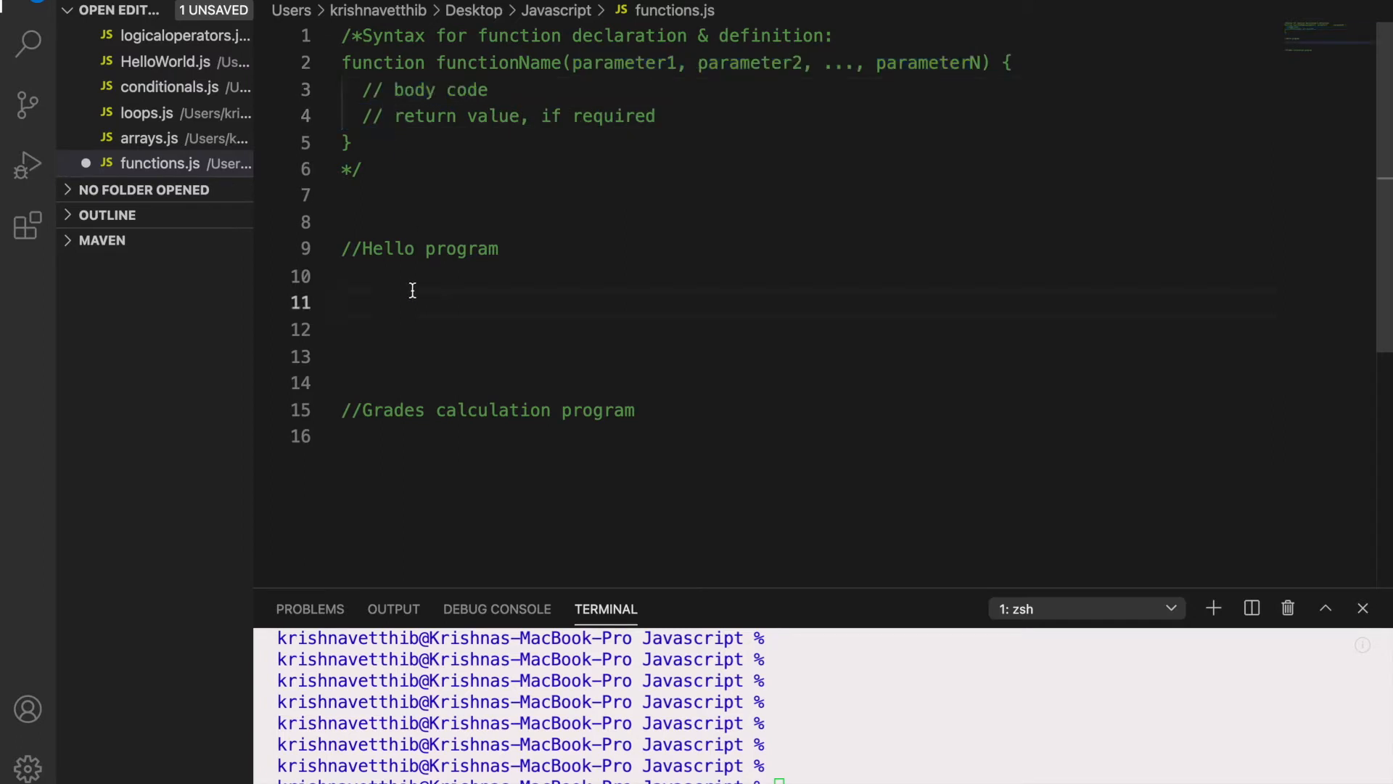
Declare function greetings(employeeName) { under the Hello program comment
type("f")
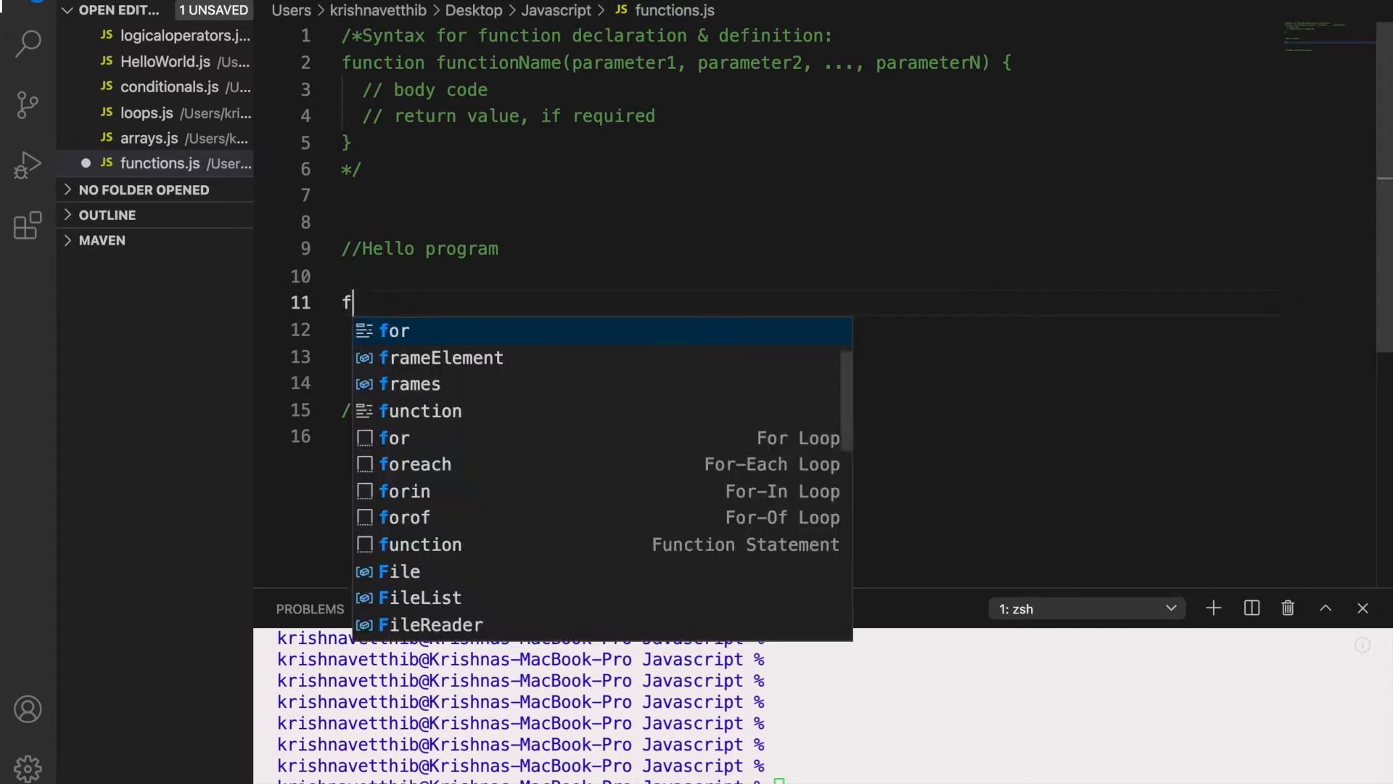
type("unction gr")
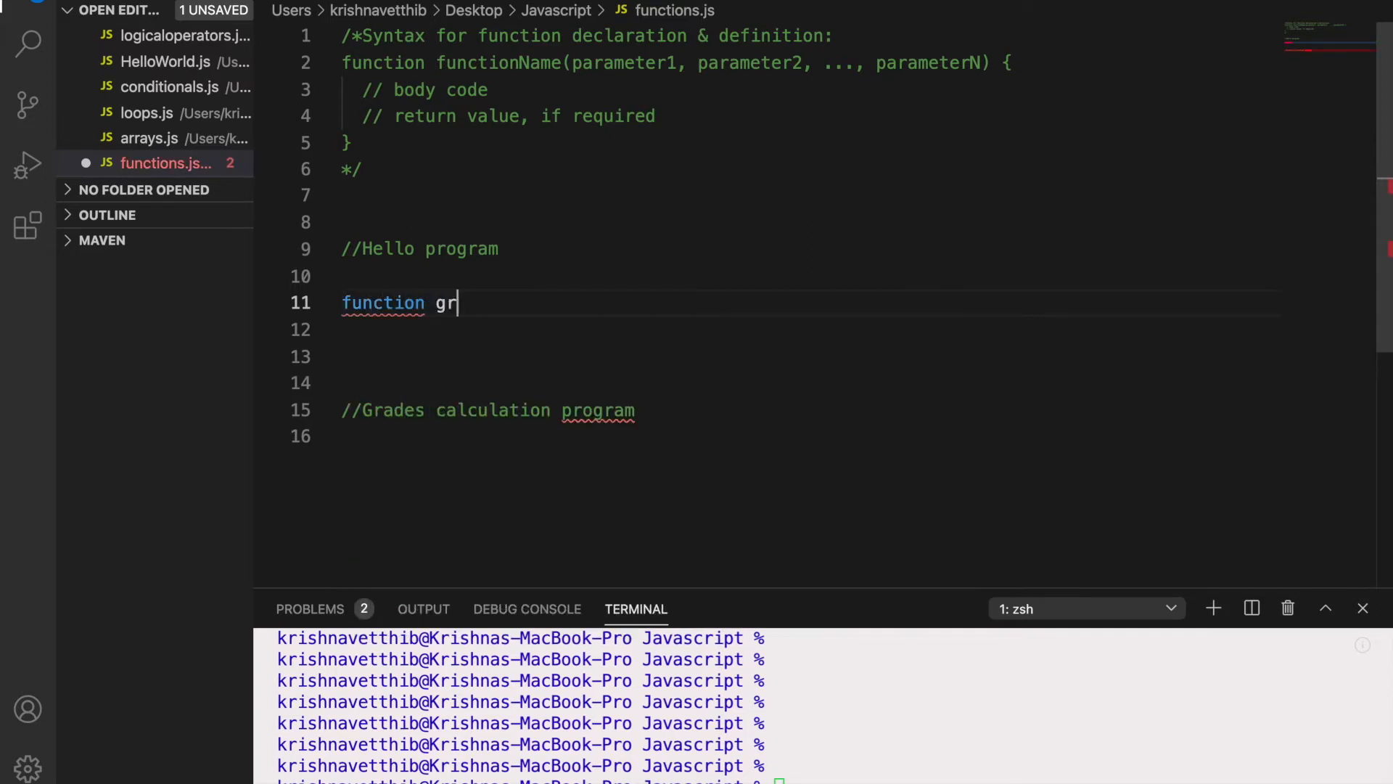
type("eetings")
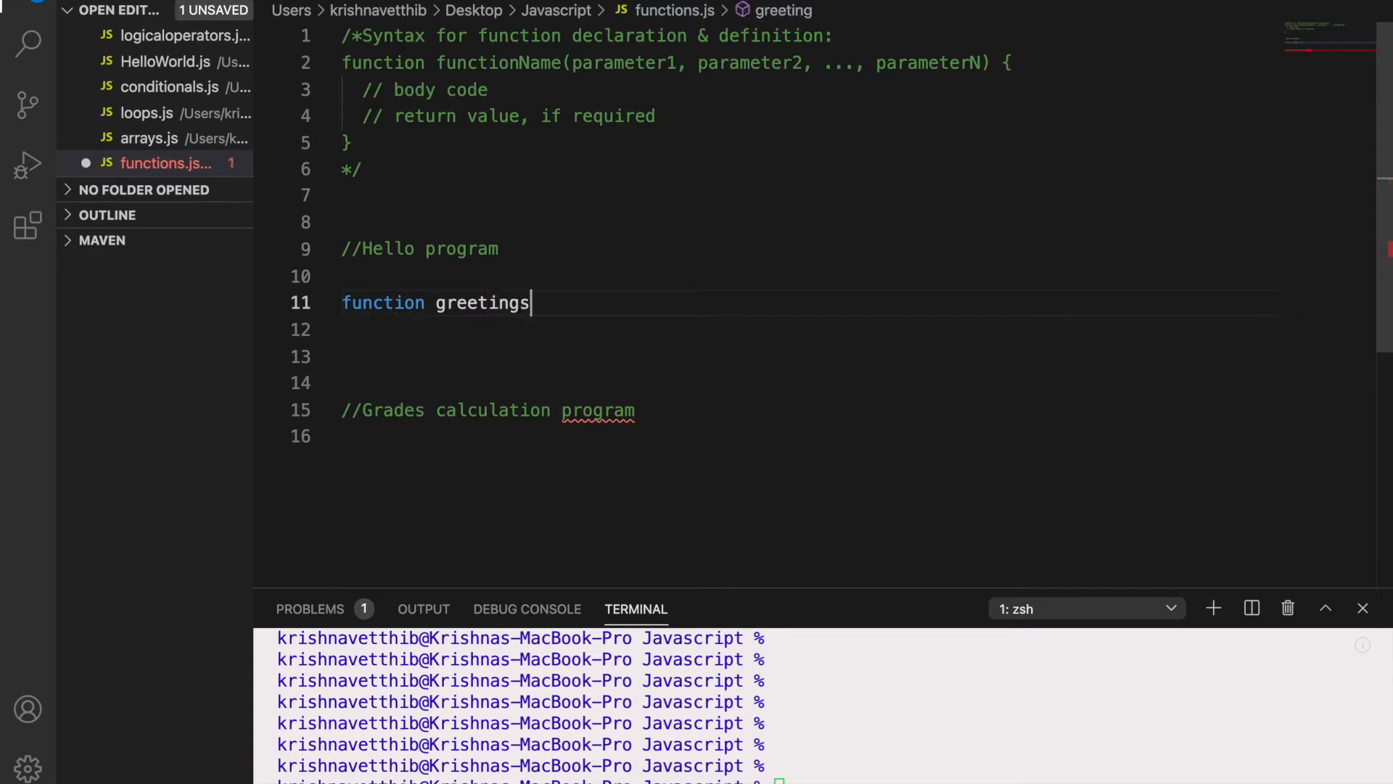
type("()")
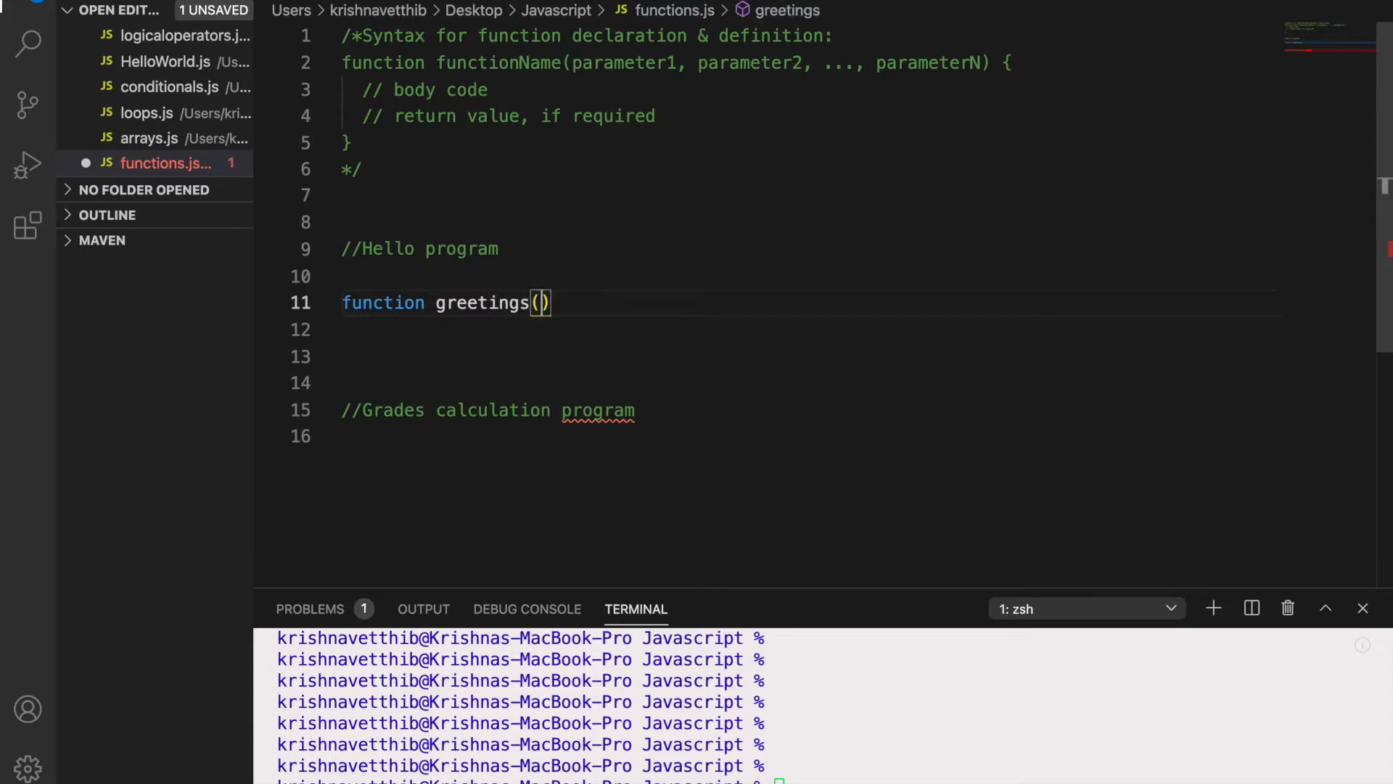
type("employ")
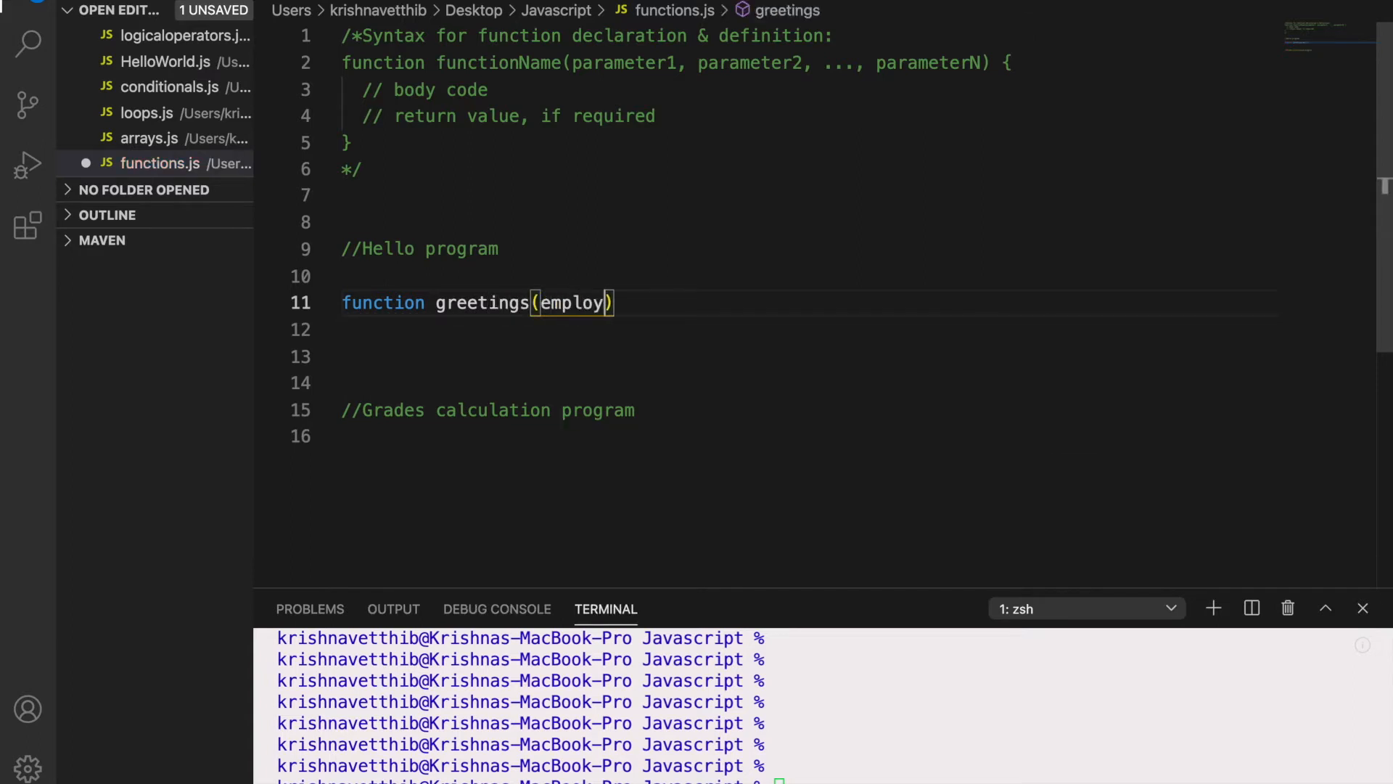
type("eeName")
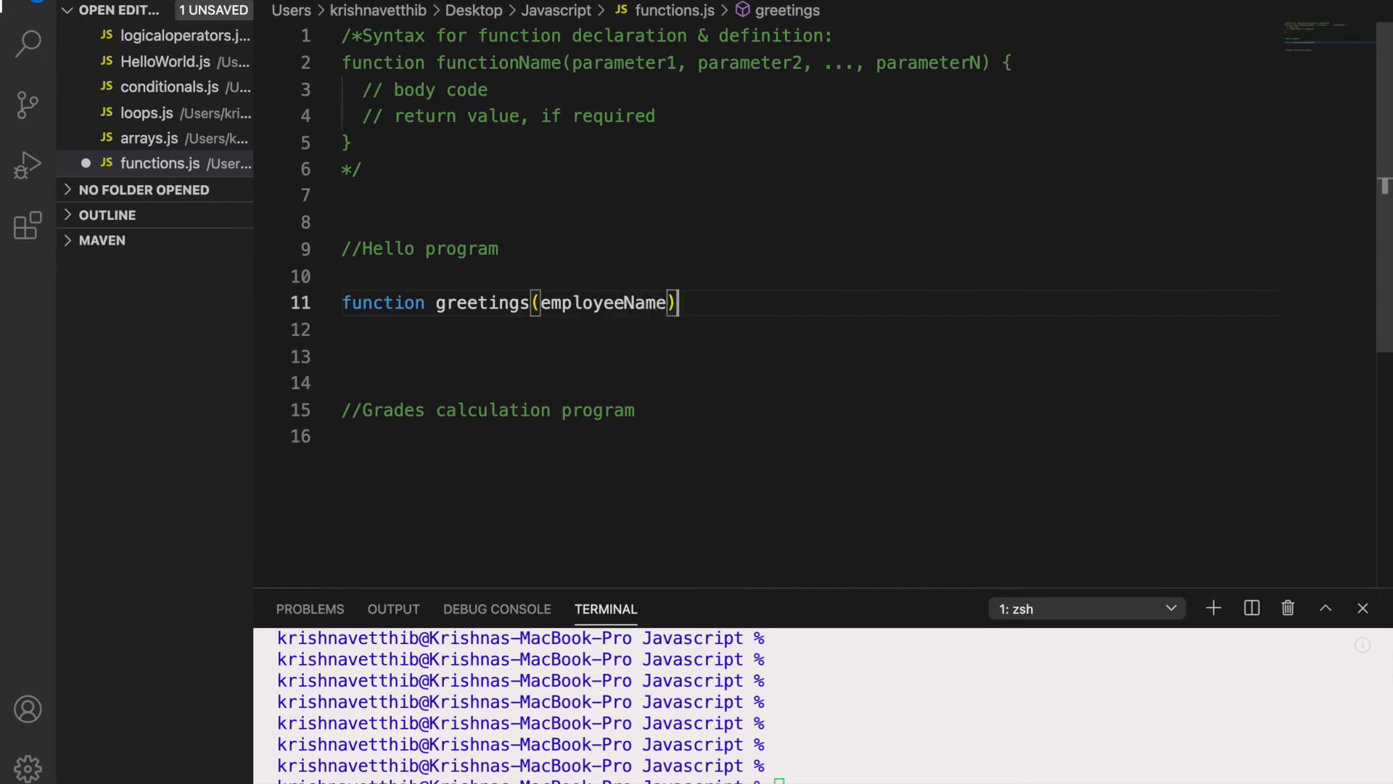
type("{")
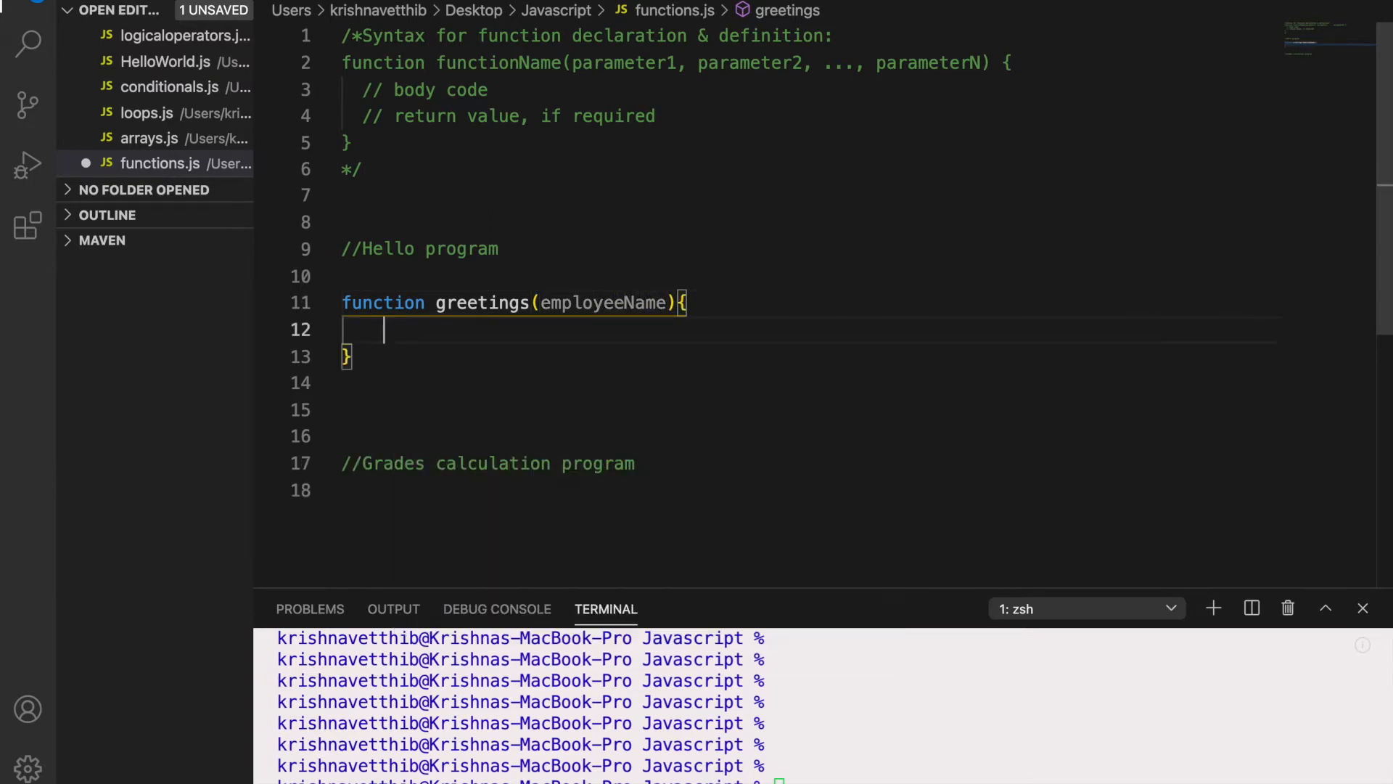
Make greetings log "Hello " + employeeName to the console
type("console")
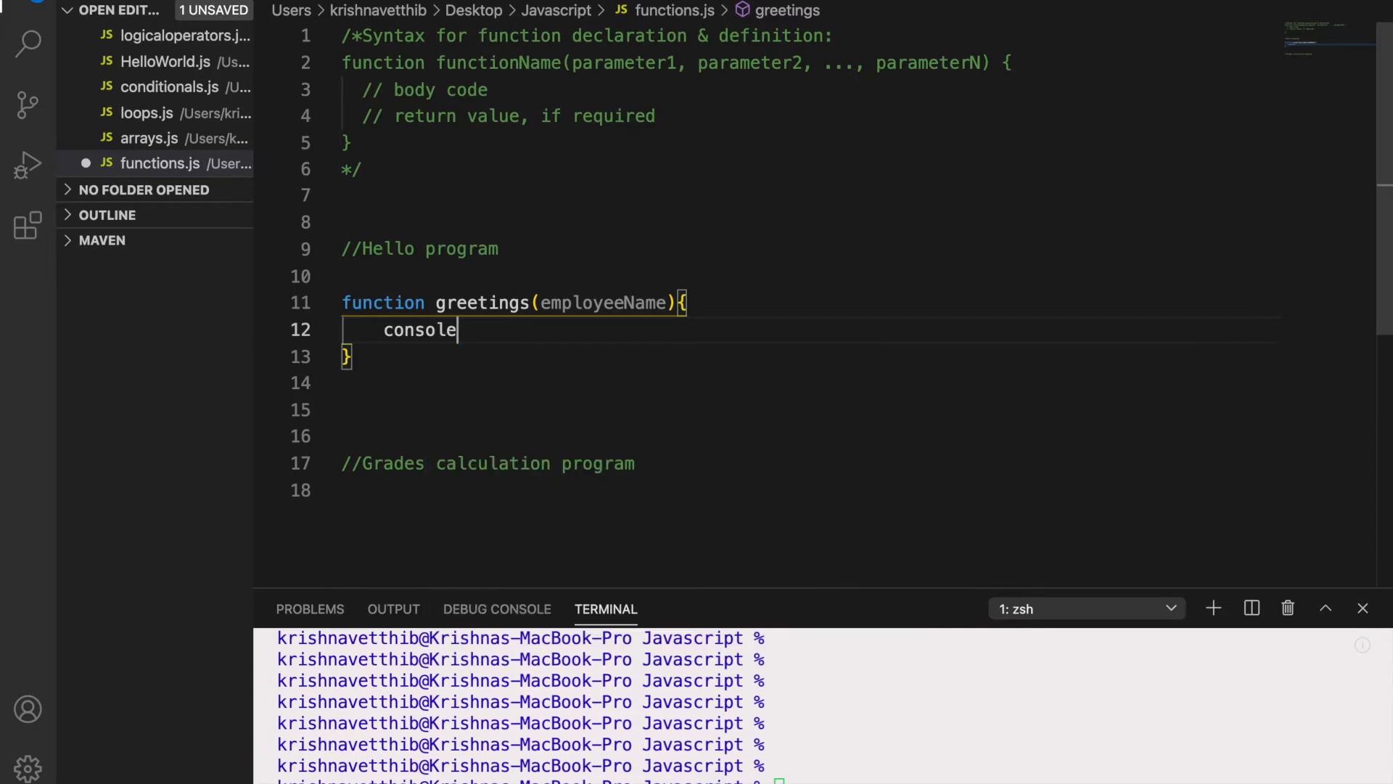
type(".log(\"He")
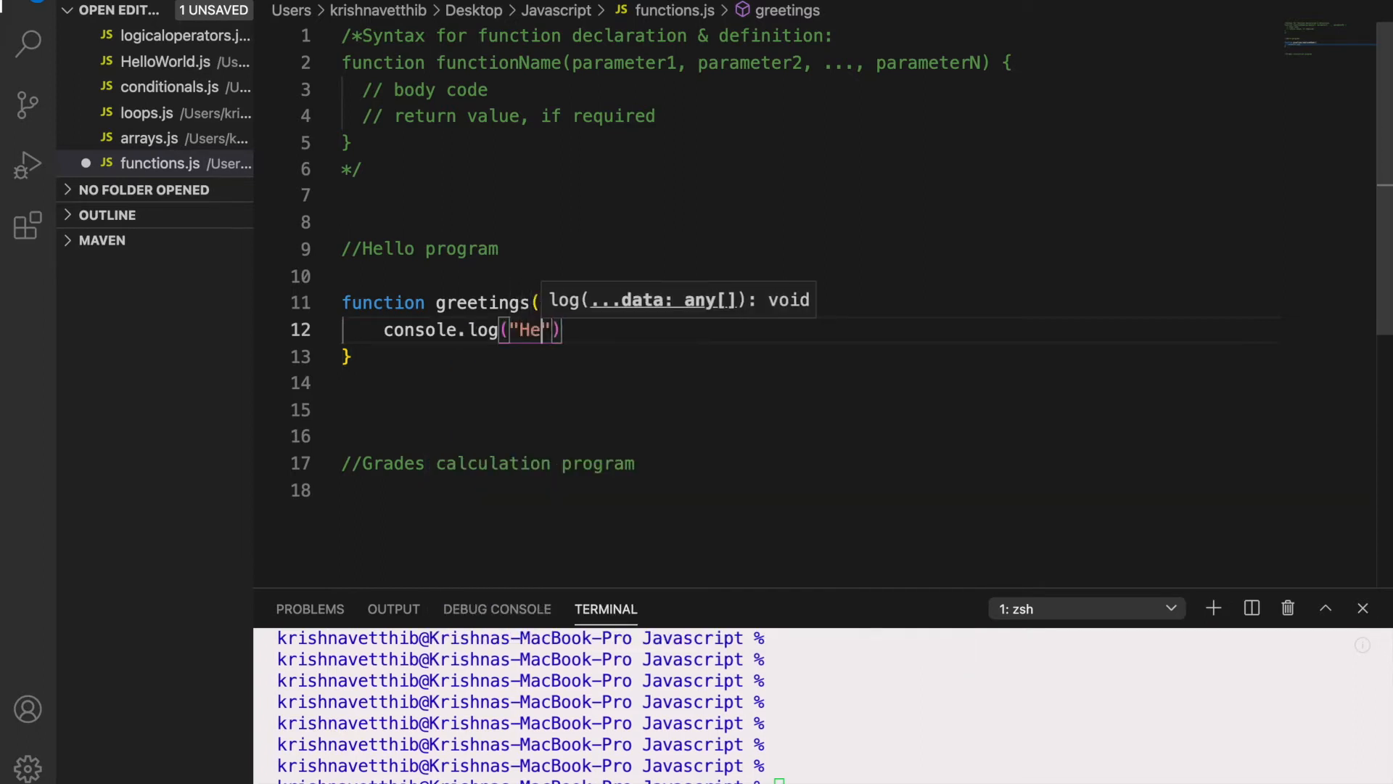
type("llo")
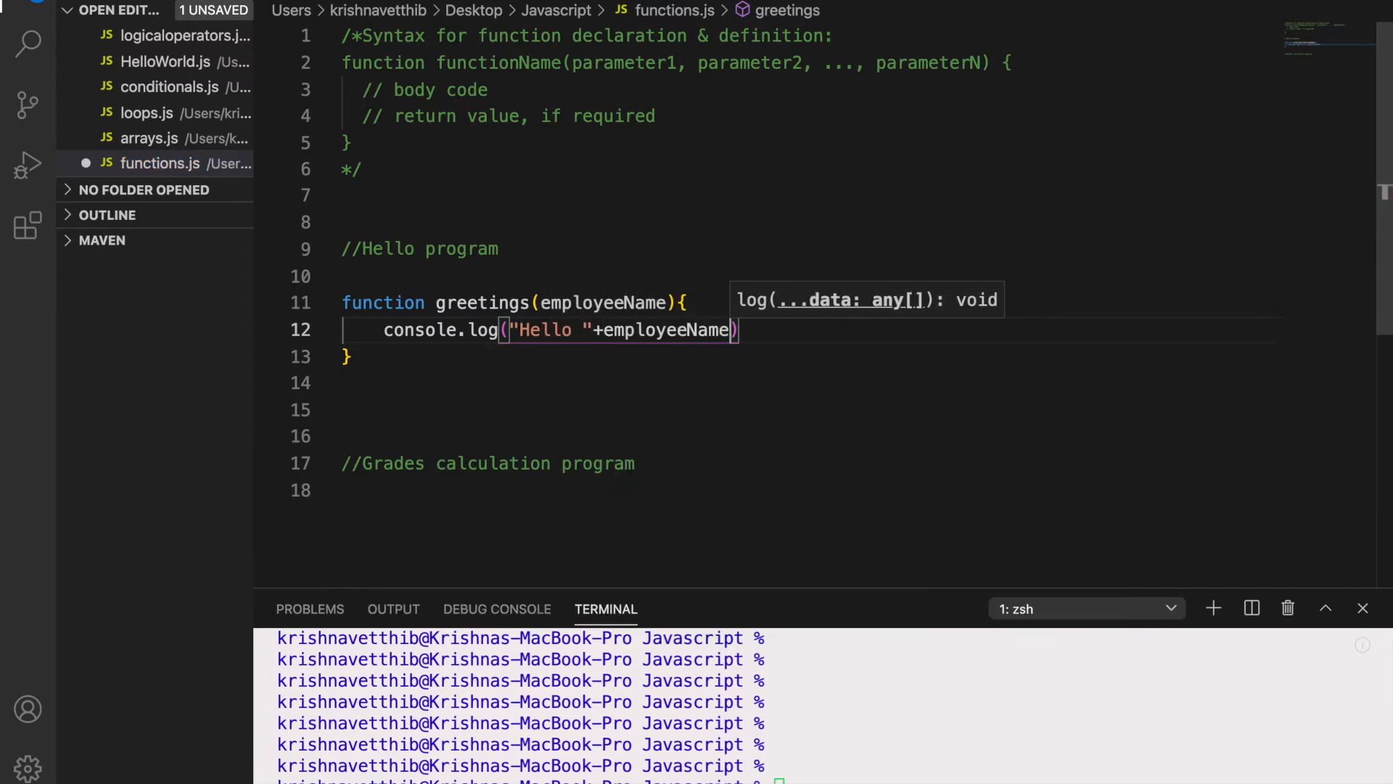
type(";")
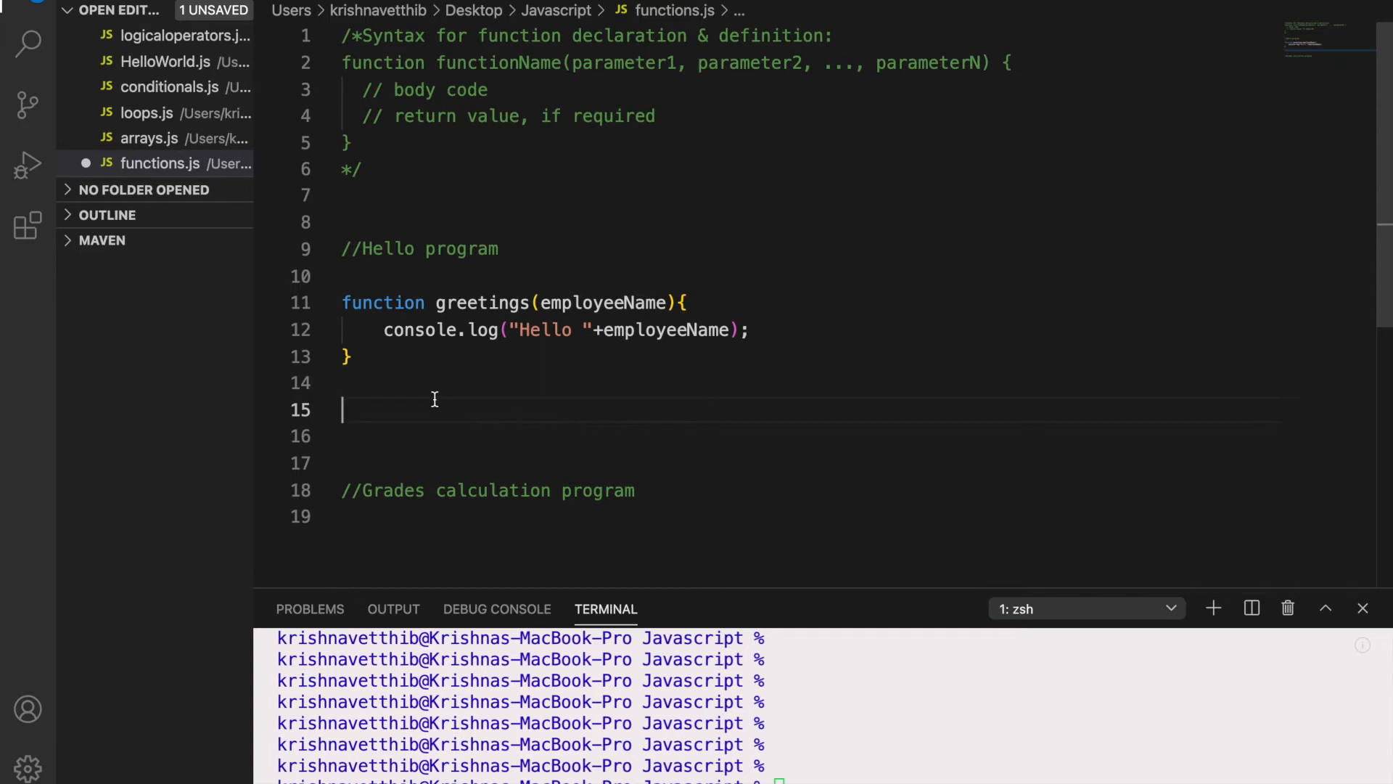
Call greetings("Krishna") and run node functions.js to print Hello Krishna
type("greetings")
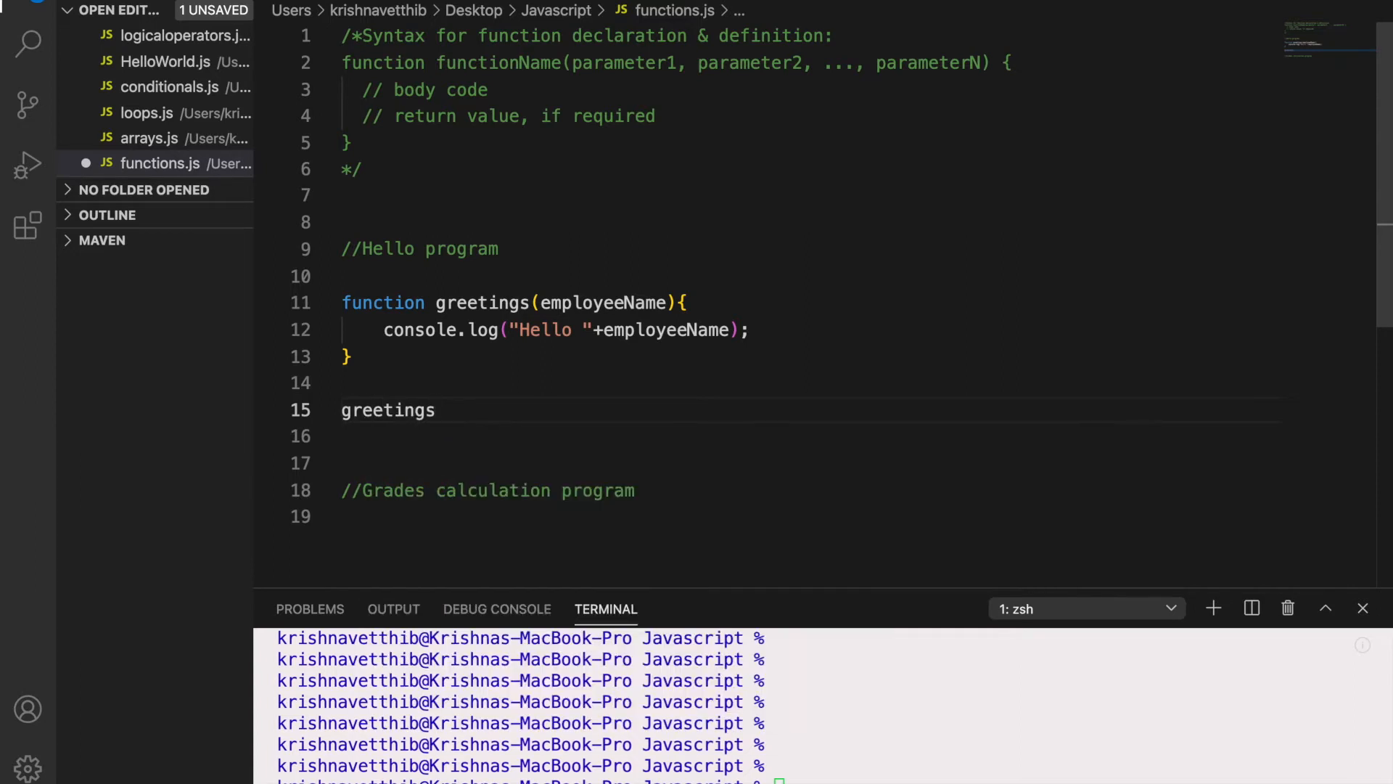
type("()")
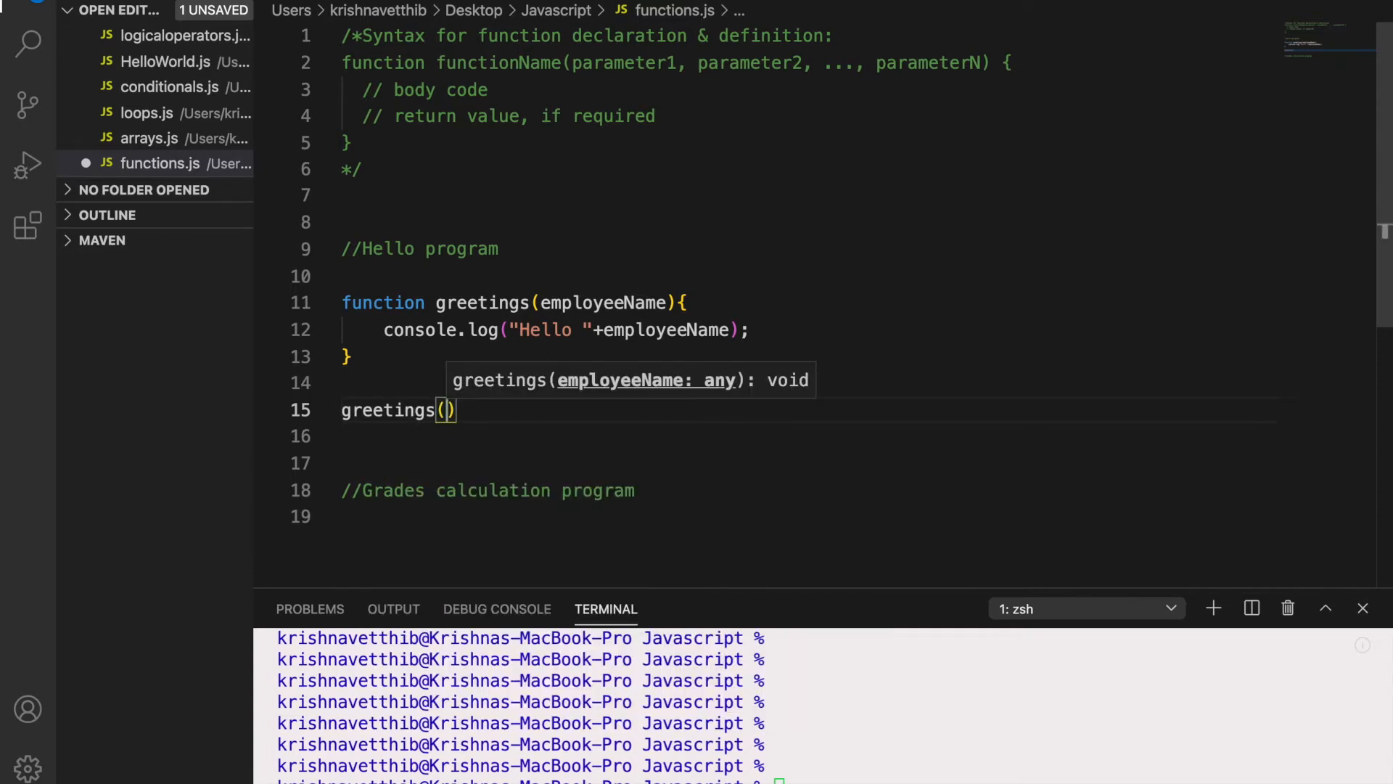
type("\"\"")
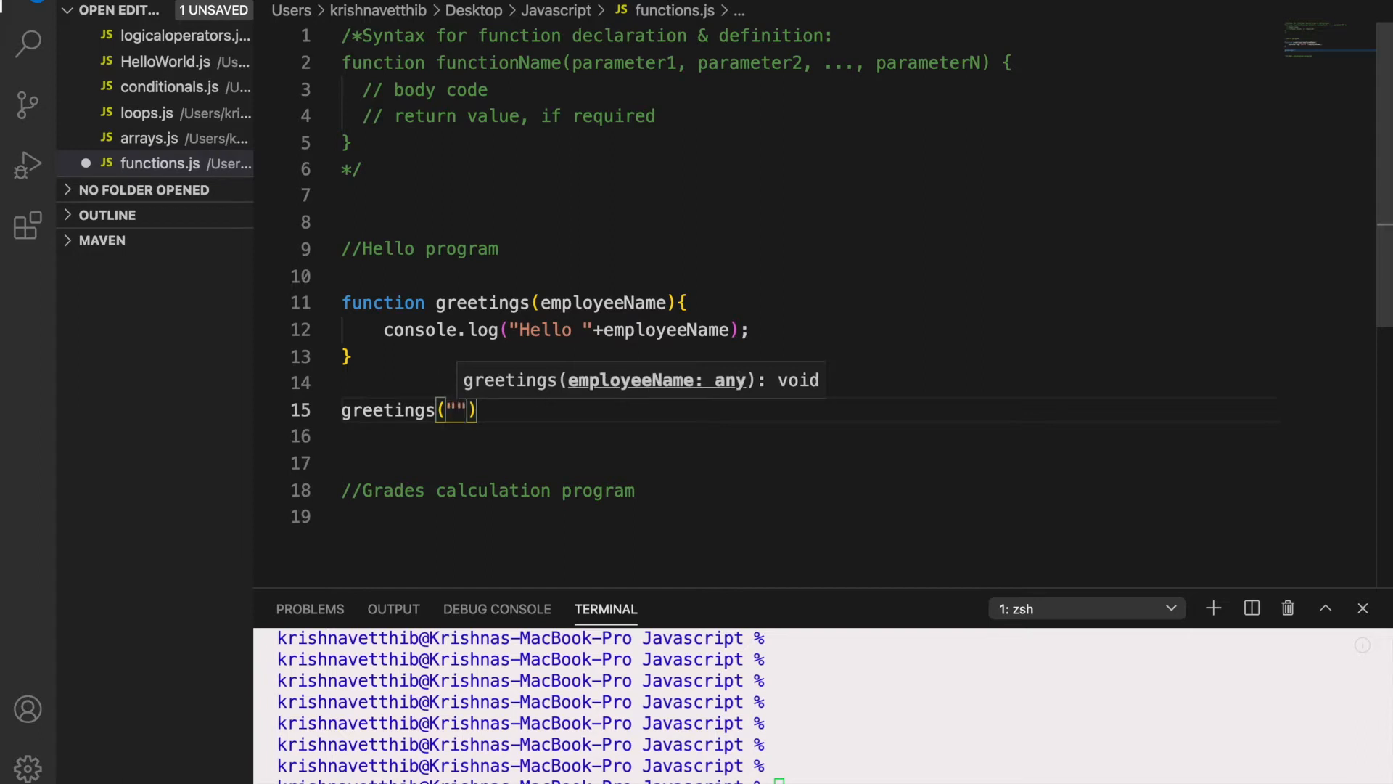
type("Krishna")
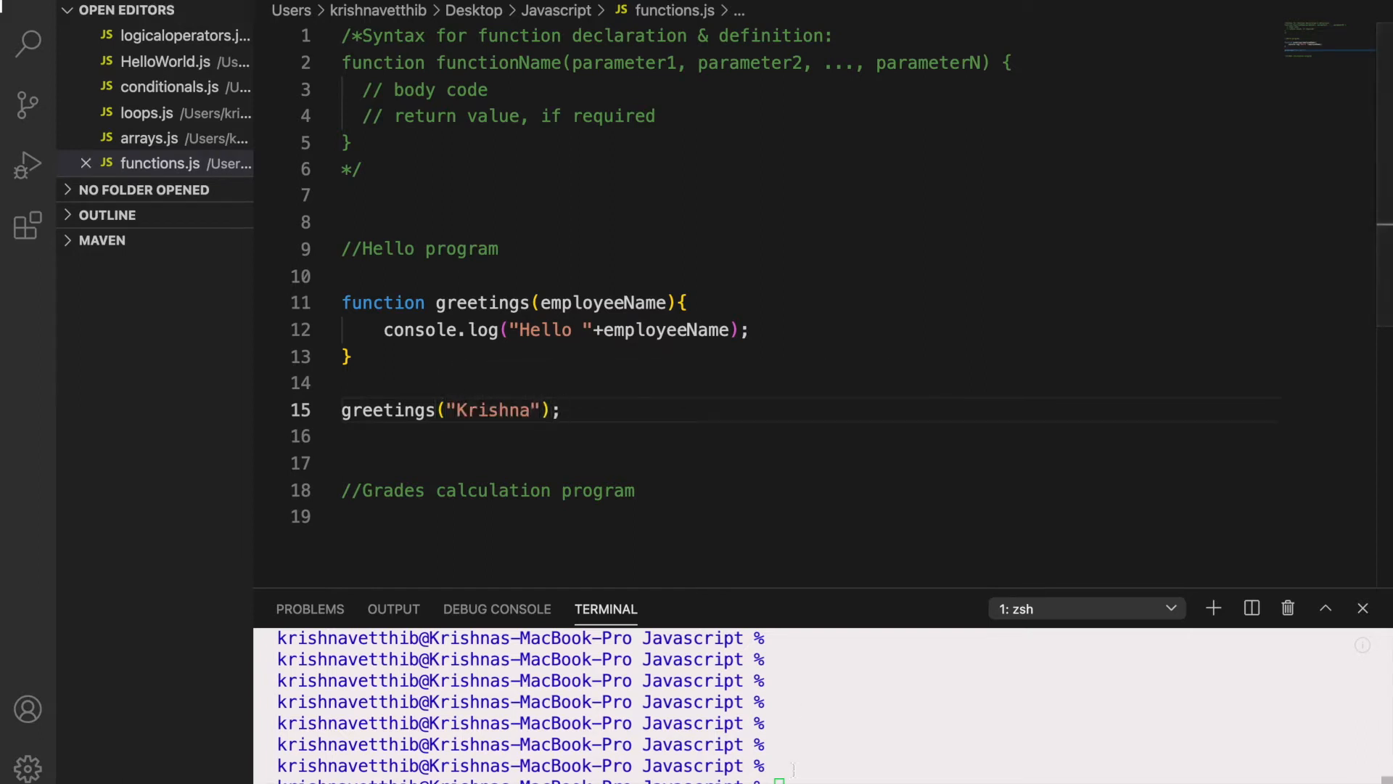
type("node functions.js")
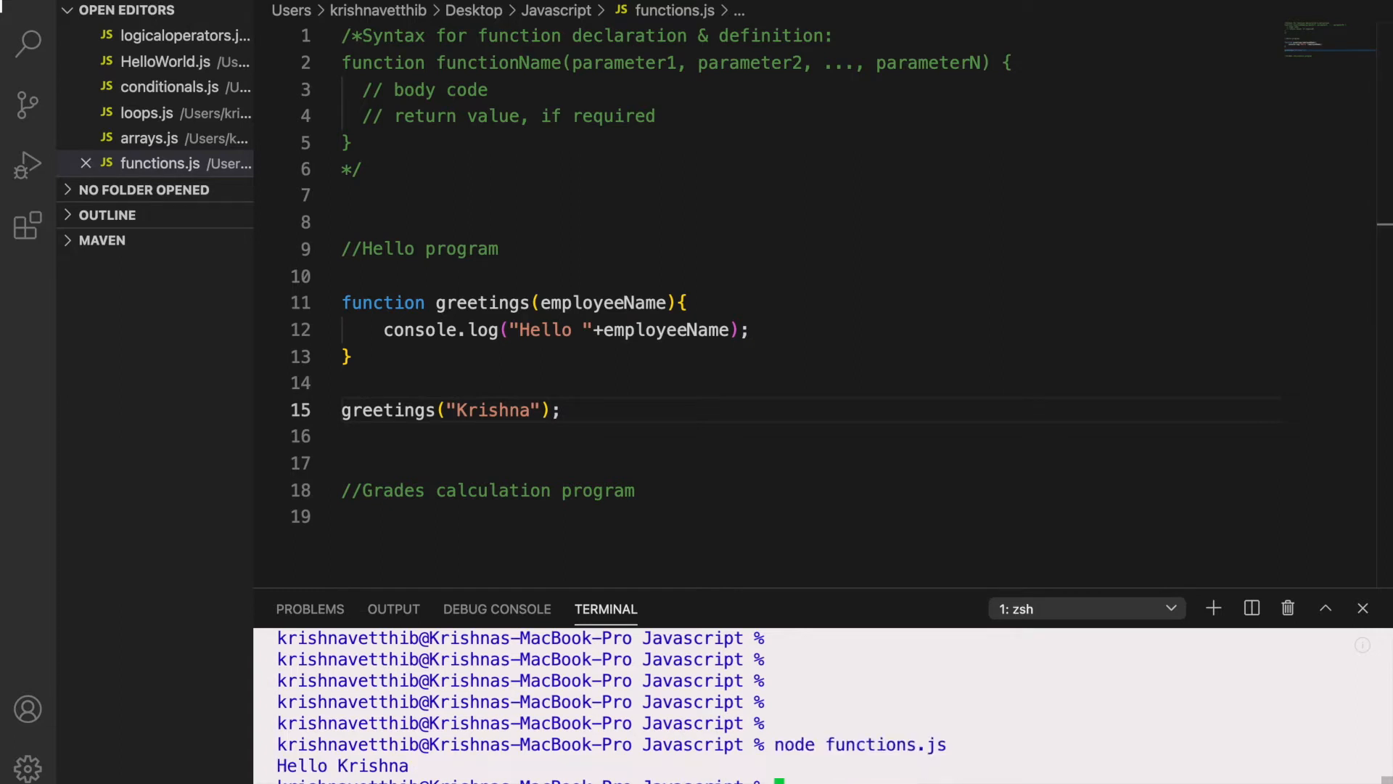
double_click(351, 765)
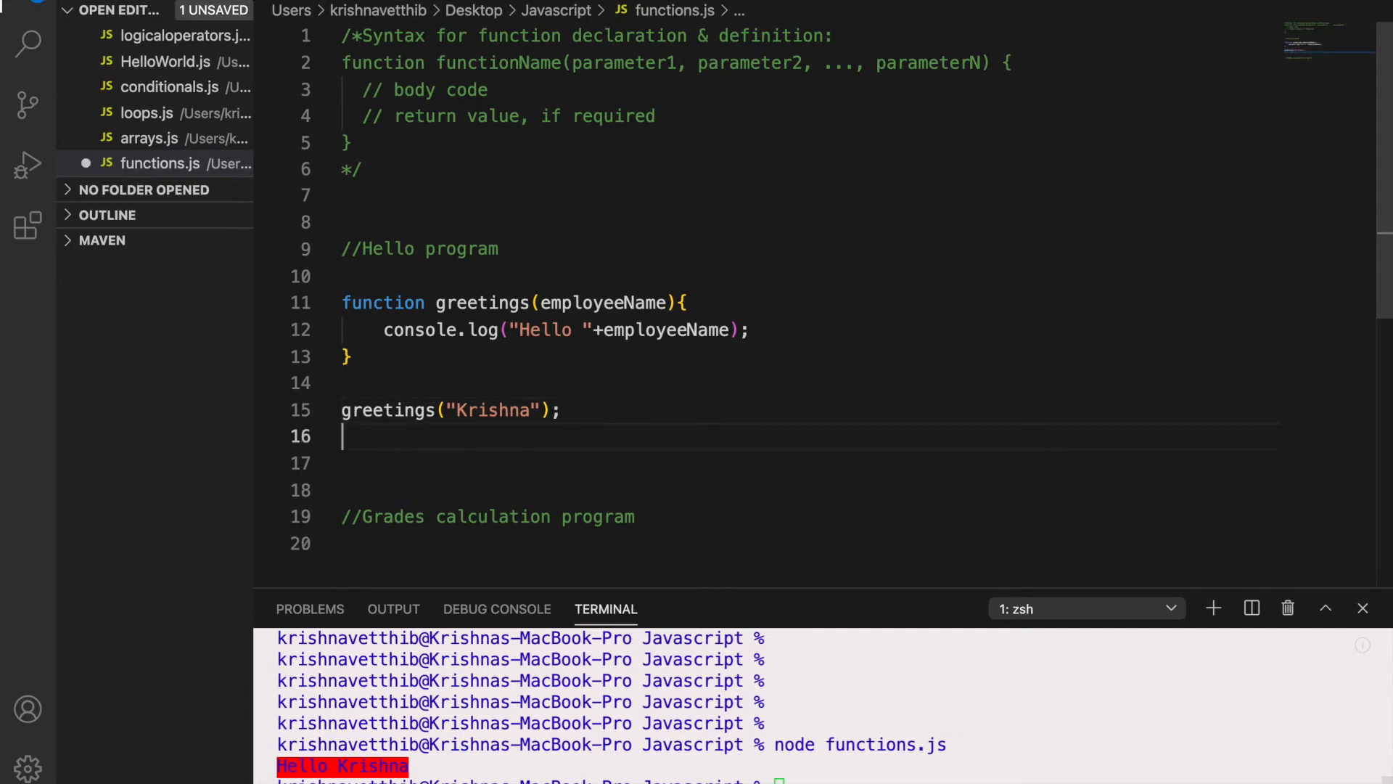
Add greetings("Aditya") and rerun to print Hello Krishna and Hello Aditya
type("greeting")
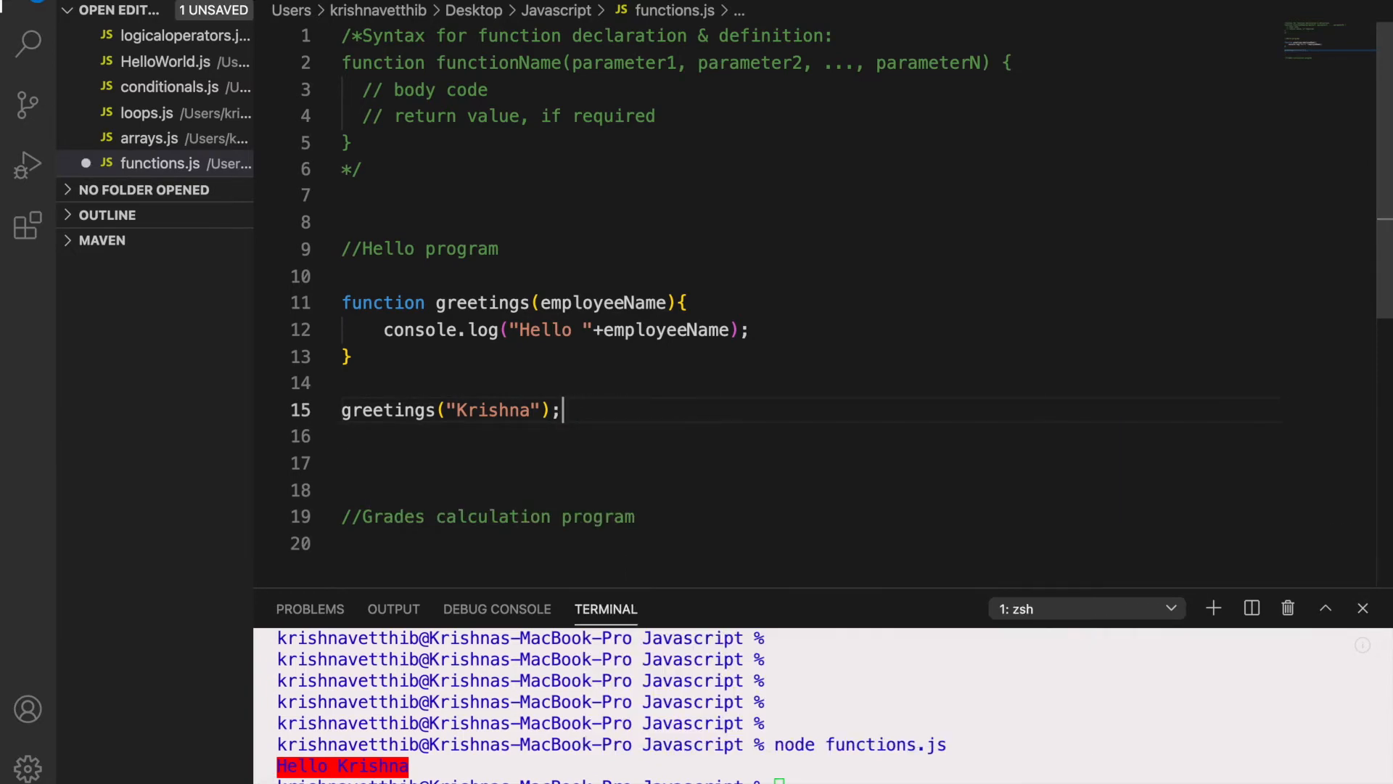
type("greetings(\"")
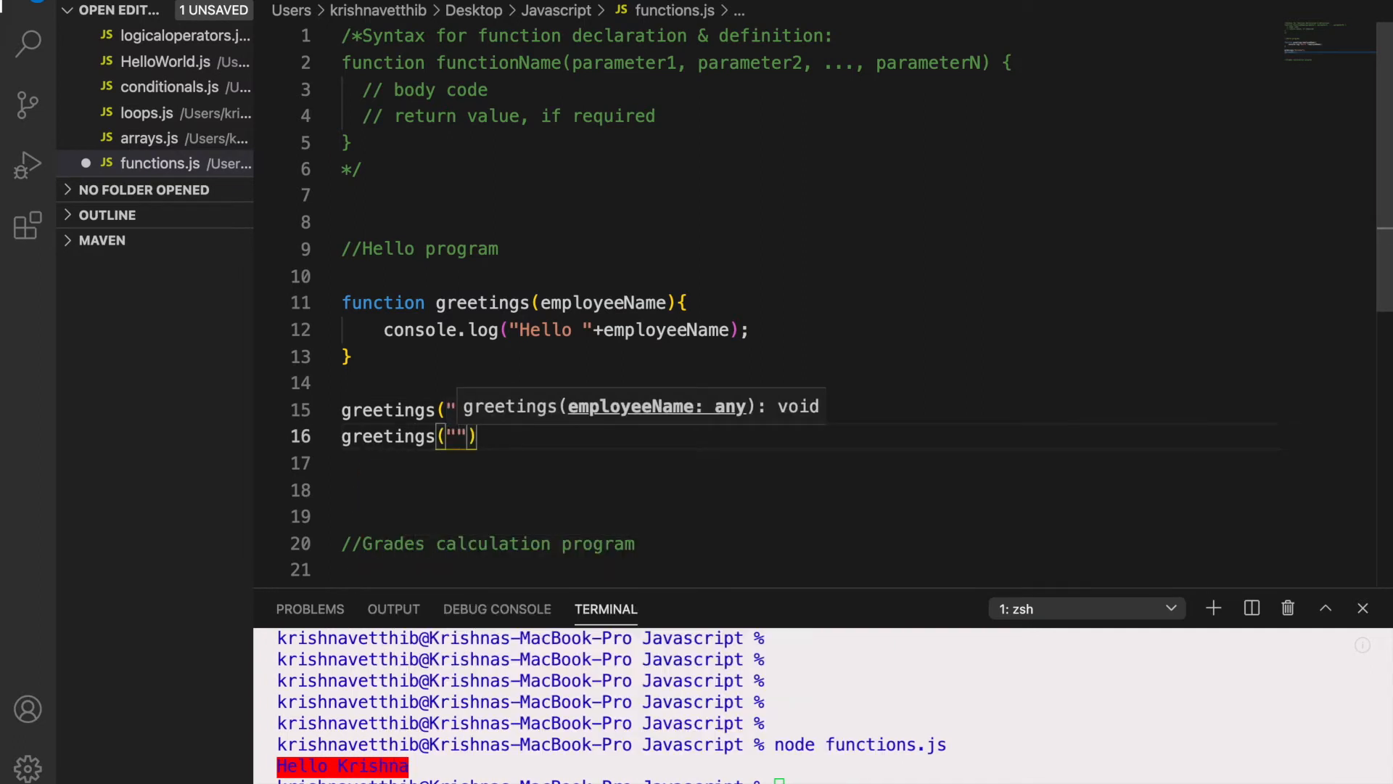
type("Aditya")
left_click(829, 777)
type("node functions.js")
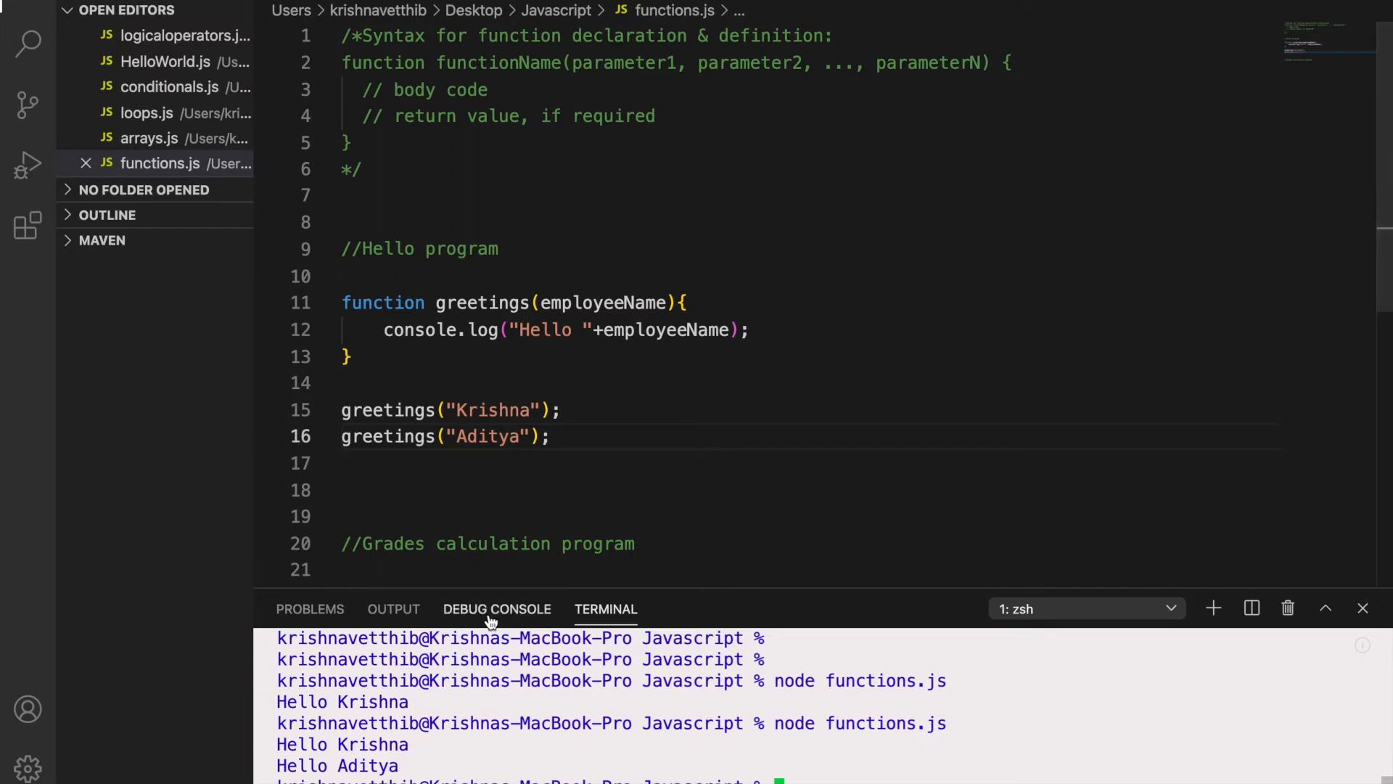
mouse_move(739, 332)
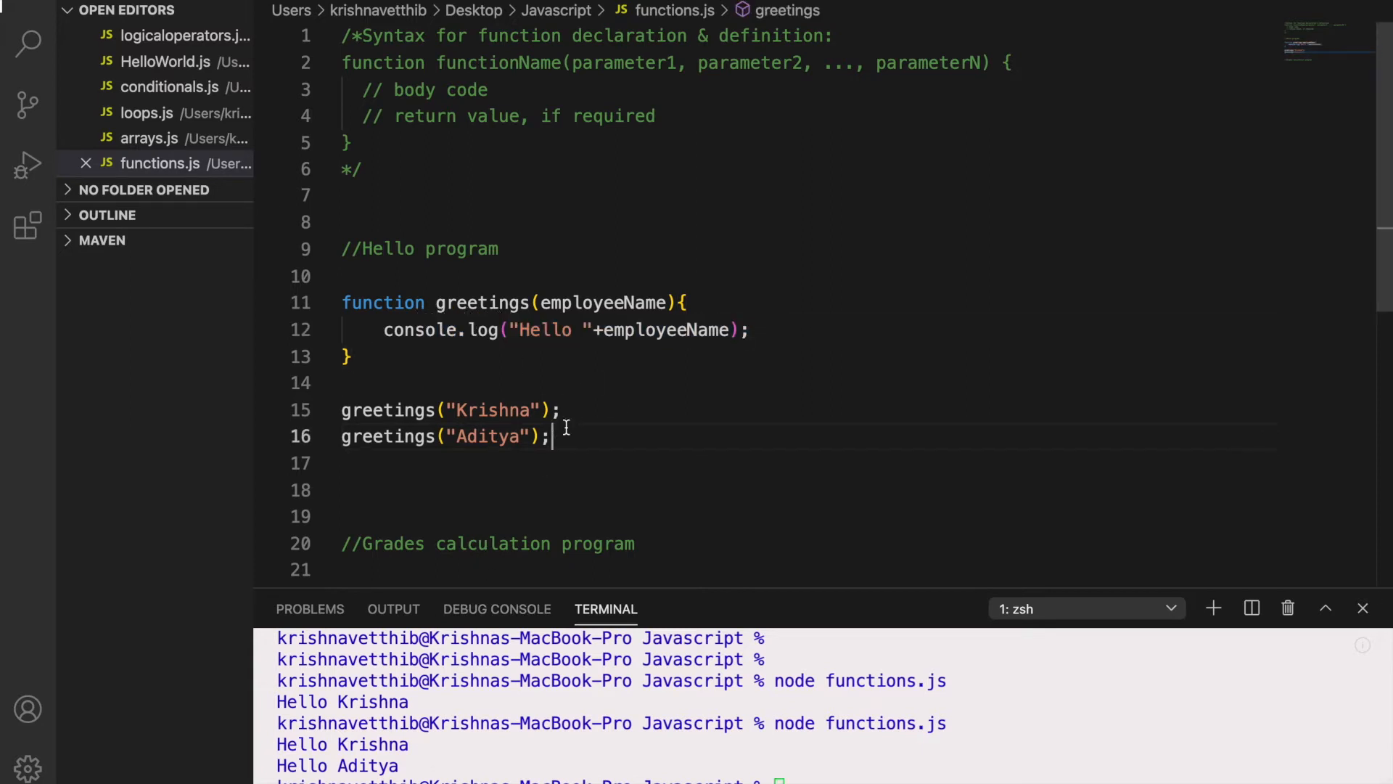
left_click_drag(395, 437, 551, 437)
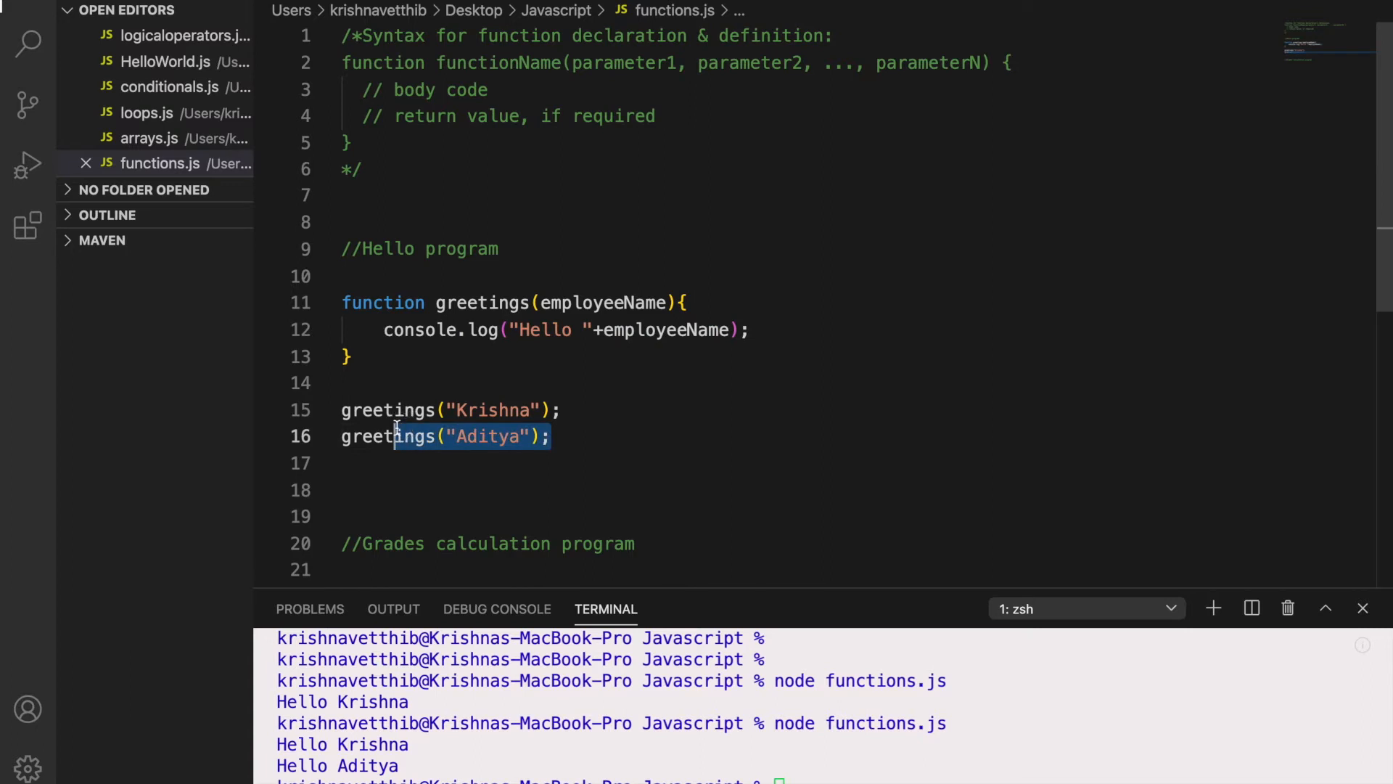
left_click(560, 258)
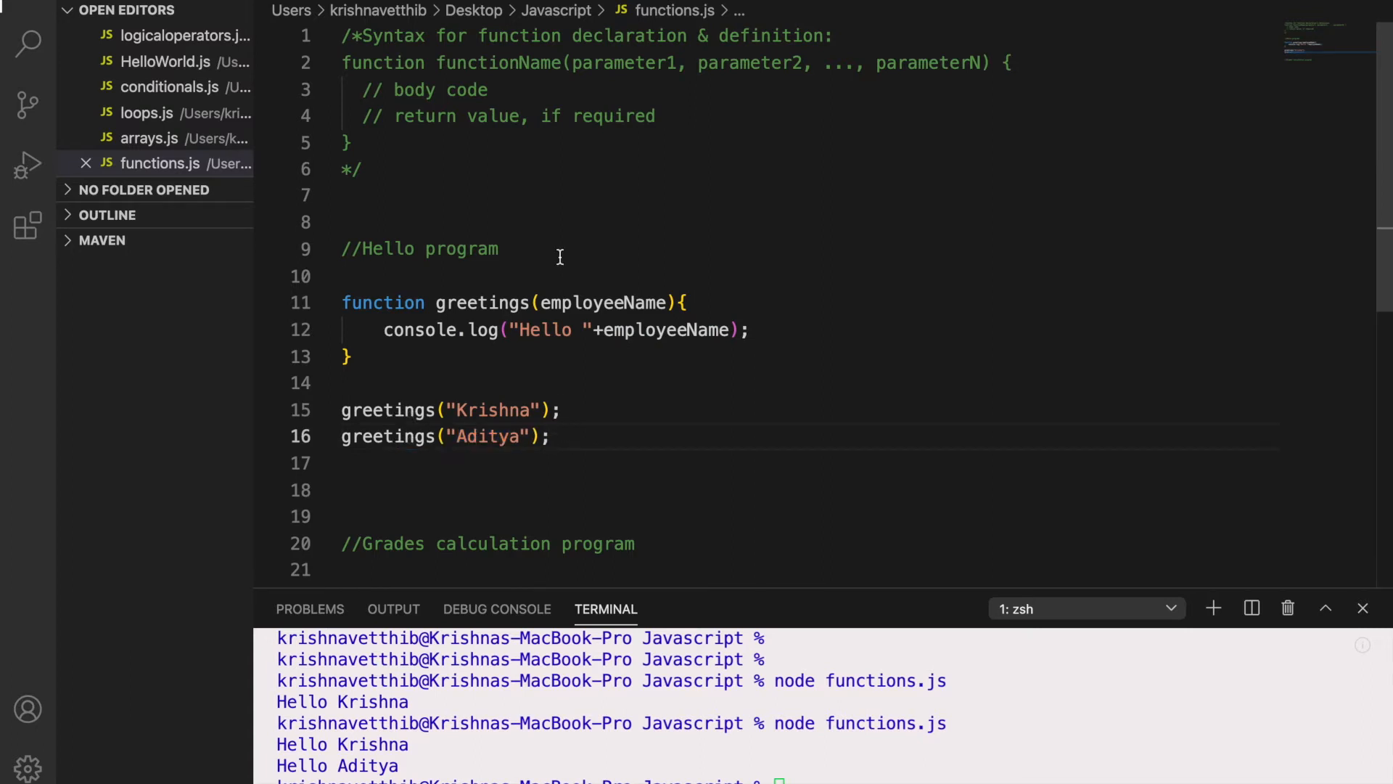
Write the comment //Percentage calculation program with blank lines beneath it
scroll("down", 3)
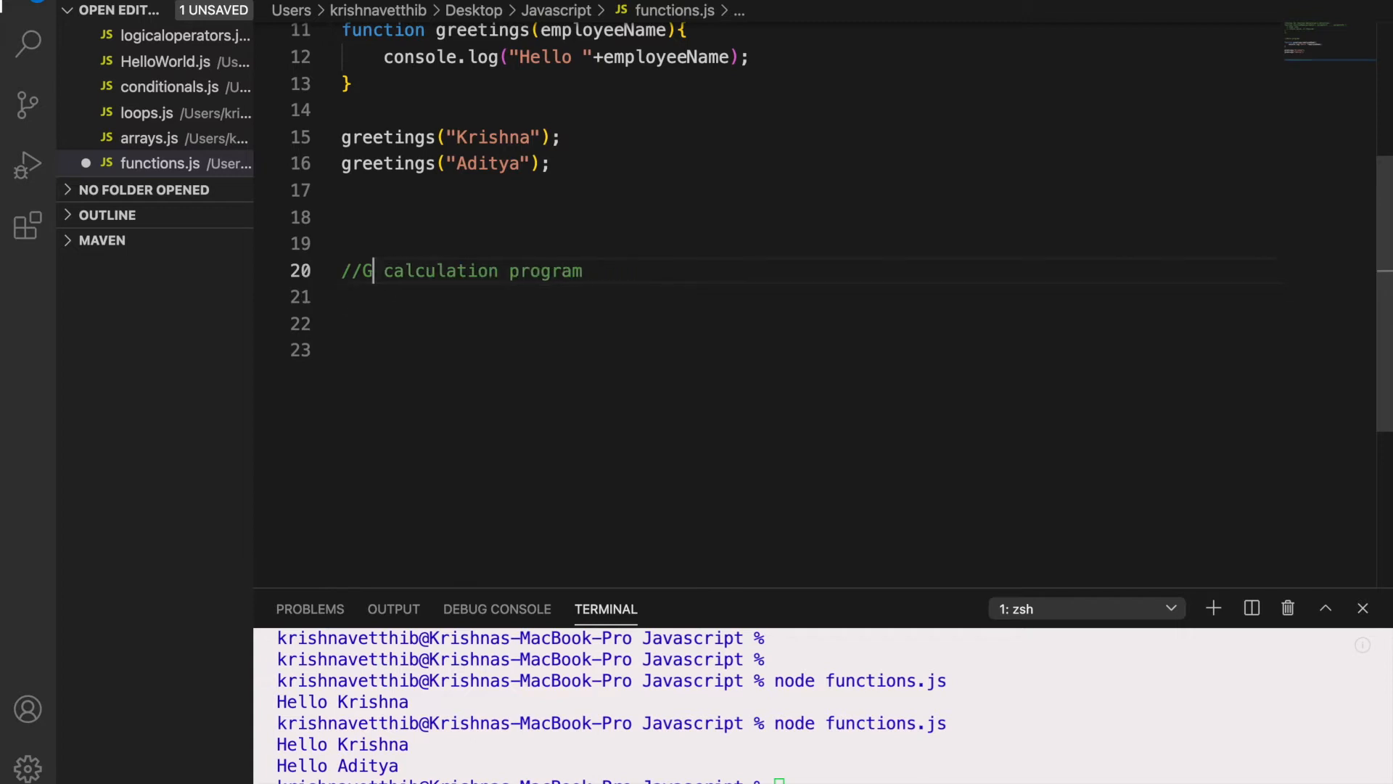
type("ercenta")
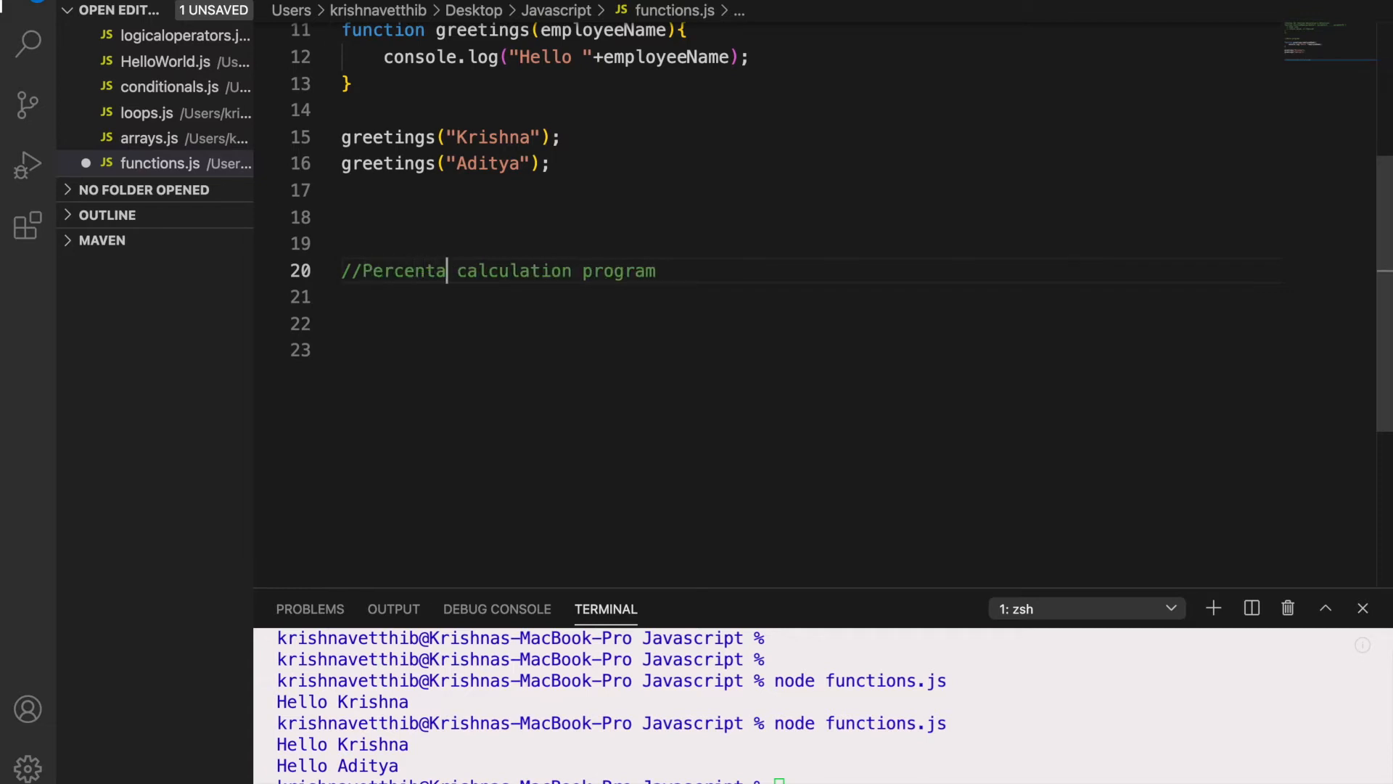
type("ge")
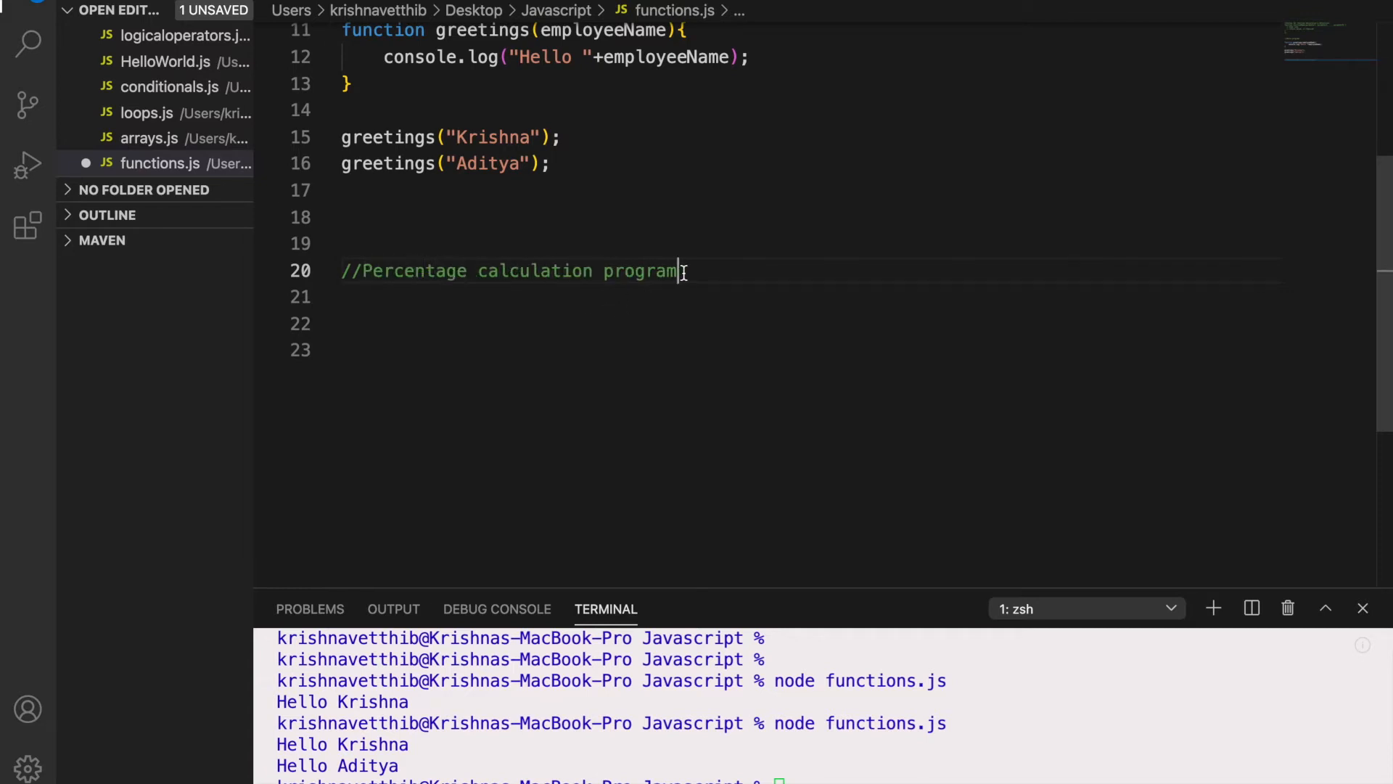
key("Enter")
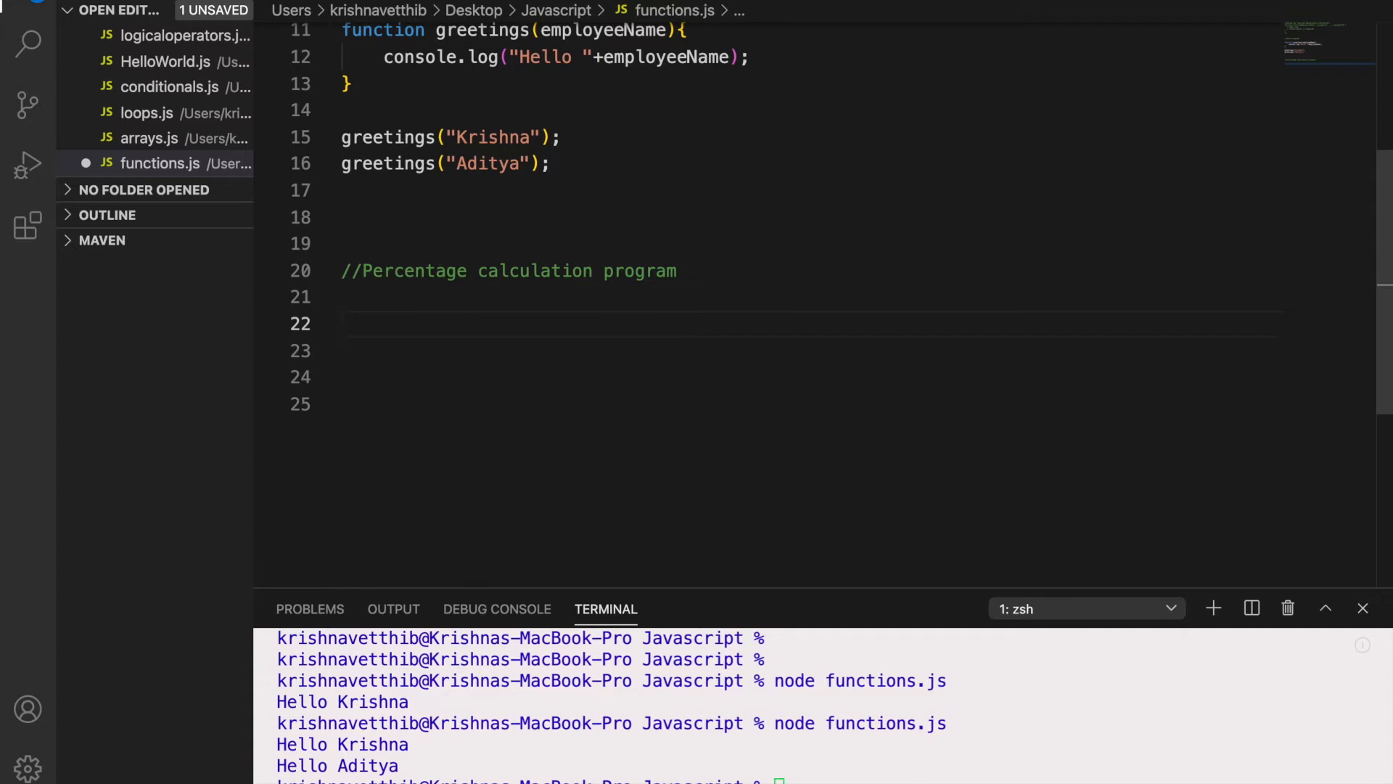
Declare function calculatePercentage(studentName, maths, physics, chemistry) { } with an empty body
type("u")
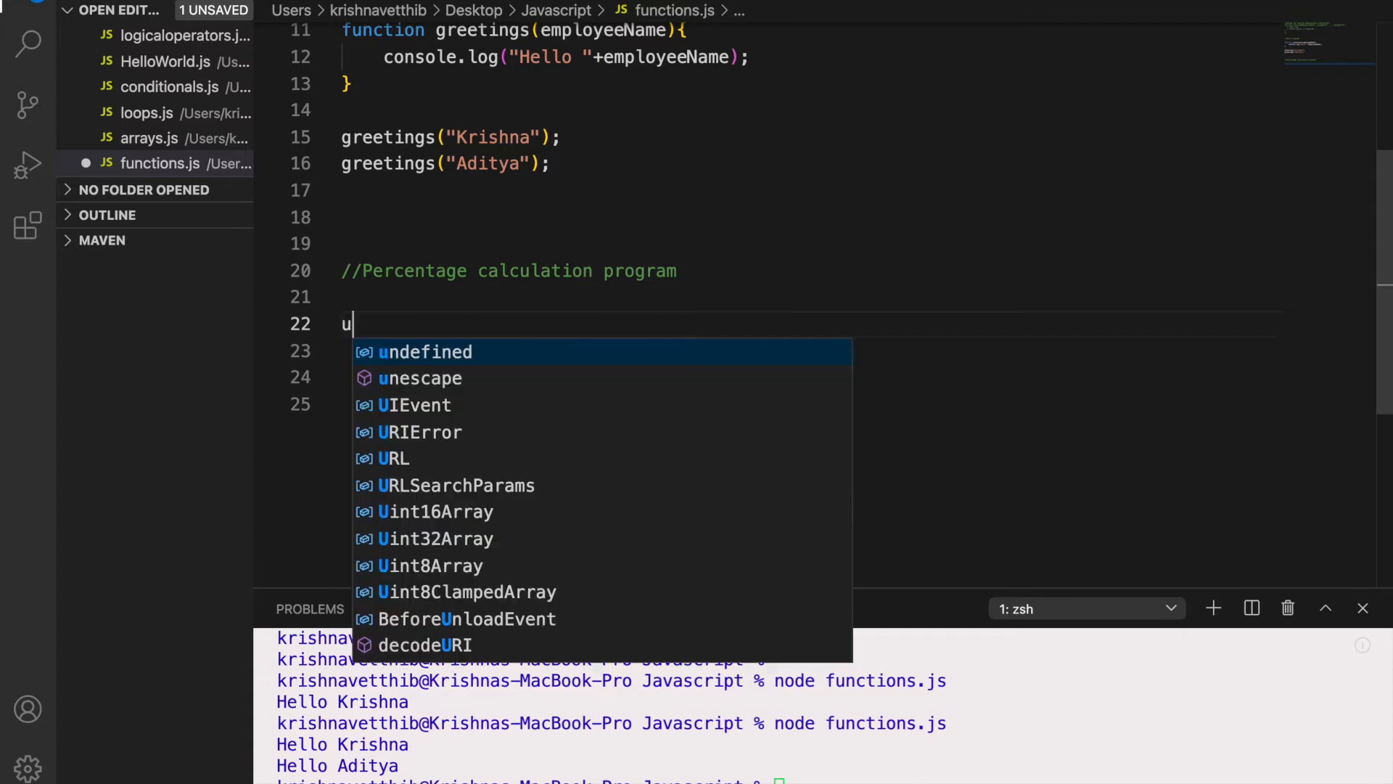
type("unction cal")
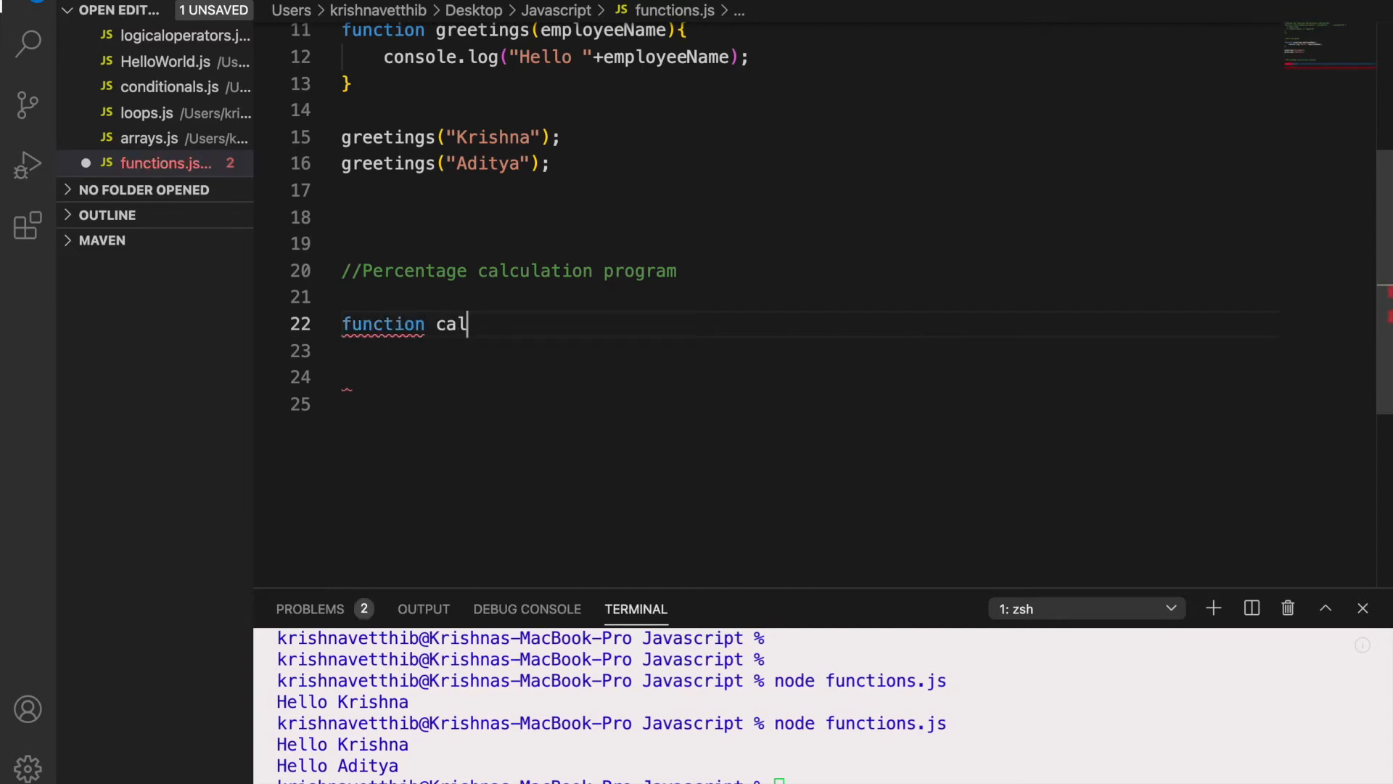
type("culate")
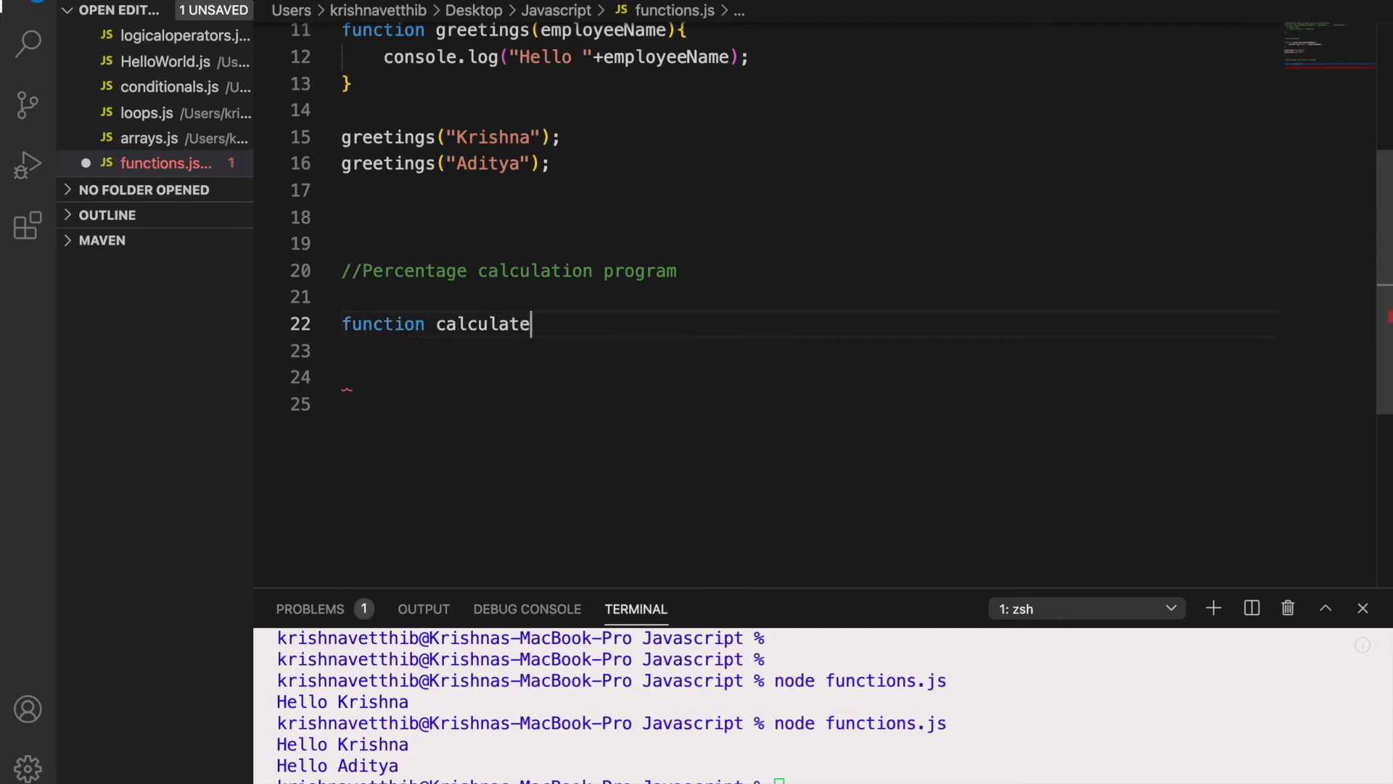
type("Percentage")
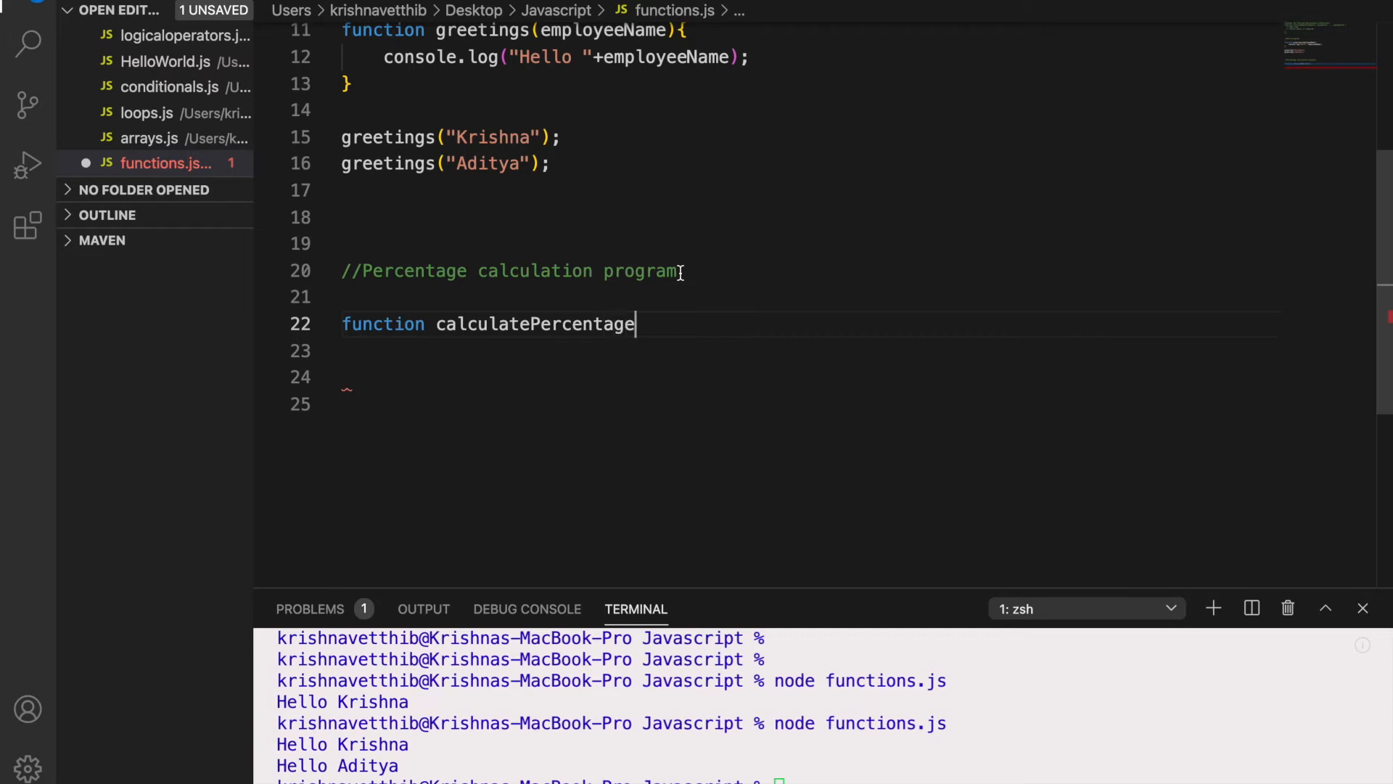
type("()")
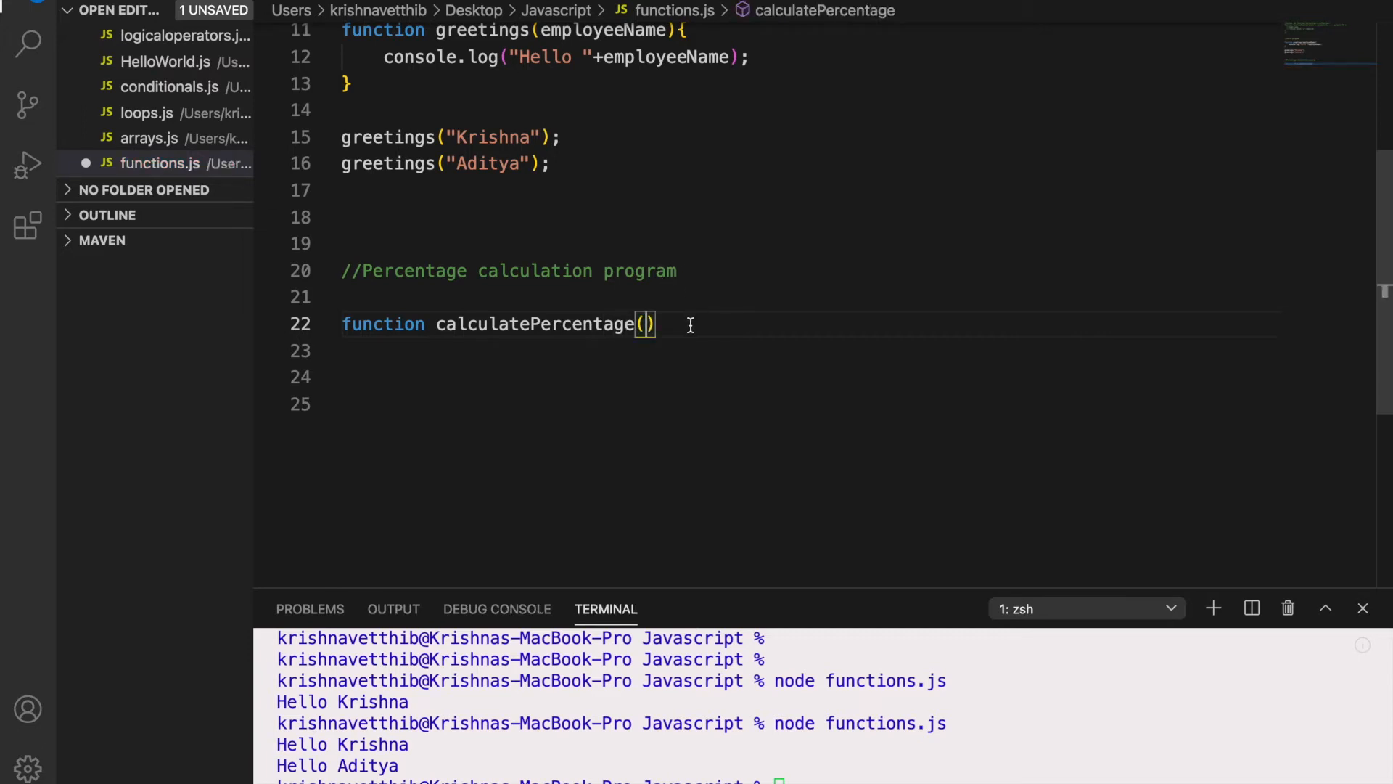
type("maths, p")
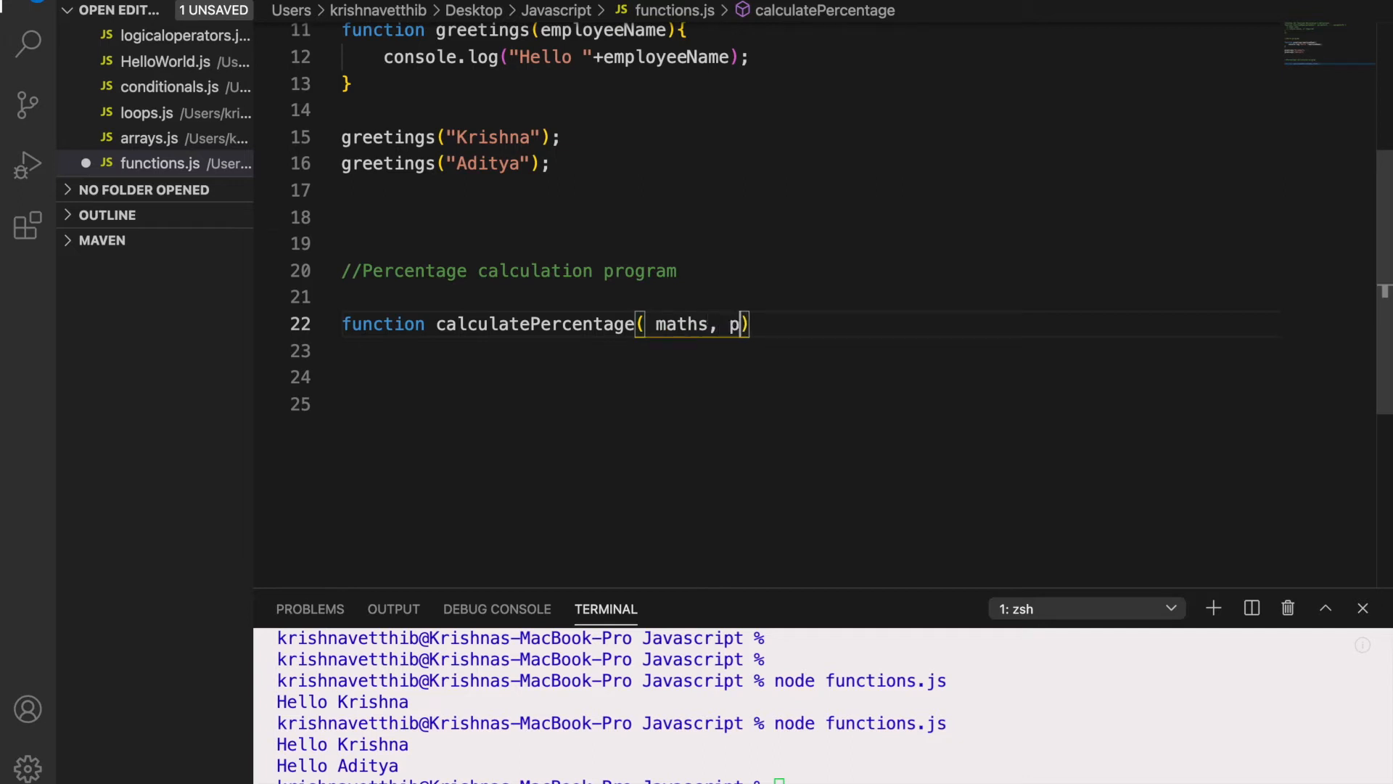
type("hysic")
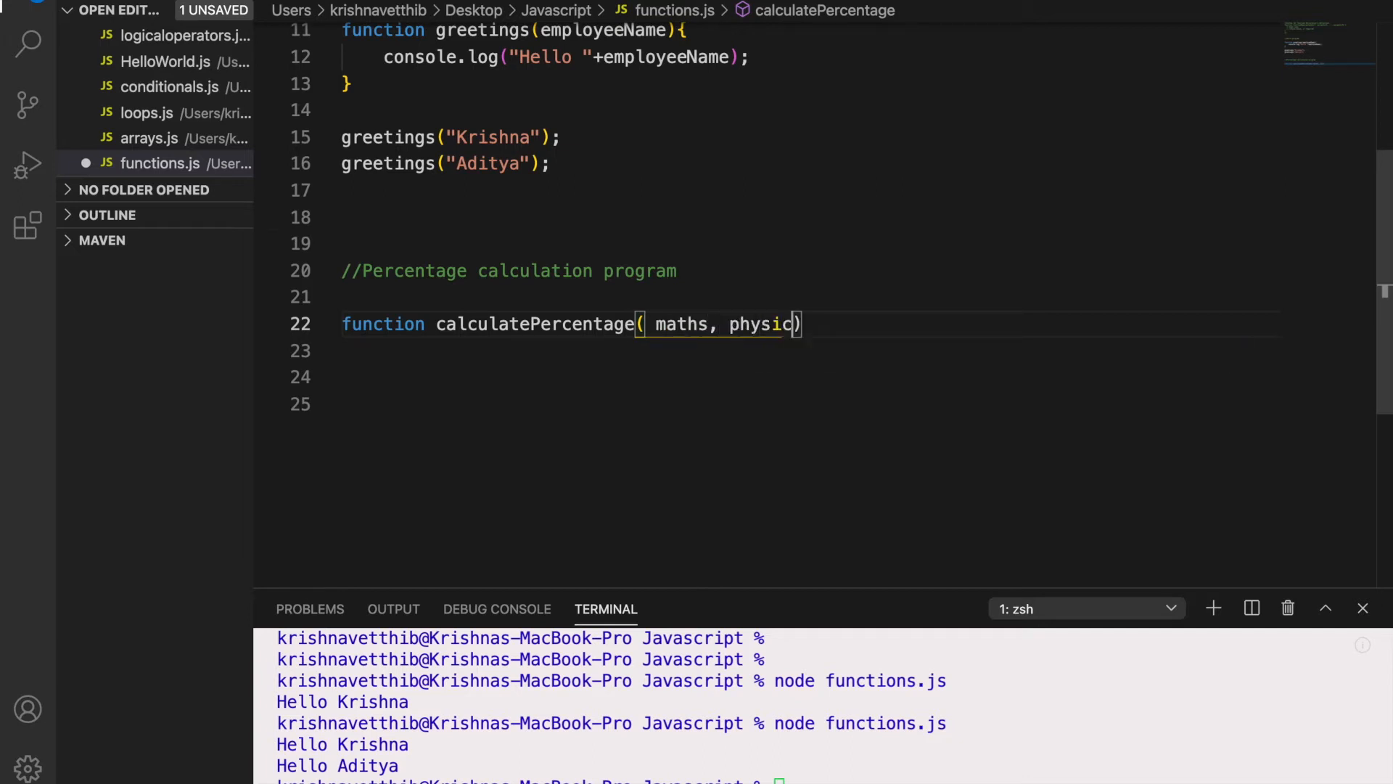
type("s, chemis")
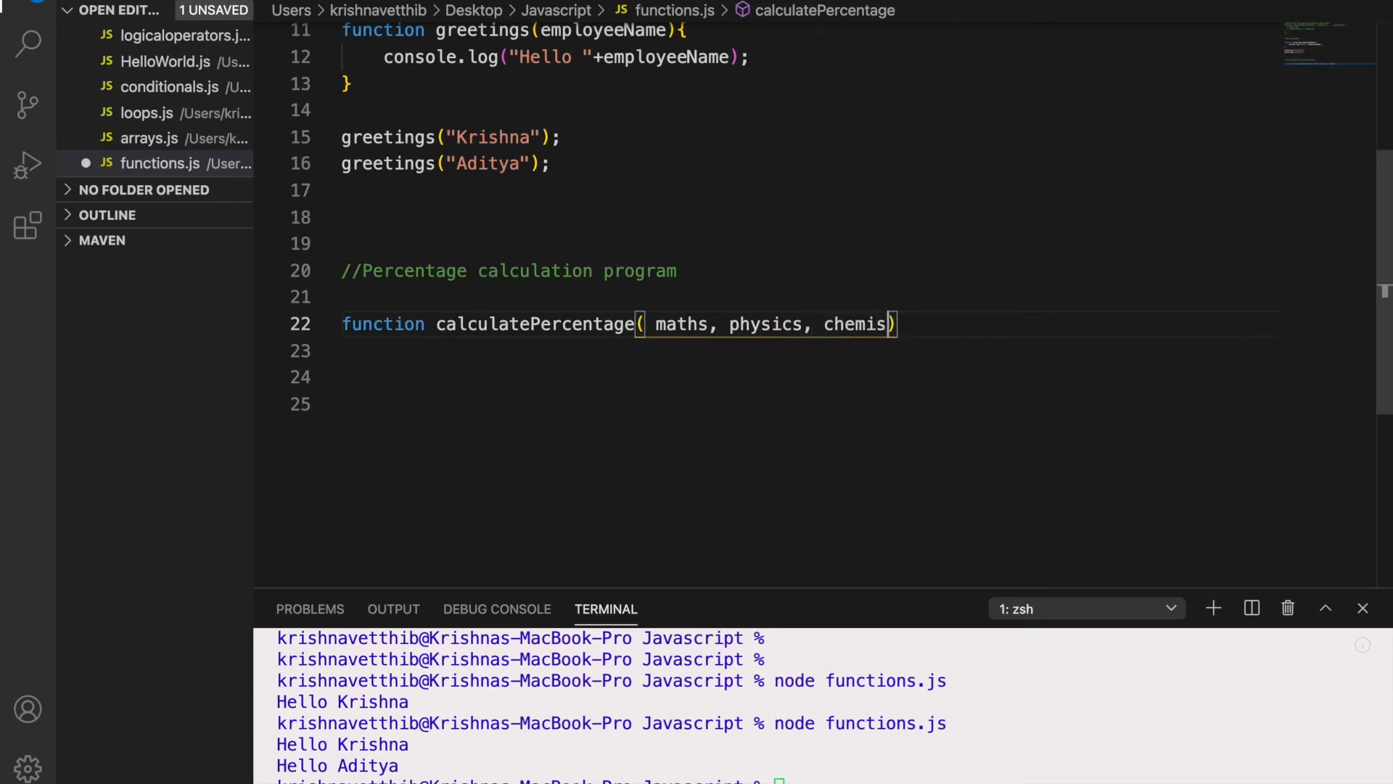
type("try")
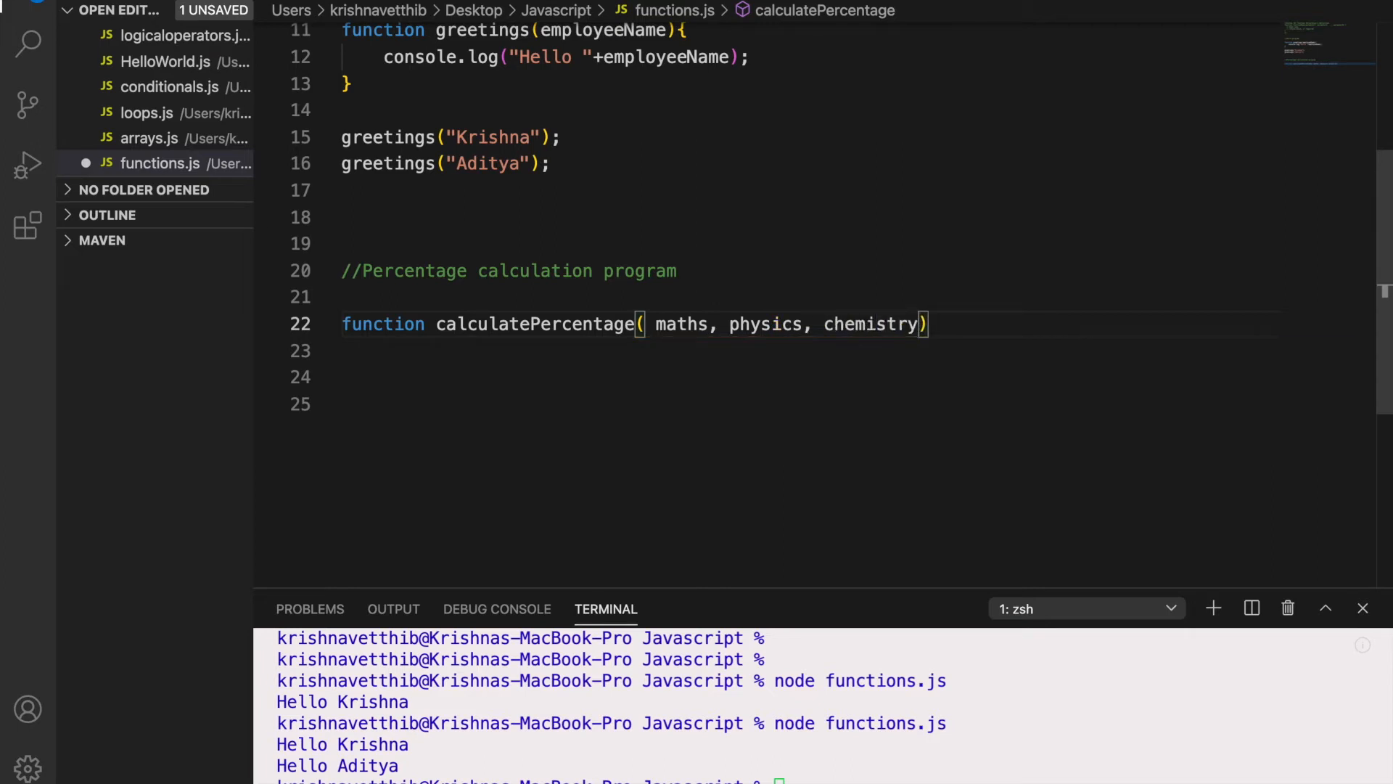
type("{")
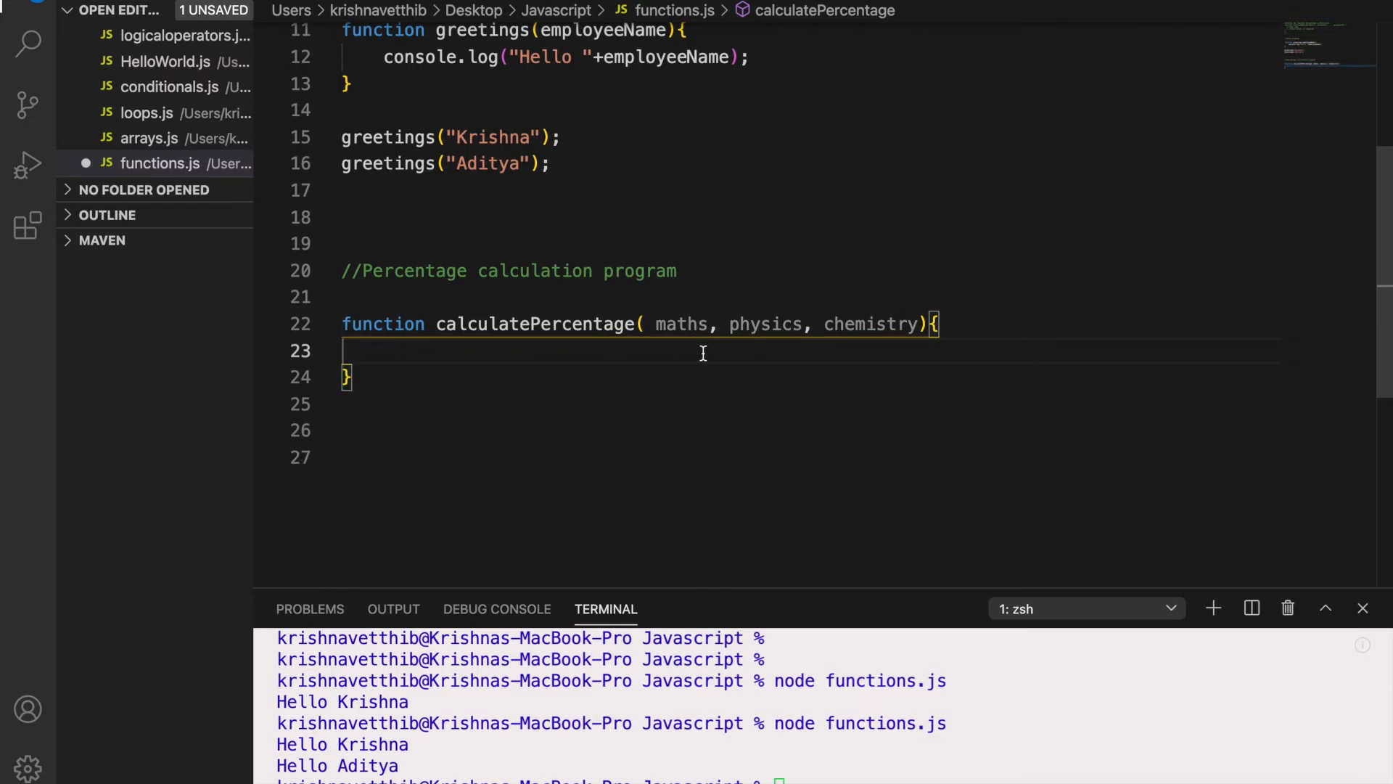
mouse_move(673, 336)
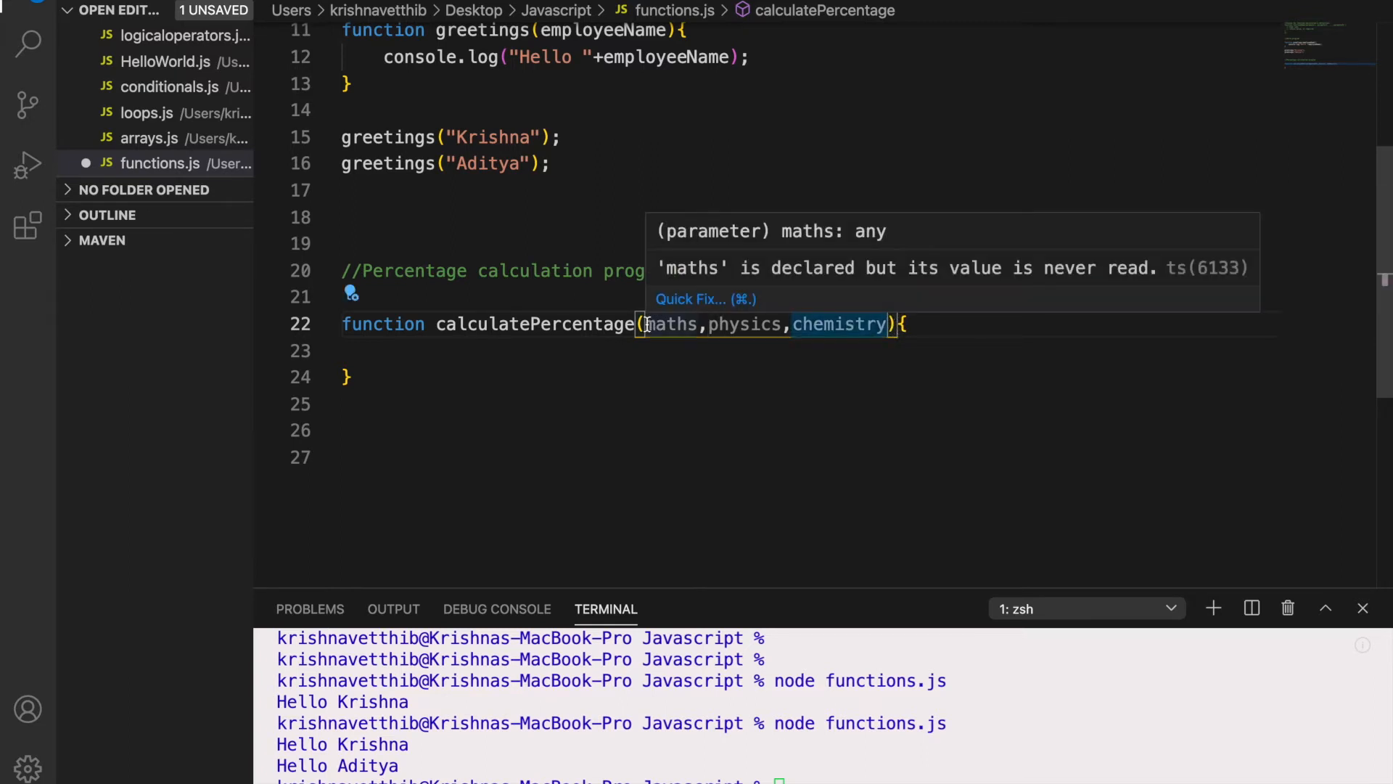
type("studentName,")
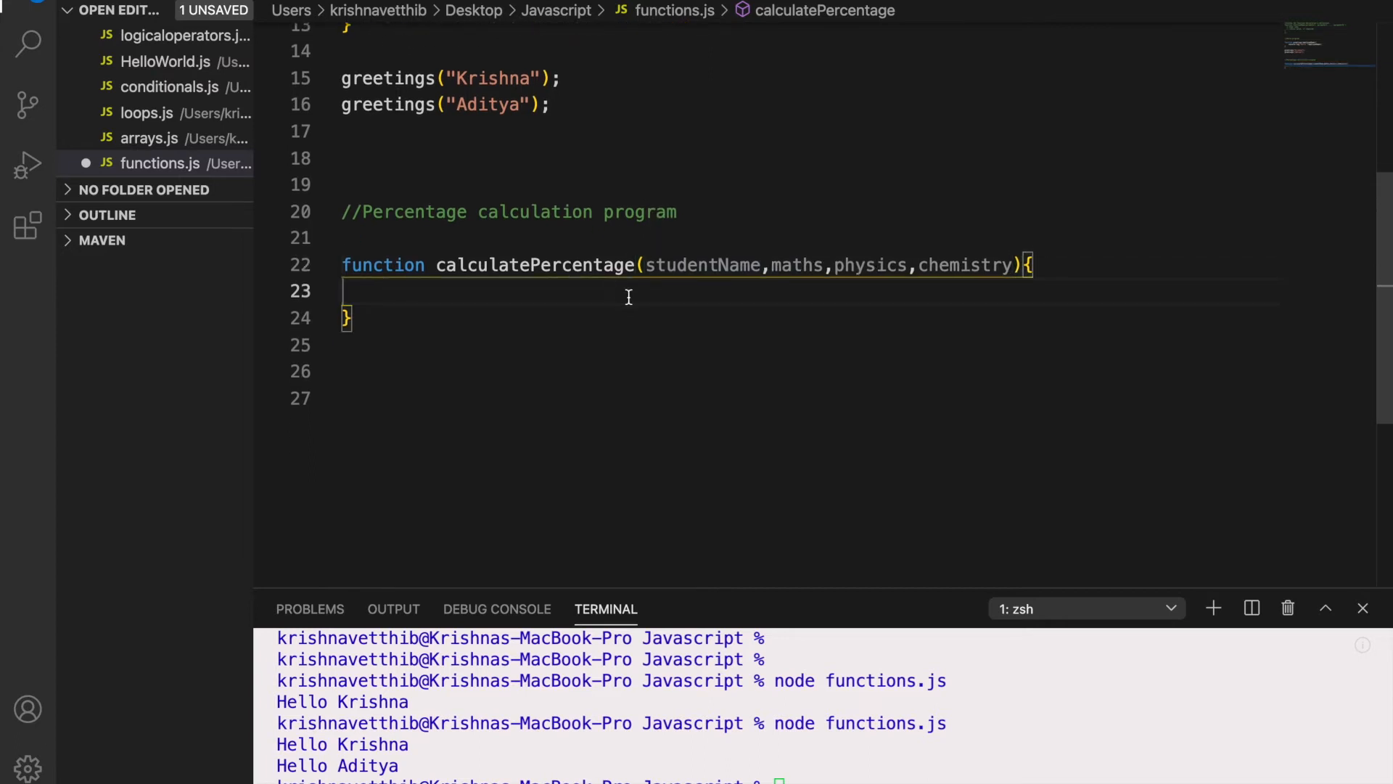
Declare var sumOfAllSubjects = maths + physics + chemistry inside calculatePercentage
type("var")
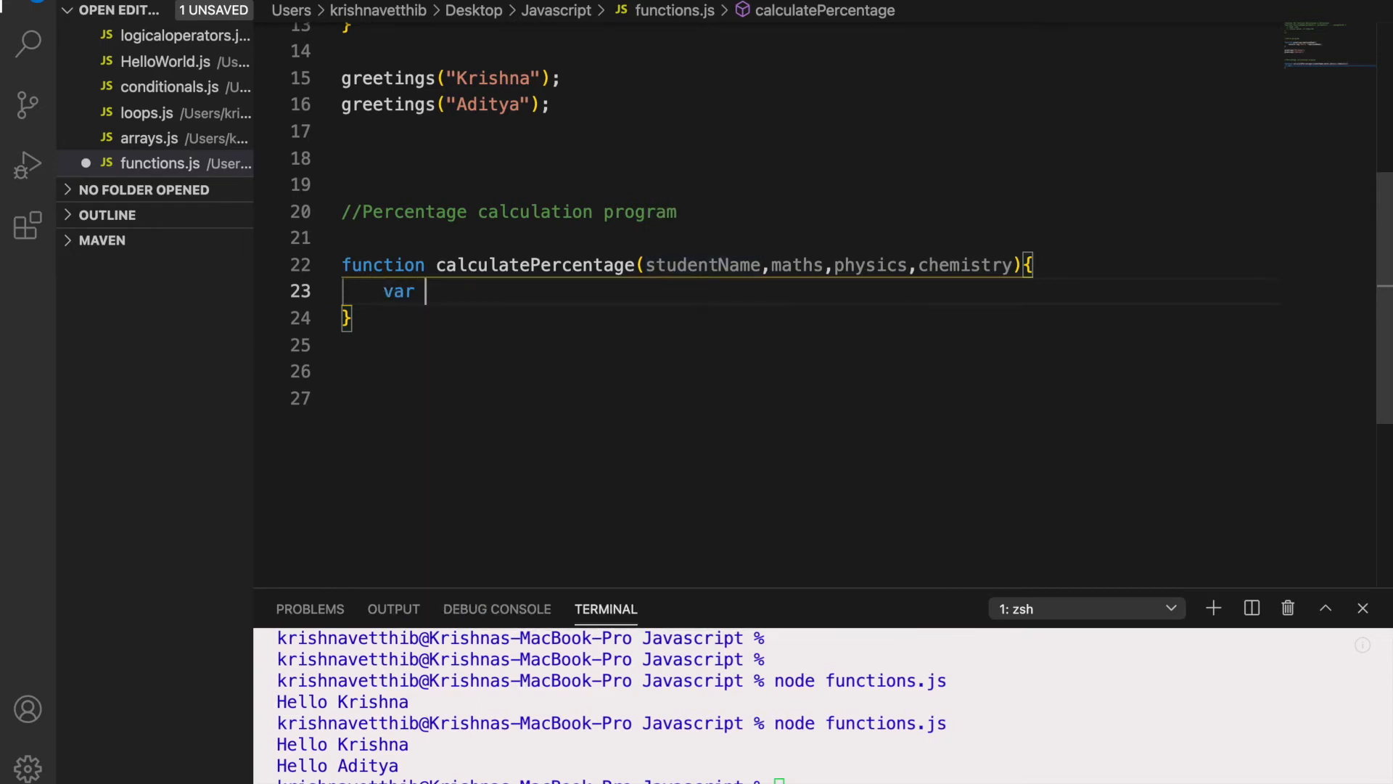
type("tod")
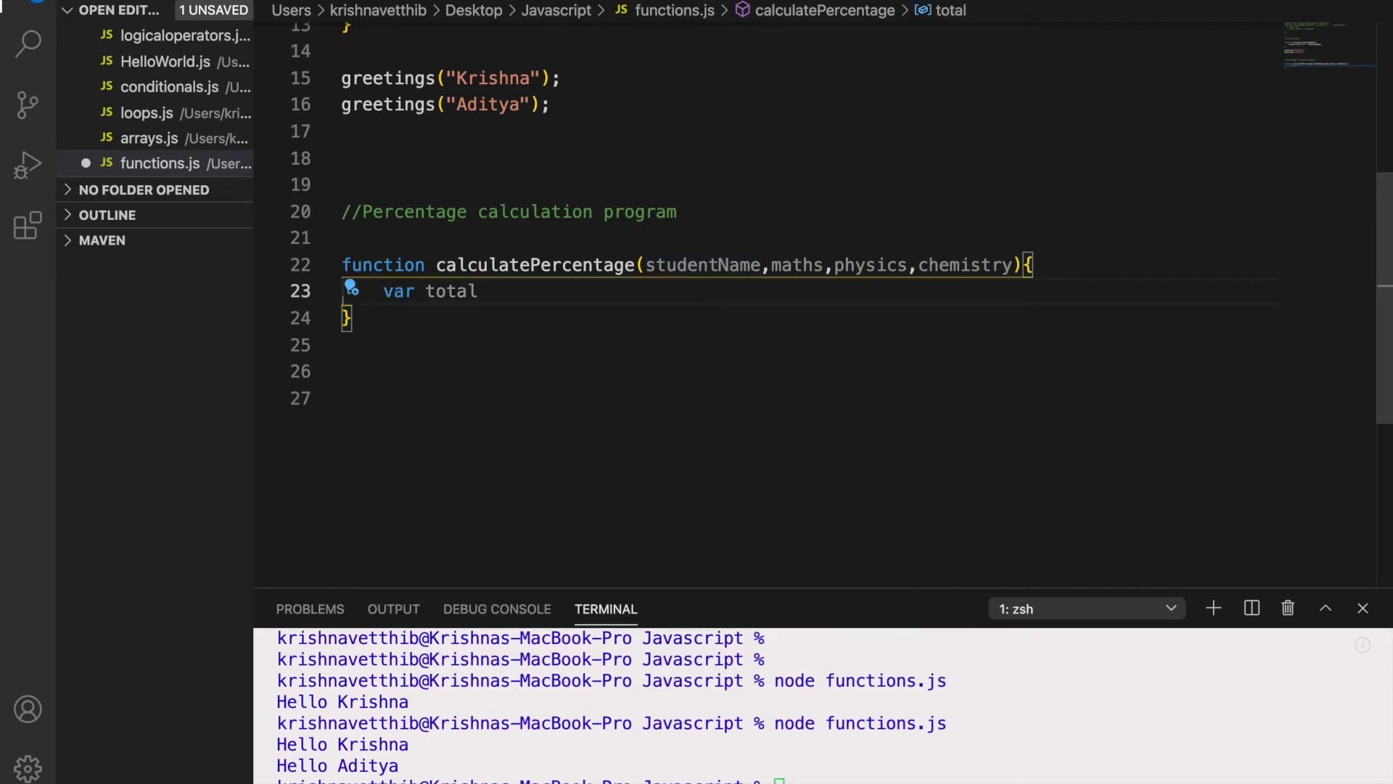
key("Backspace")
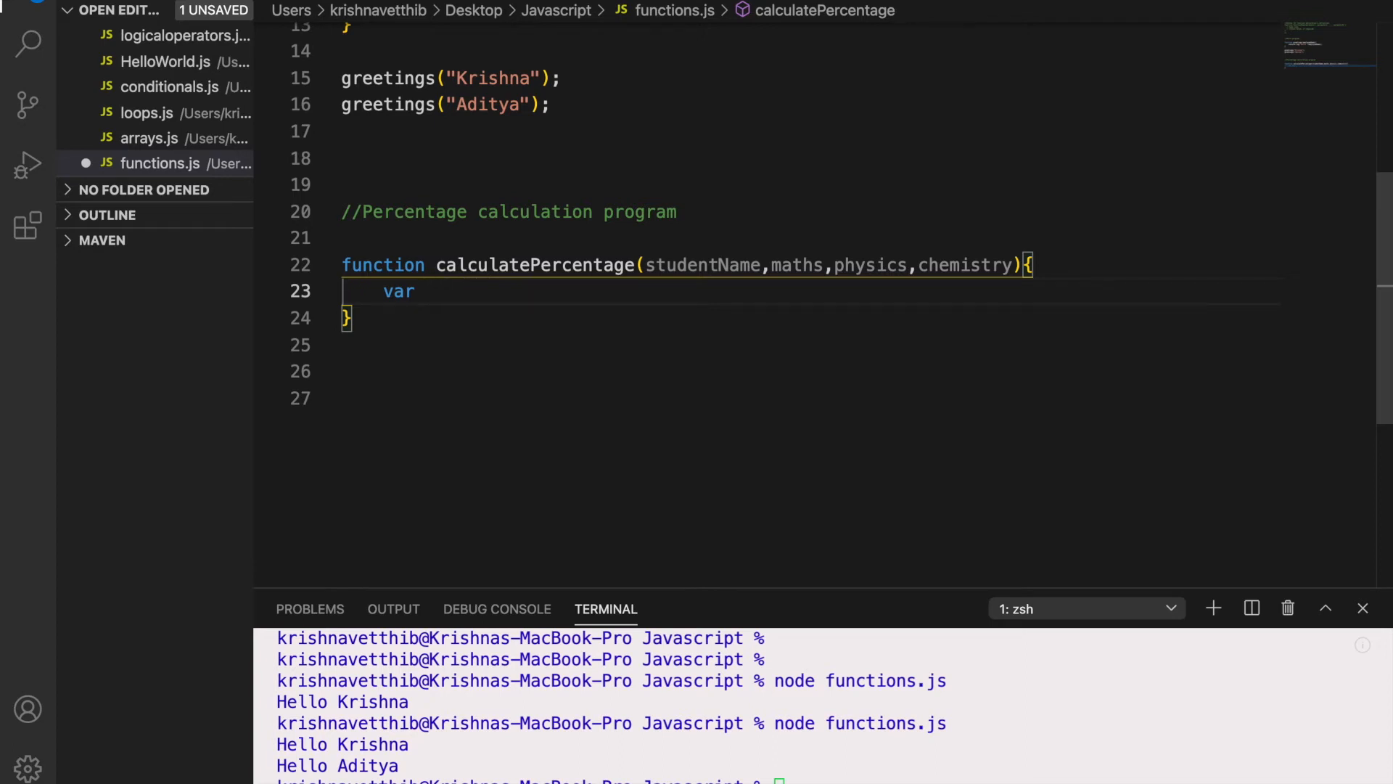
type("sumOfA")
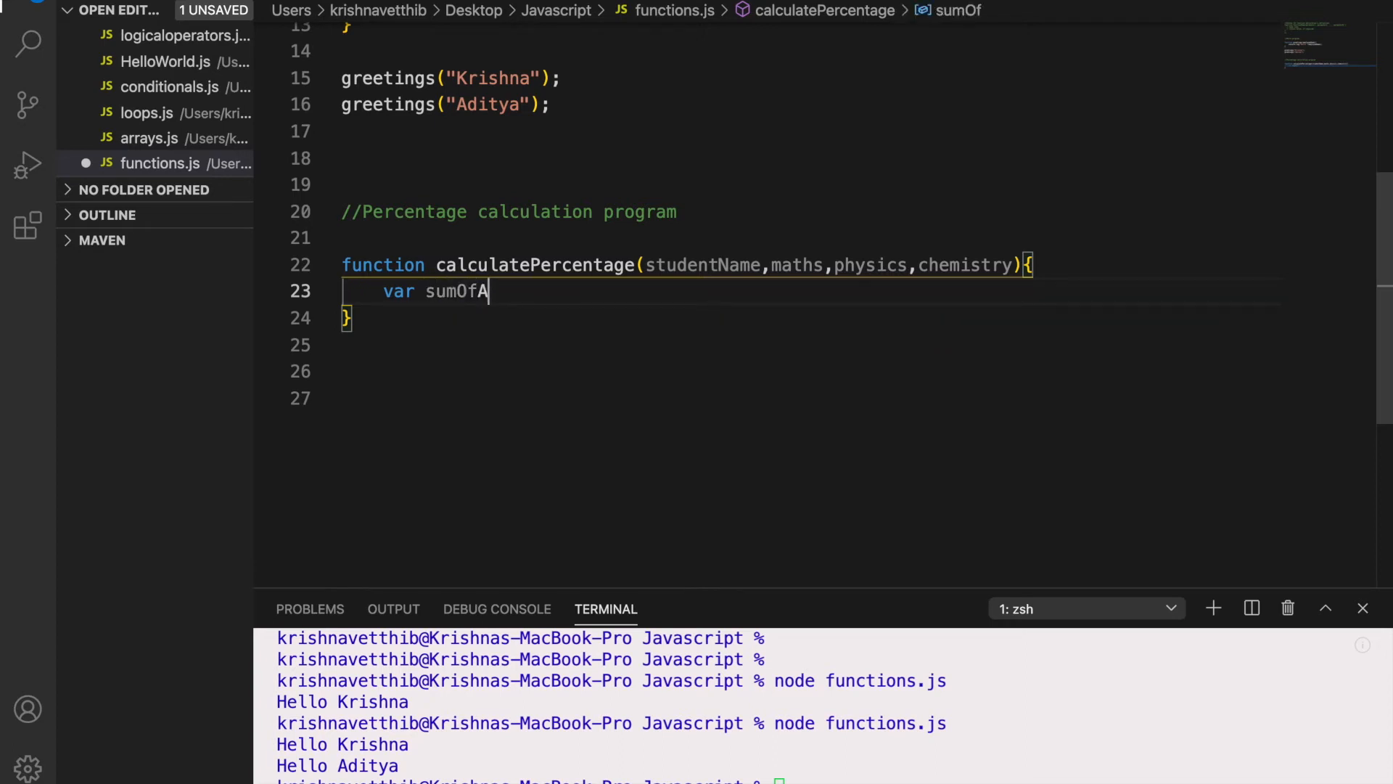
type("llSubj")
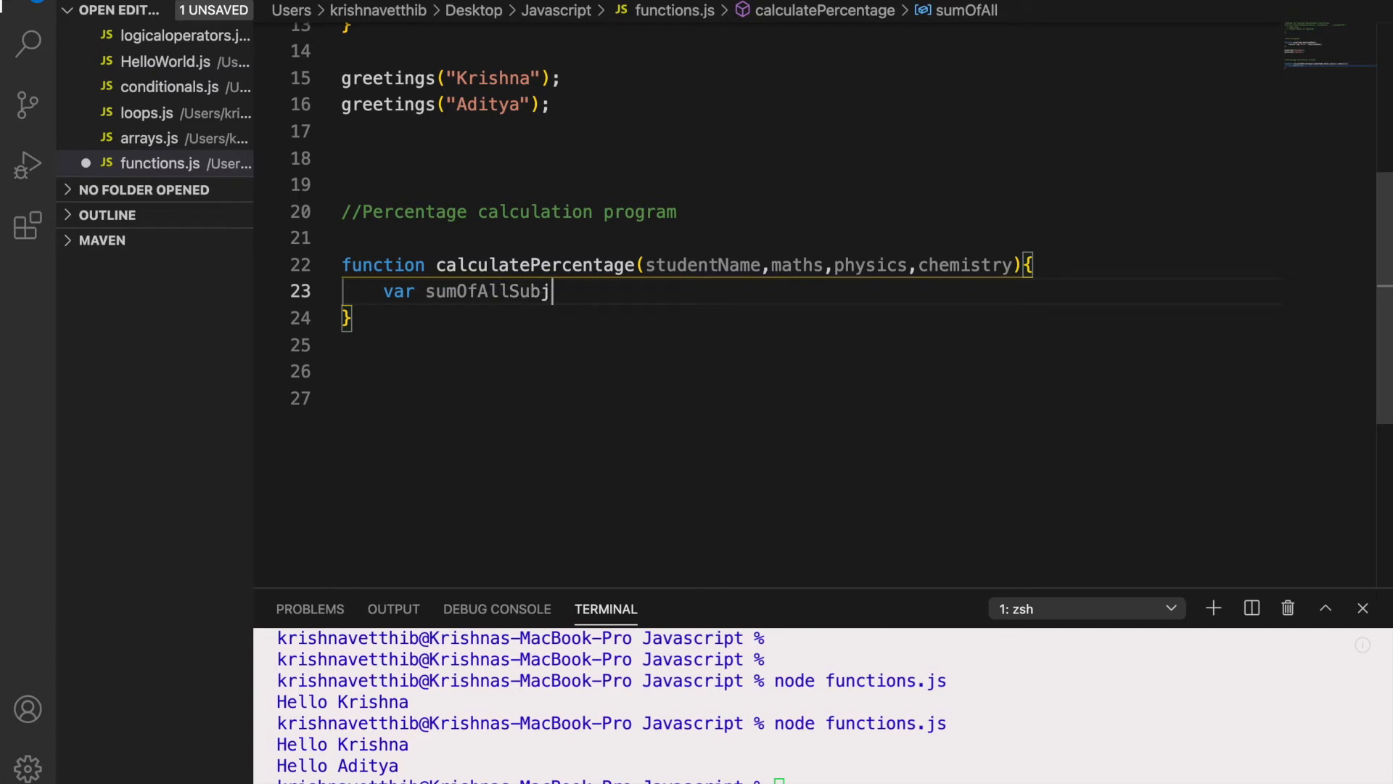
type("ects =")
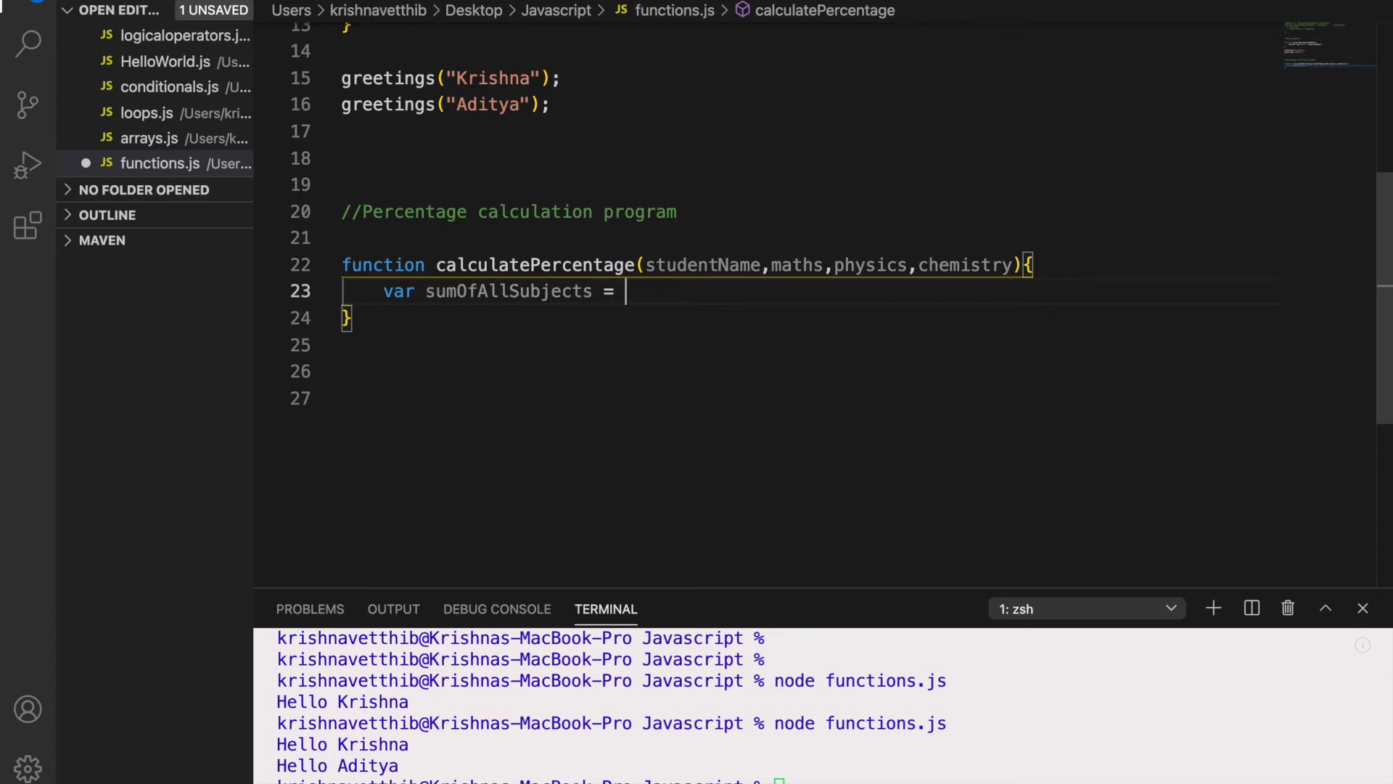
type("maths")
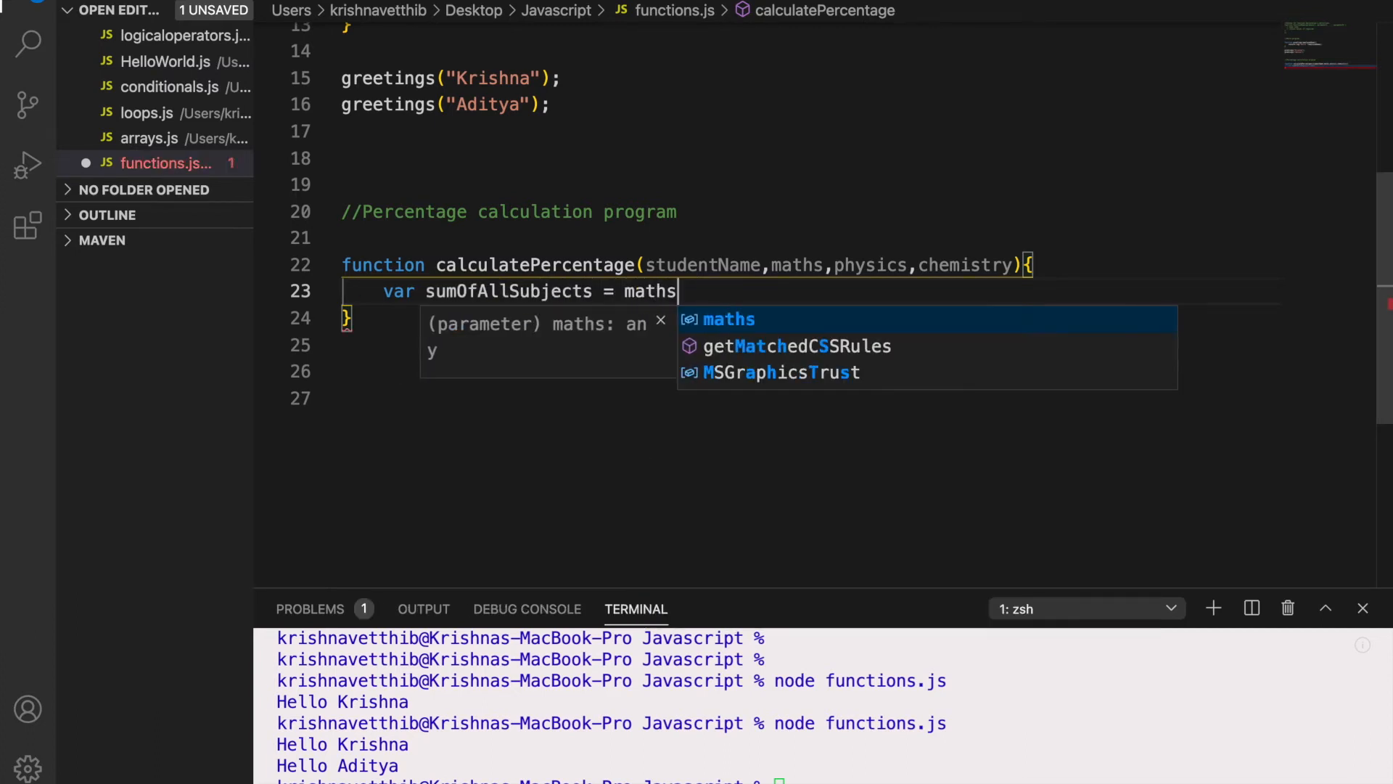
type("+")
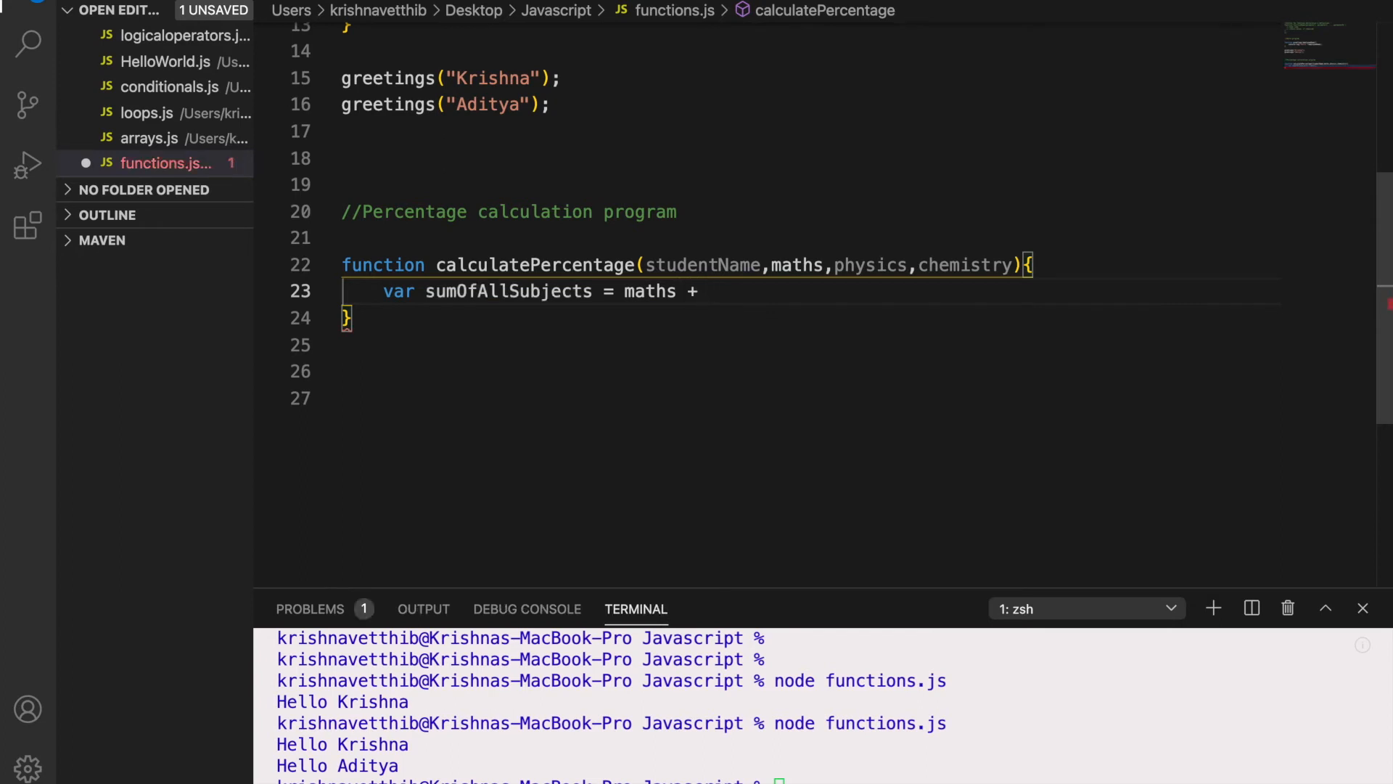
type("physics")
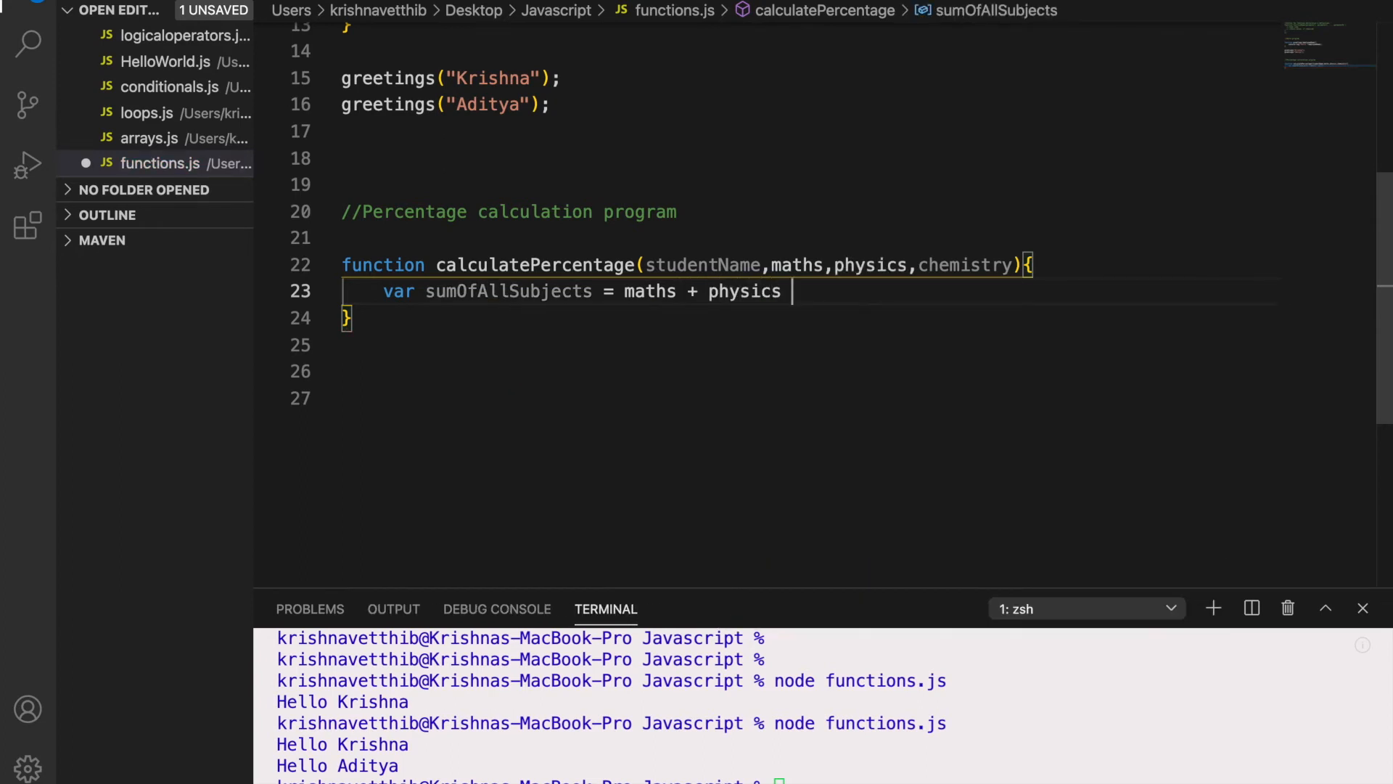
type("+ chemistry;")
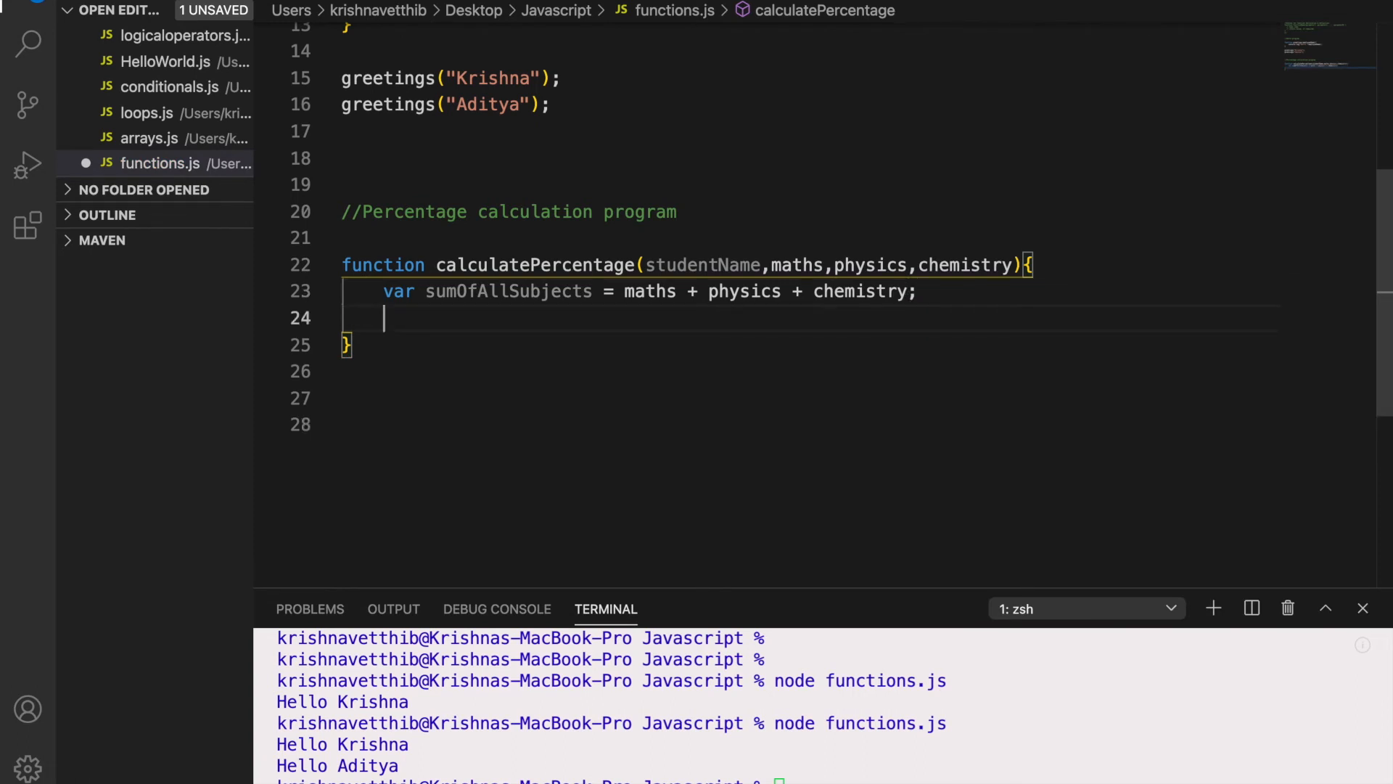
Begin declaring a var percentage on the next line
type("var")
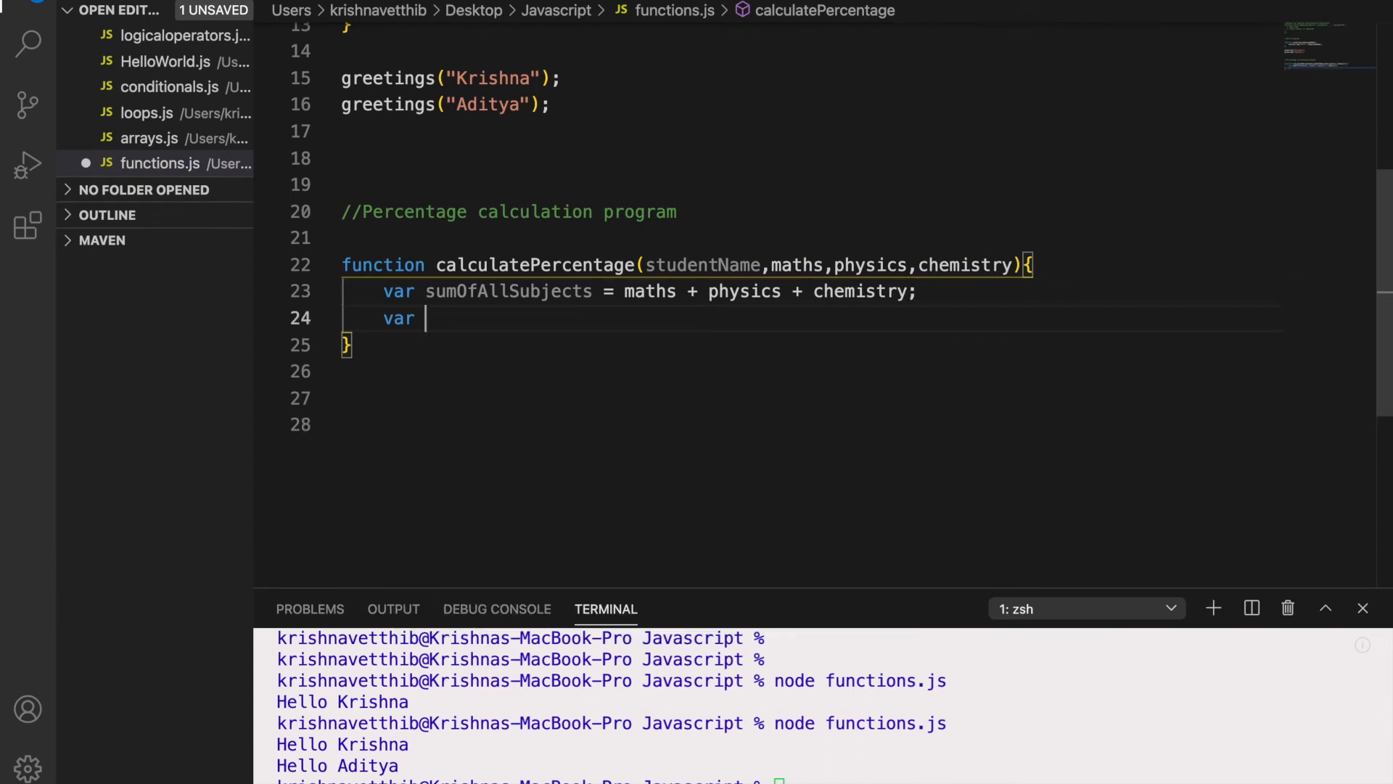
type("percentage =")
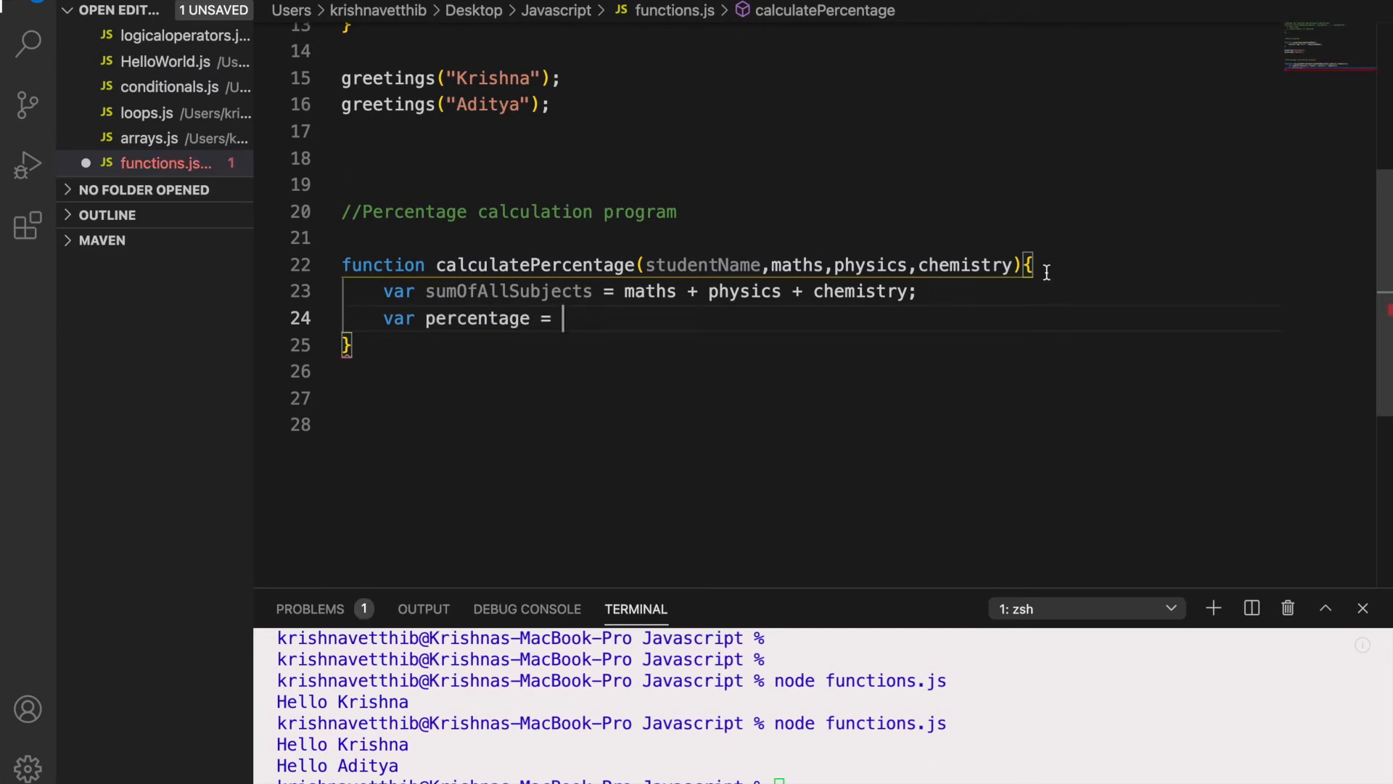
Declare var actualTotalOfAll = 300; inside the function
type("var")
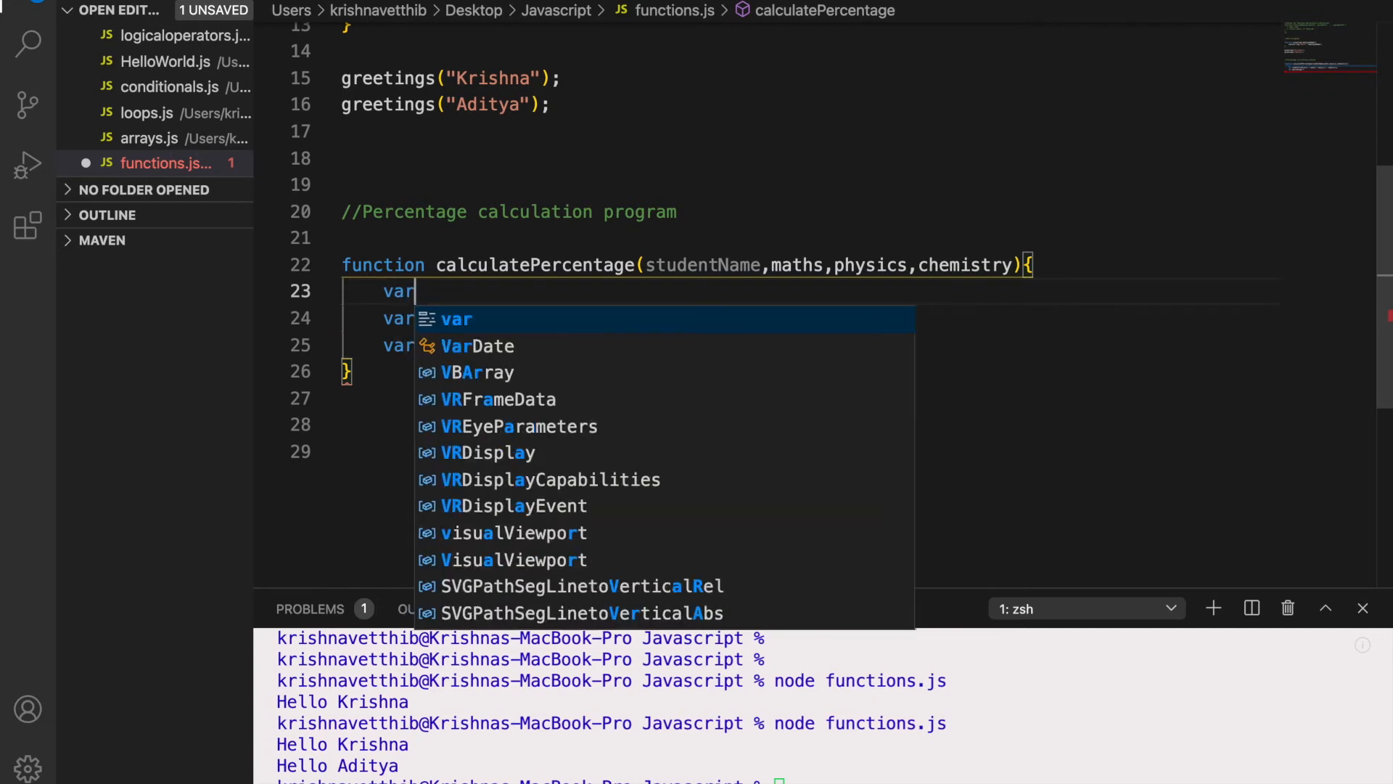
type("total")
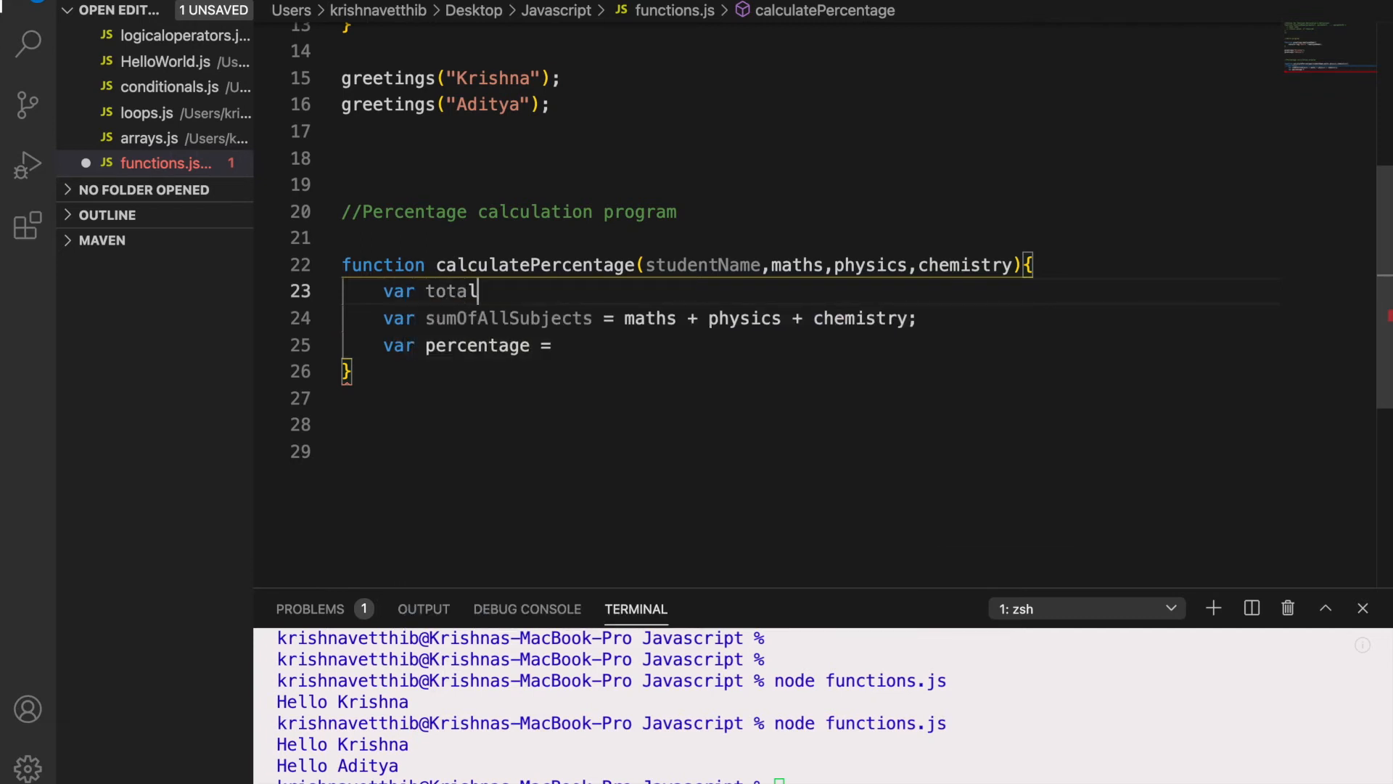
type("Of")
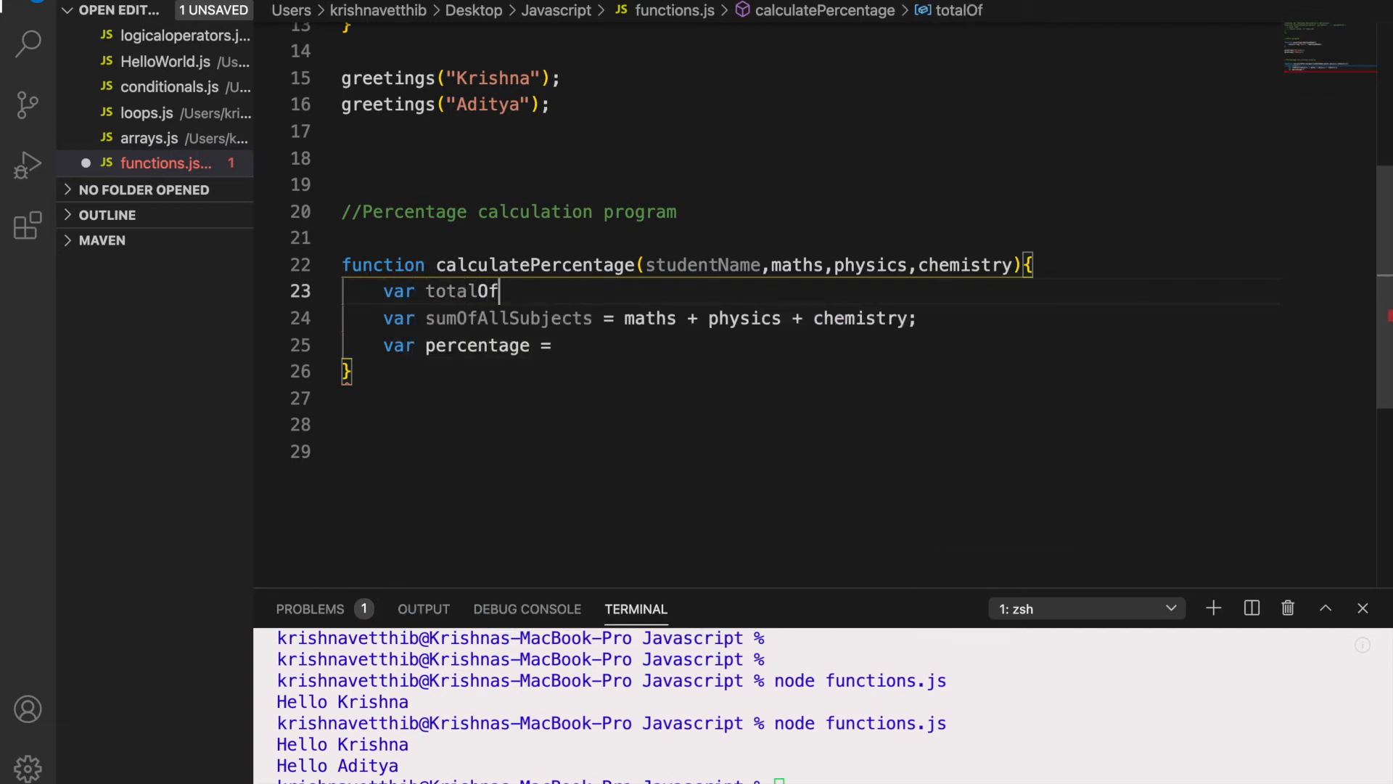
type("All")
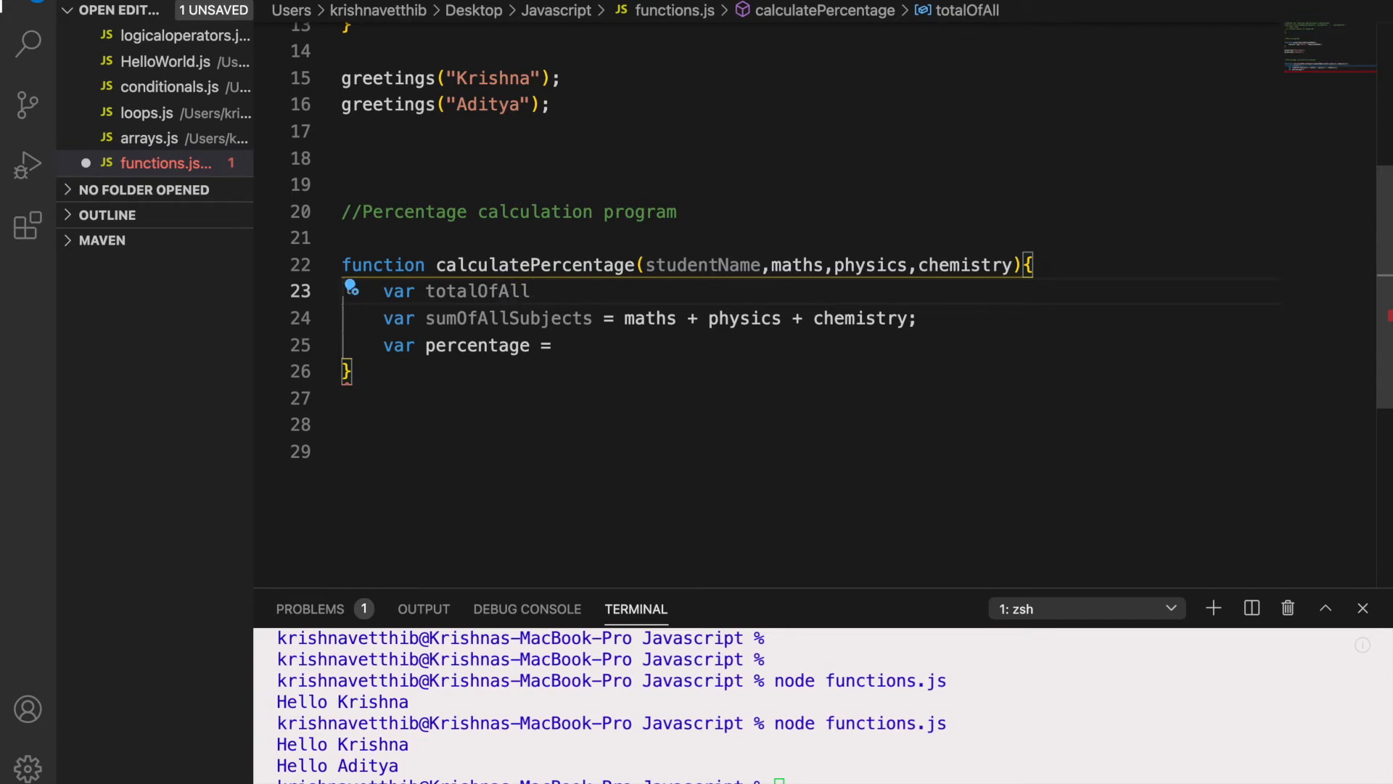
type("=")
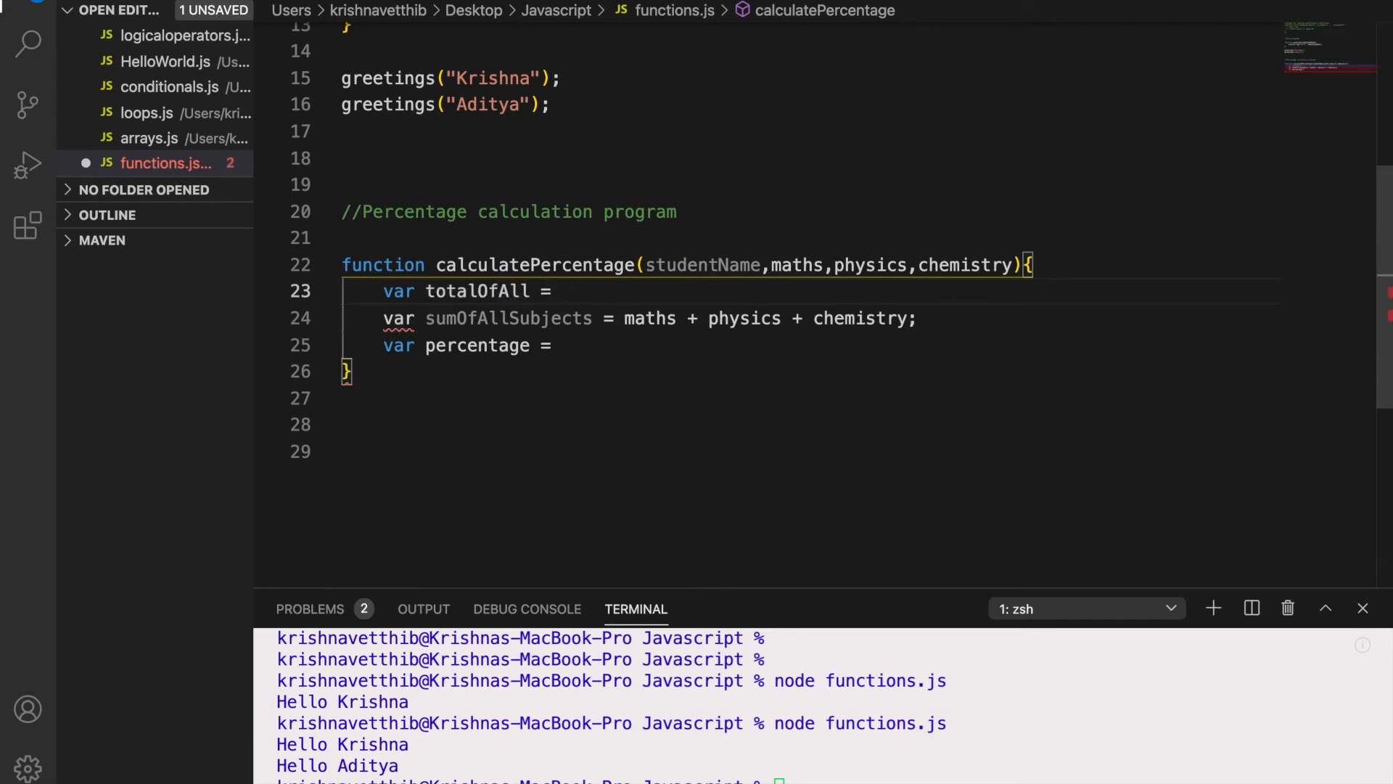
type("300;")
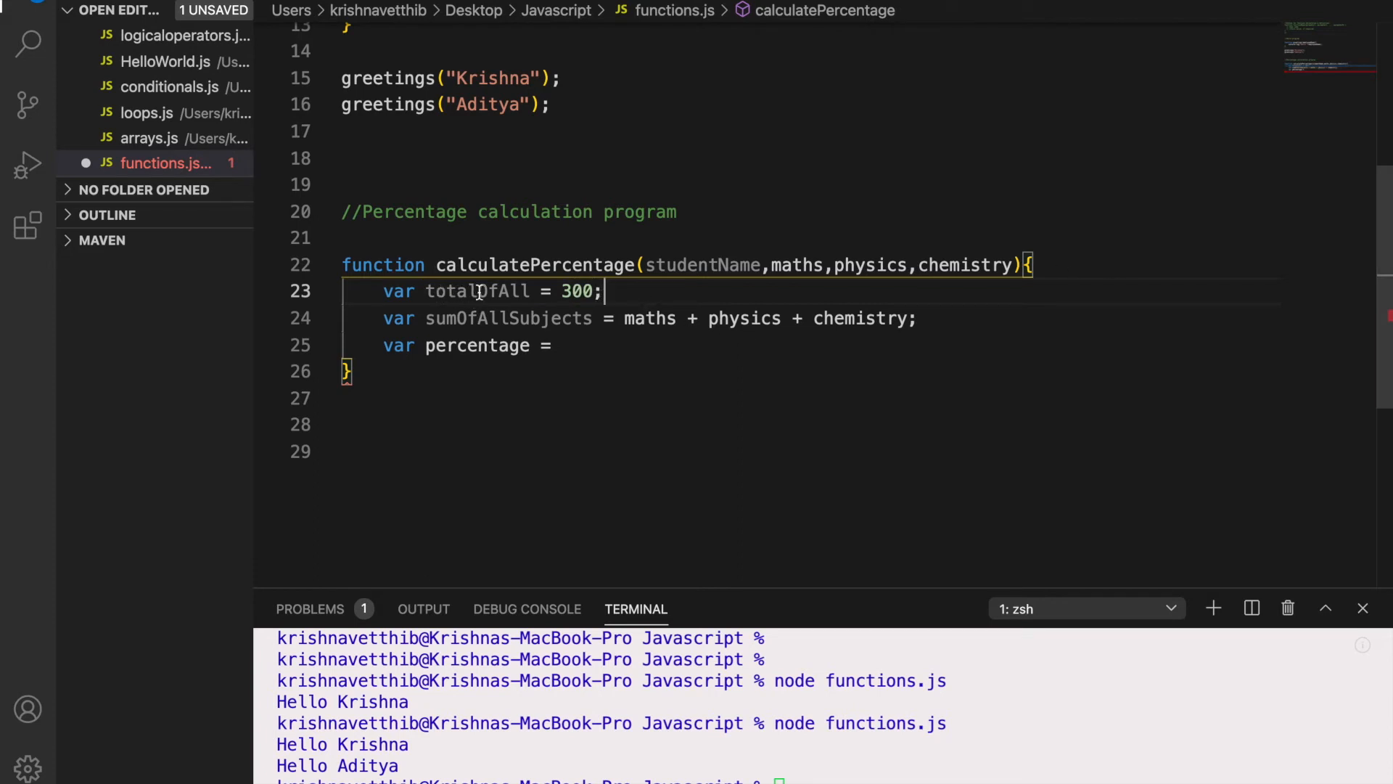
type("actualT")
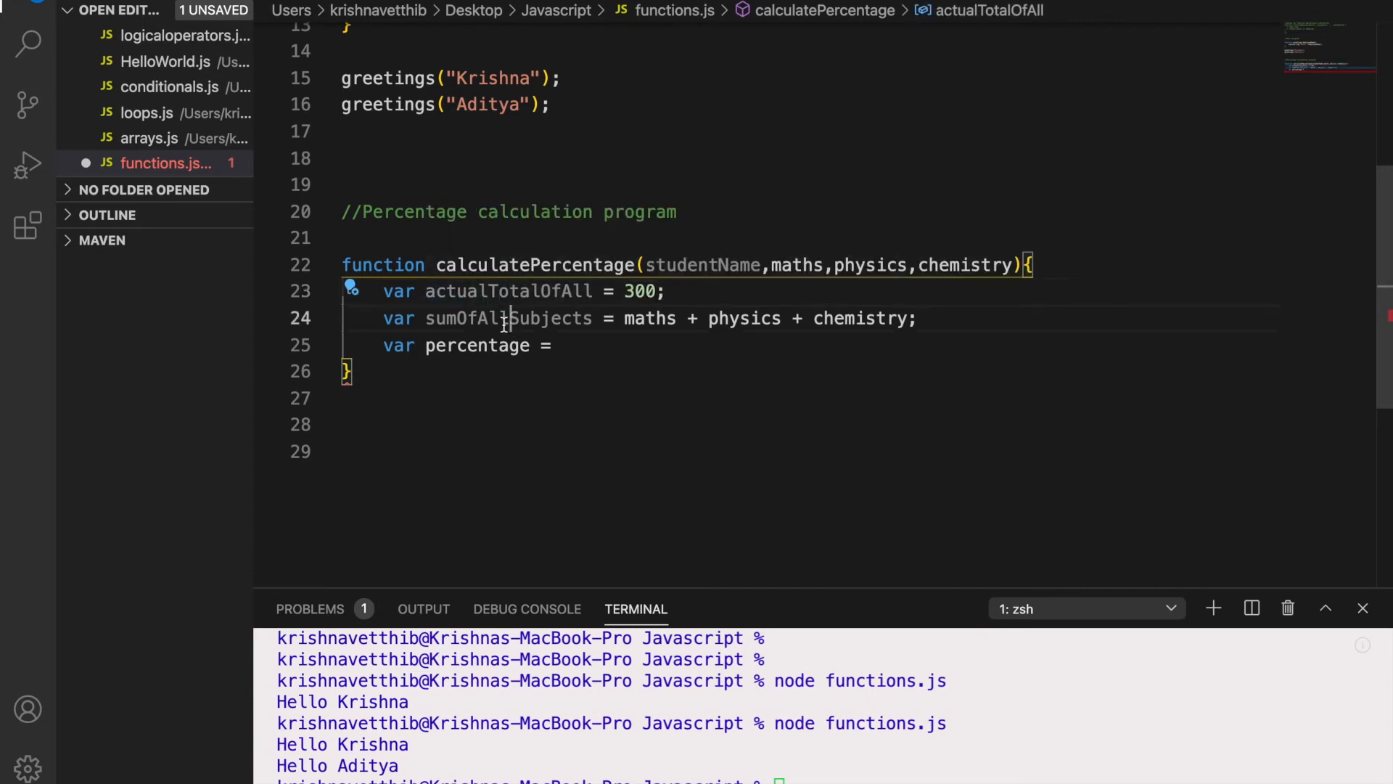
Complete percentage = (sumOfAllSubjects/actualTotalOfAll)*100;
left_click(569, 346)
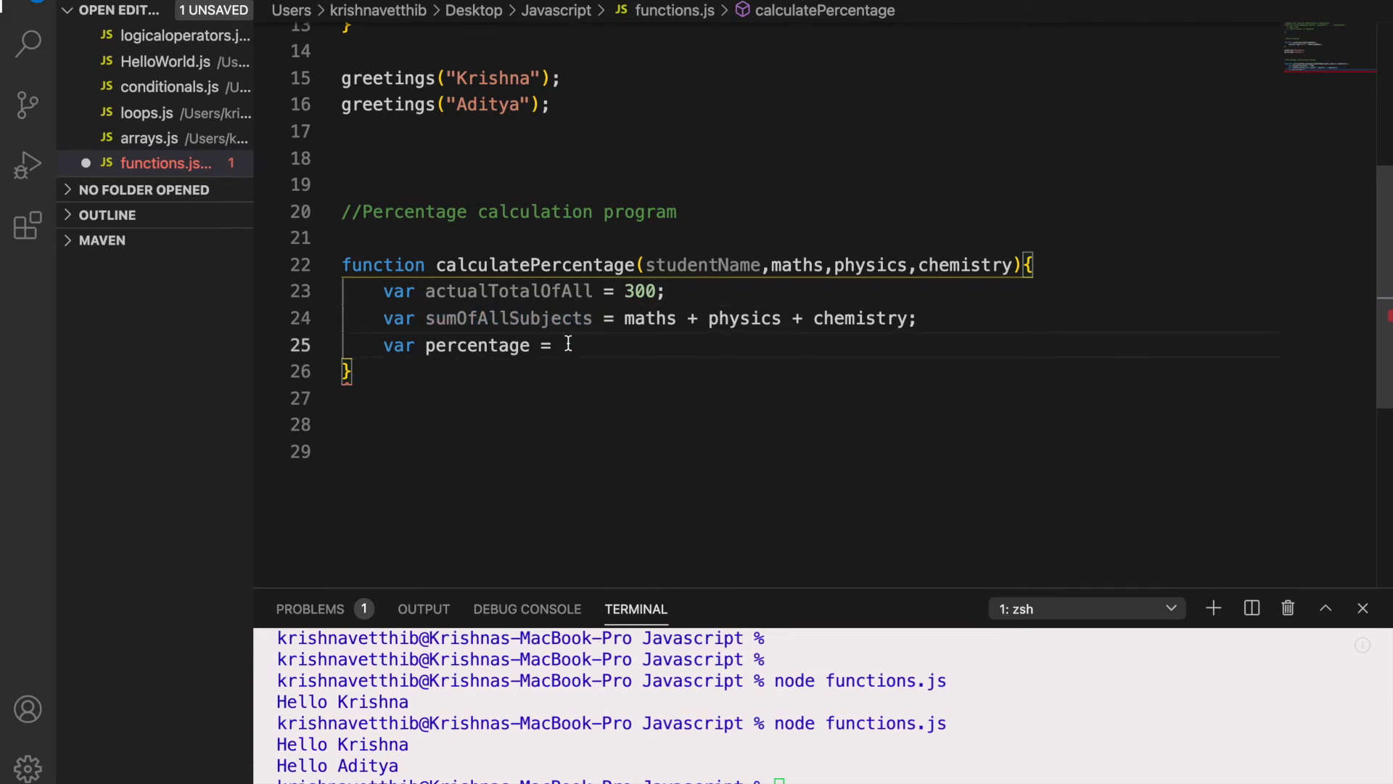
type("sumOfAllSubjects/")
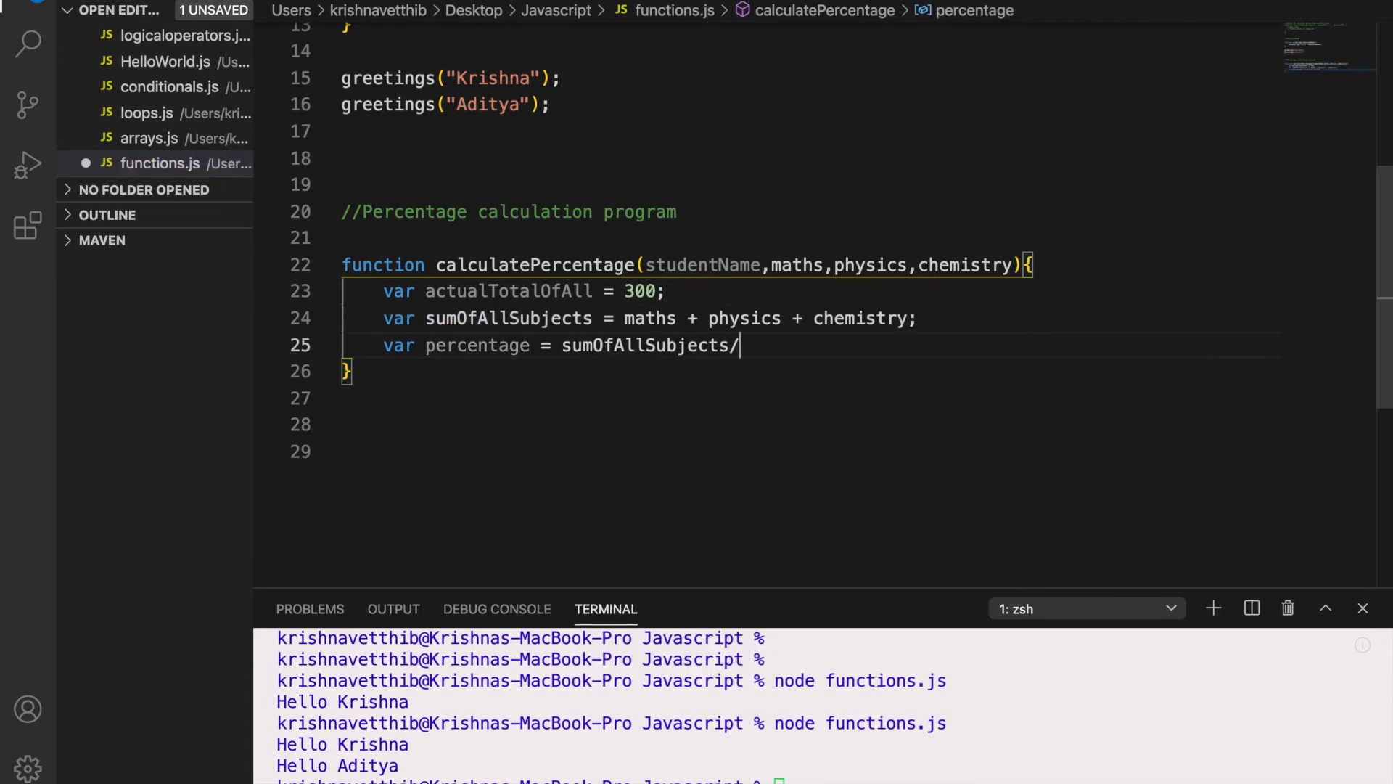
type("t")
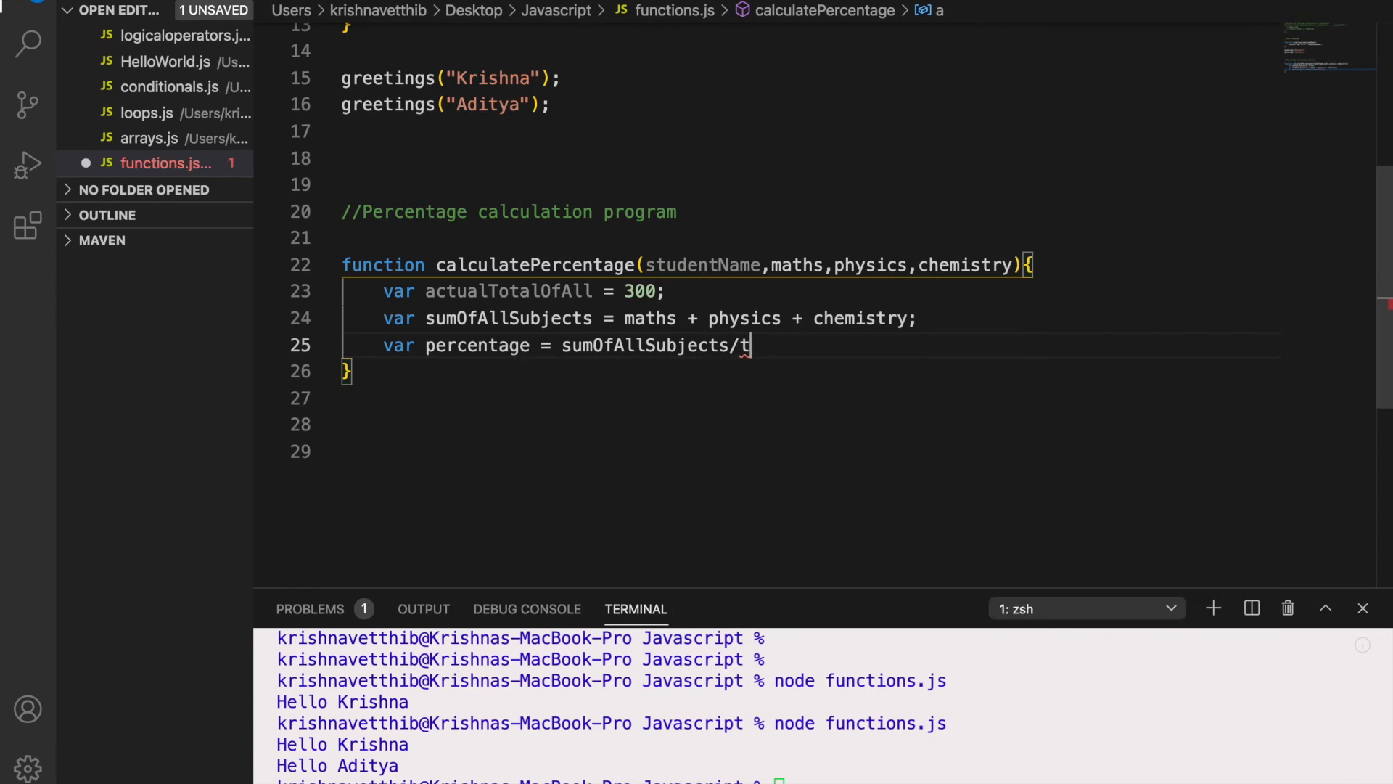
type("actualTotalOfAll)")
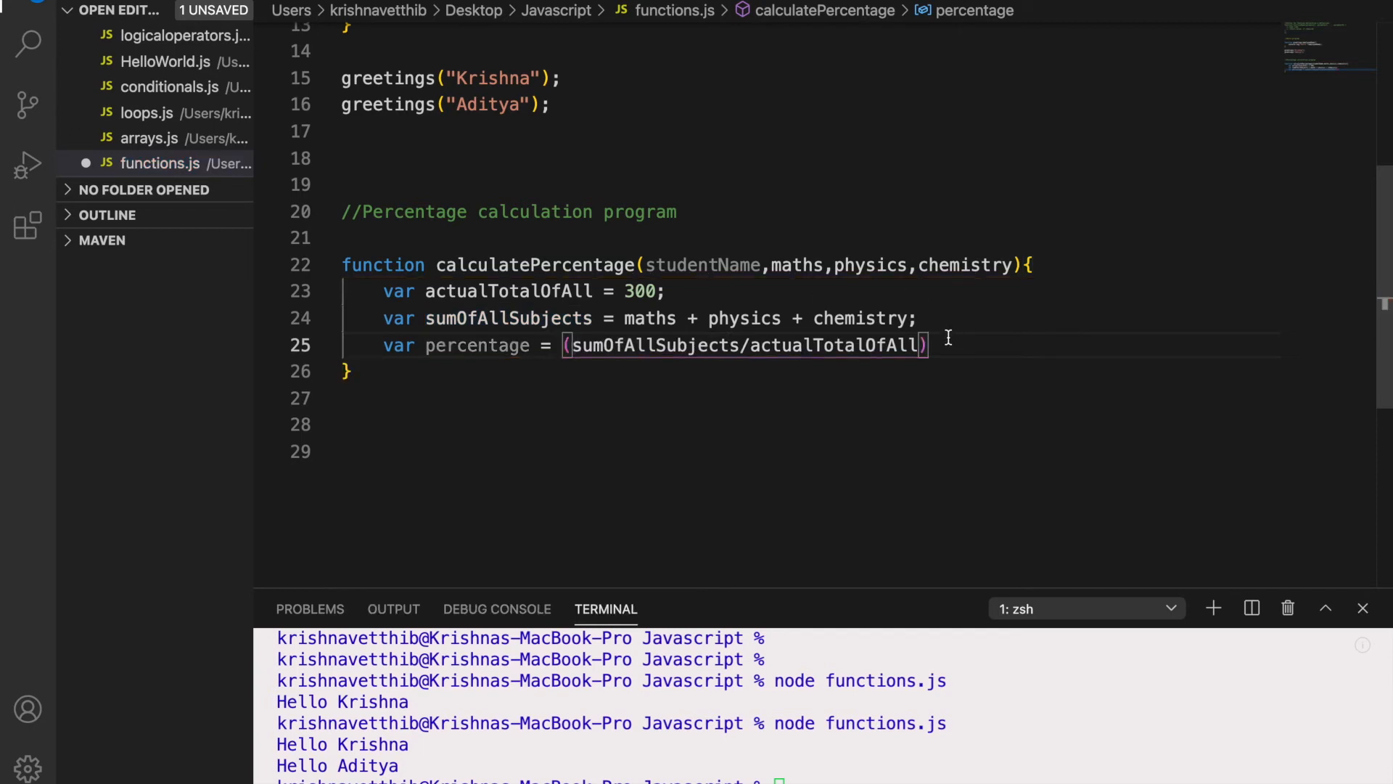
type("*100")
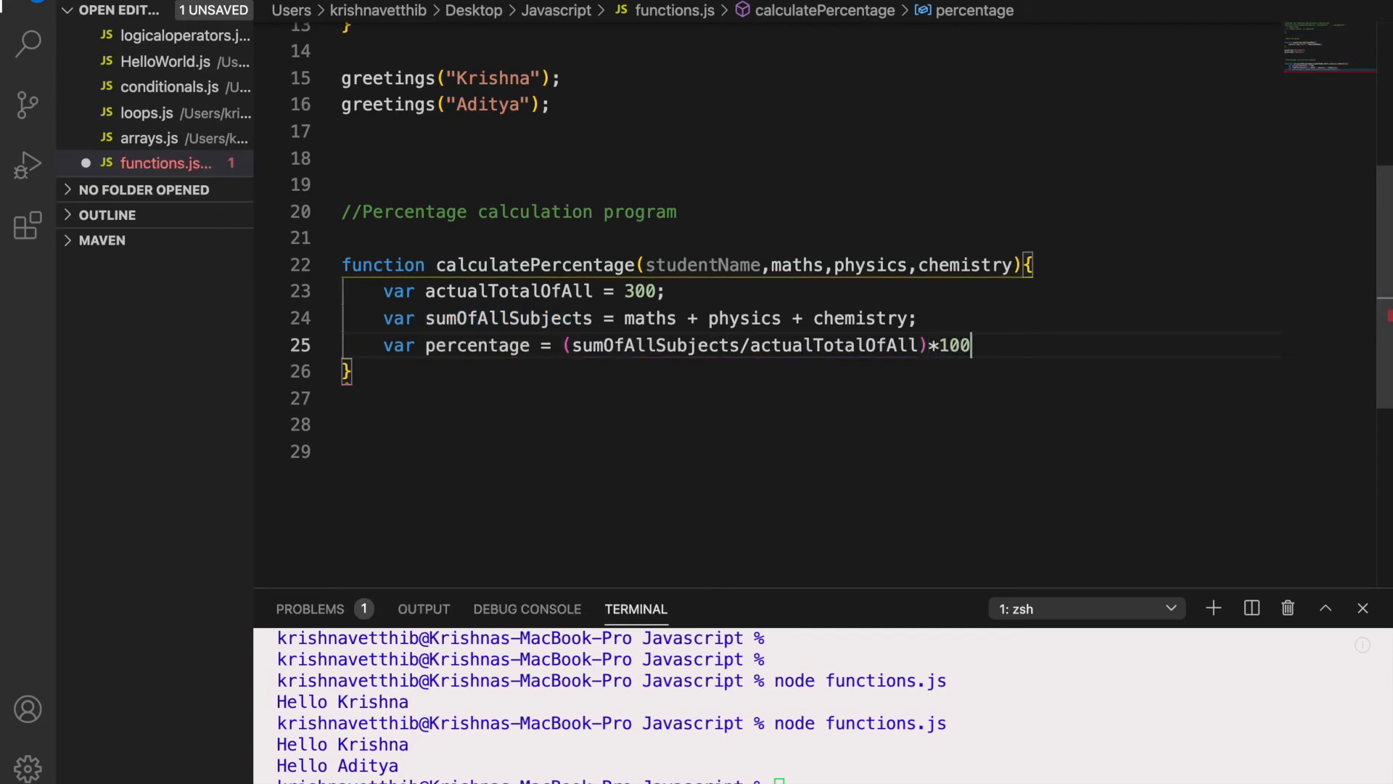
type(";")
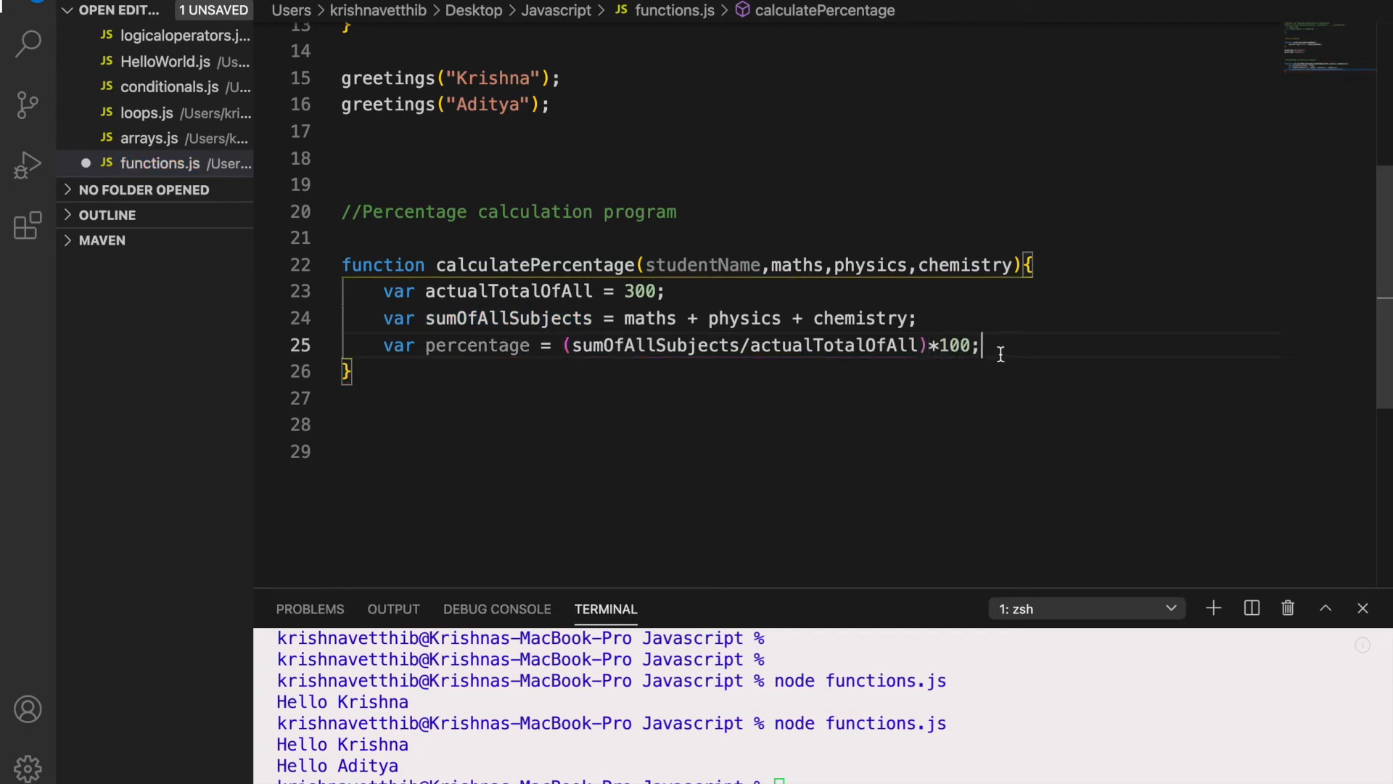
Start console.log("The percentage of student " + studentName, removing a stray colon
type("cons")
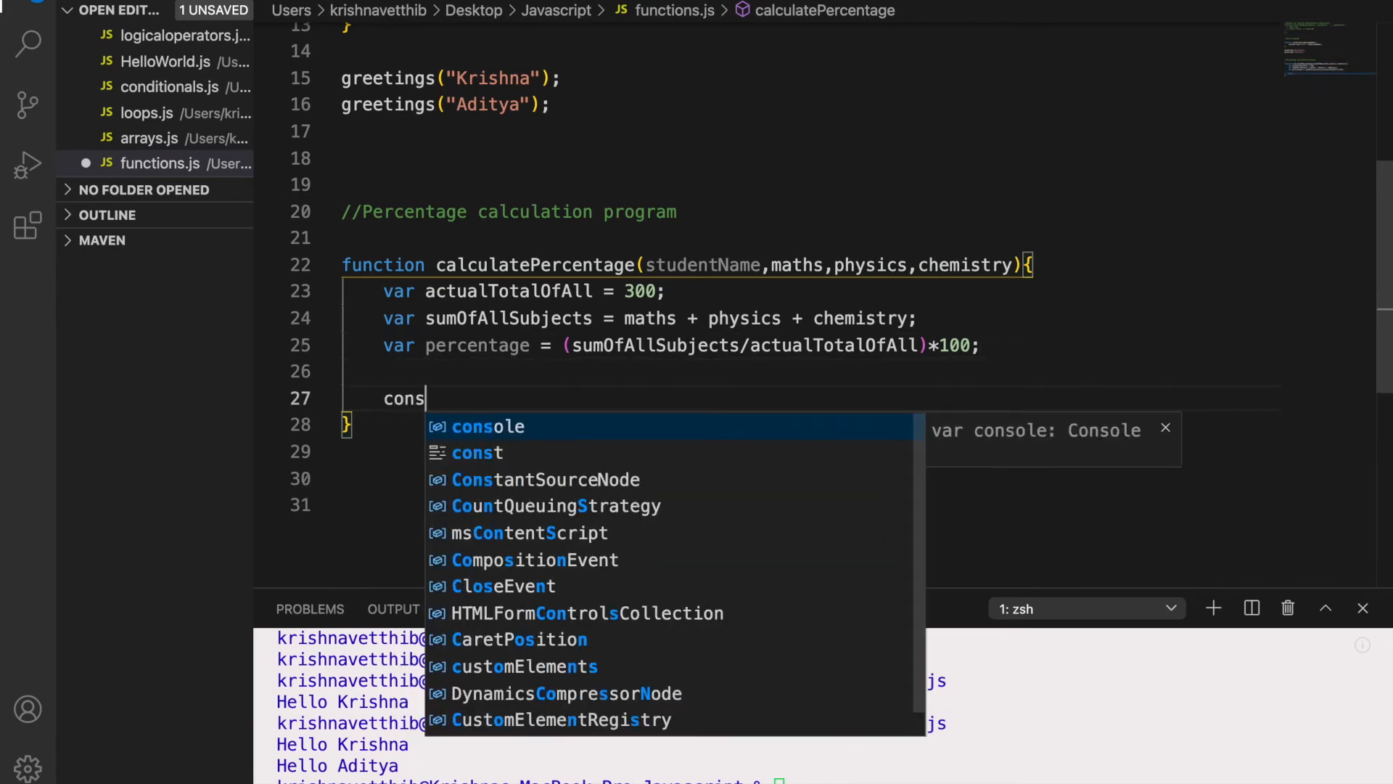
type("ole.log")
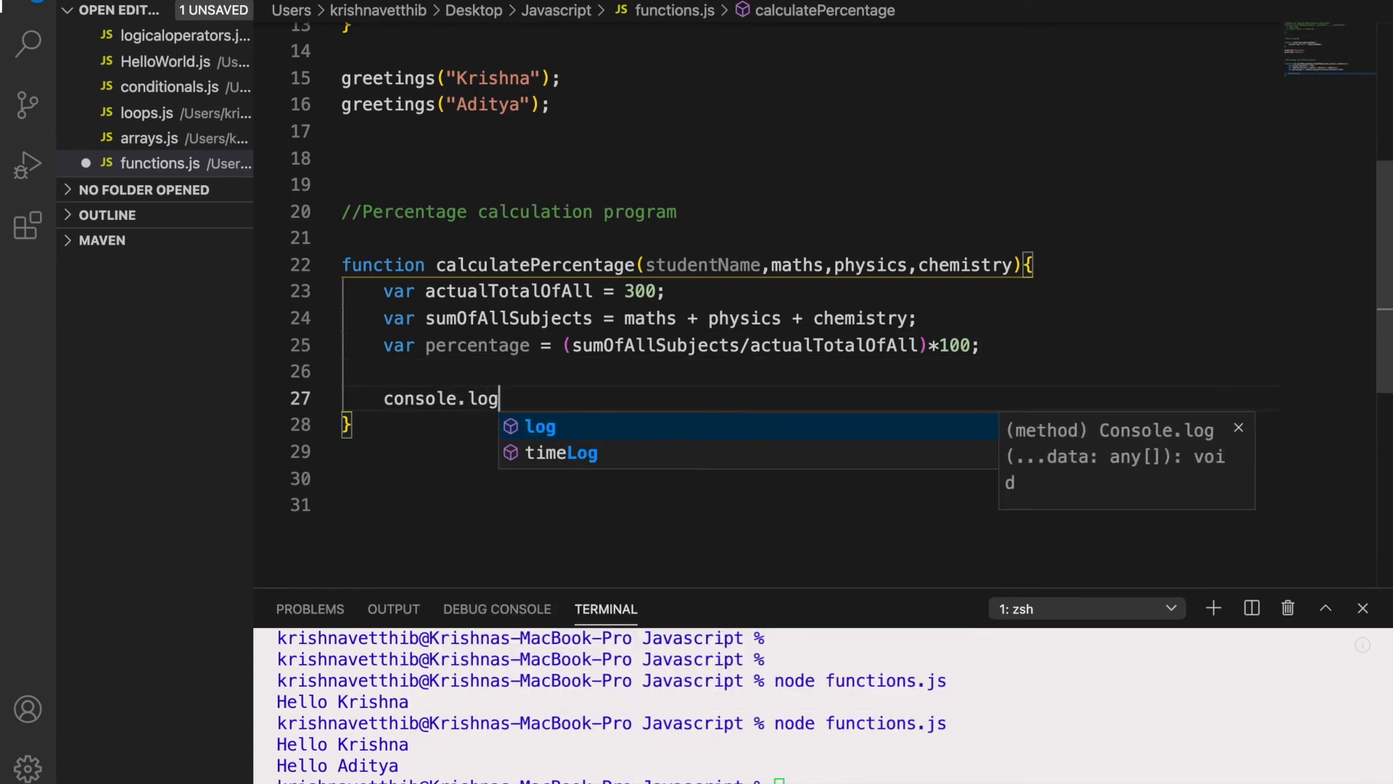
type("(\"T\"")
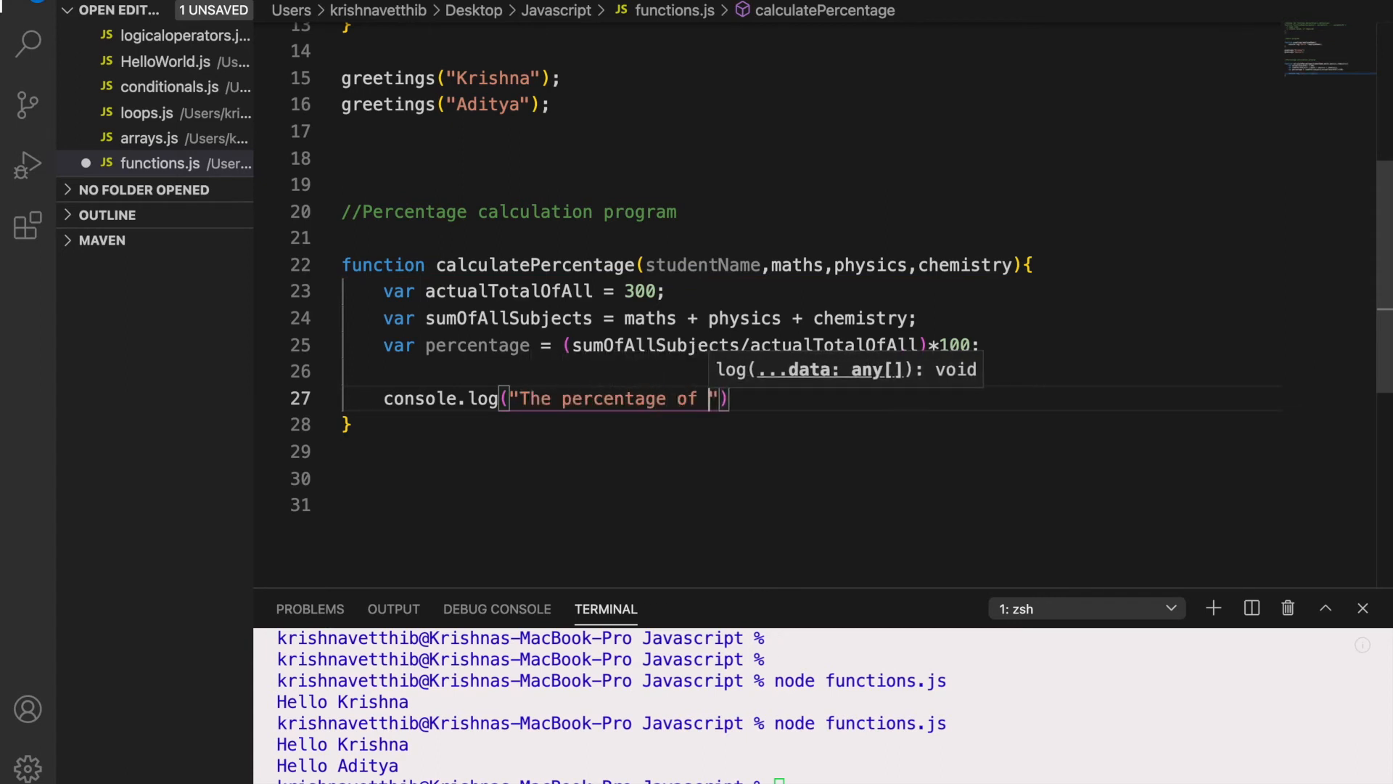
type("student")
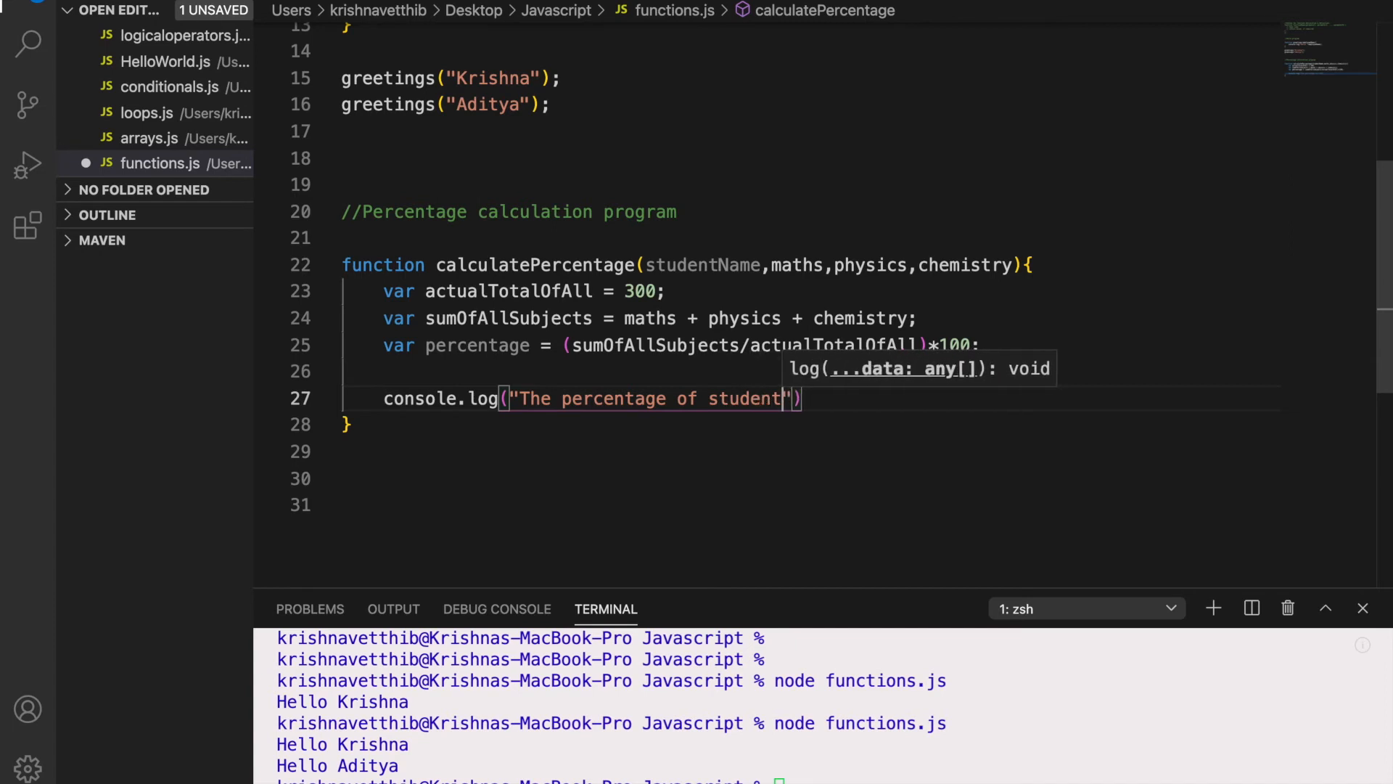
type(":")
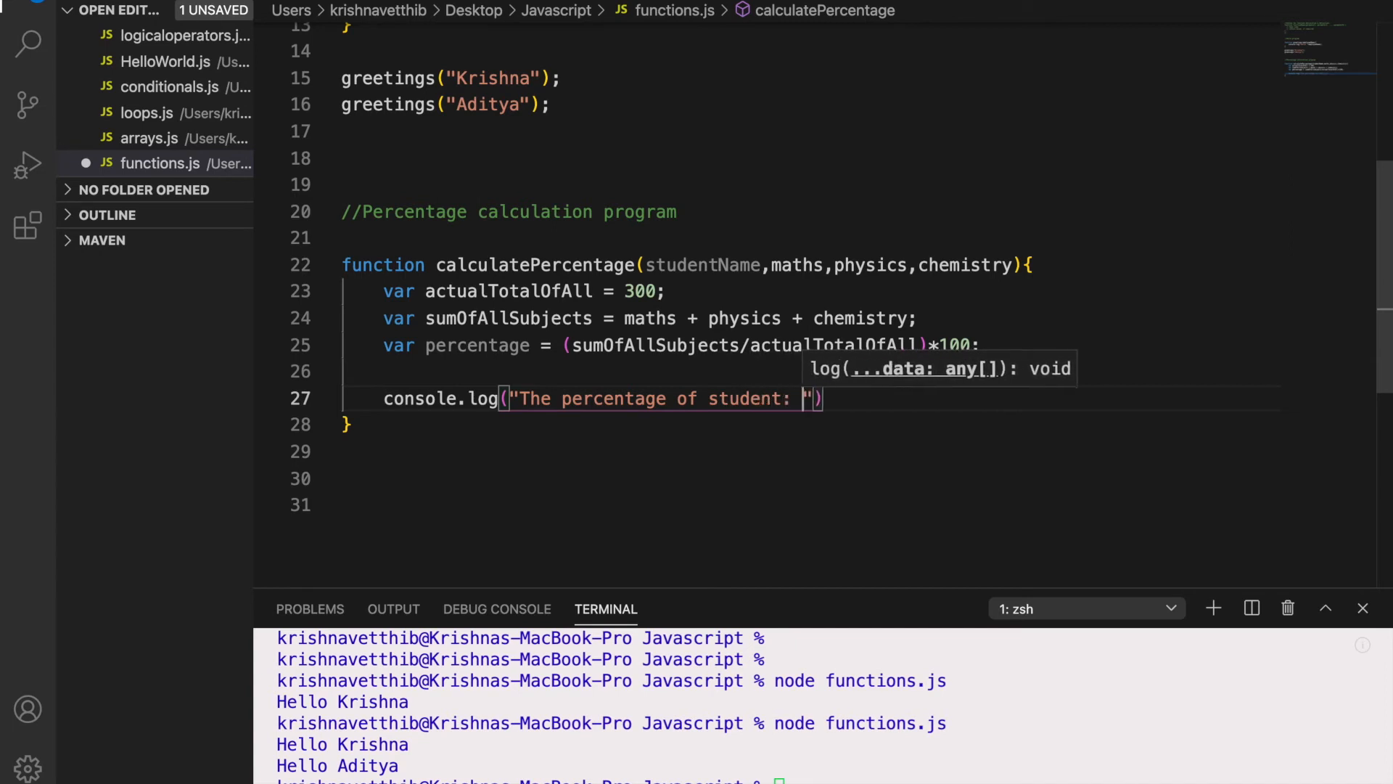
key("Backspace")
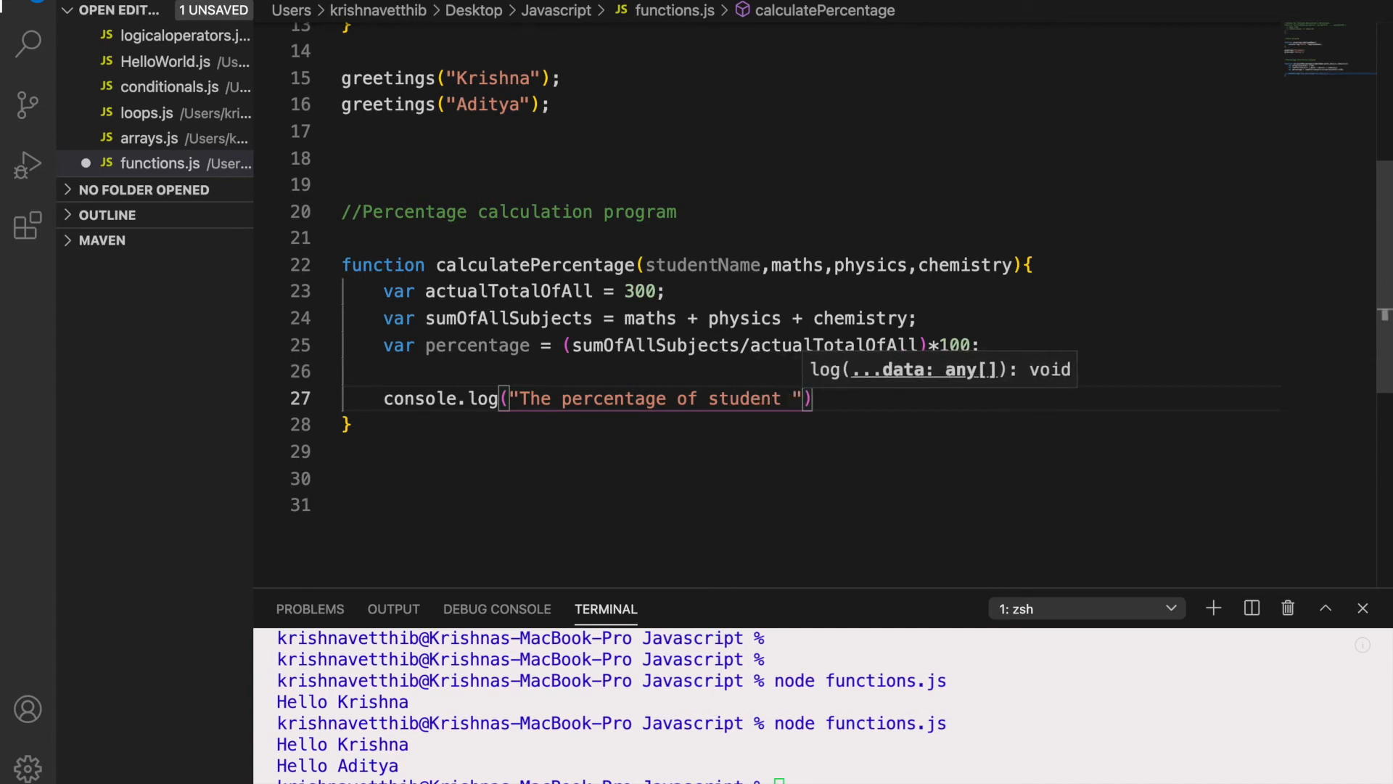
type("+ studentName")
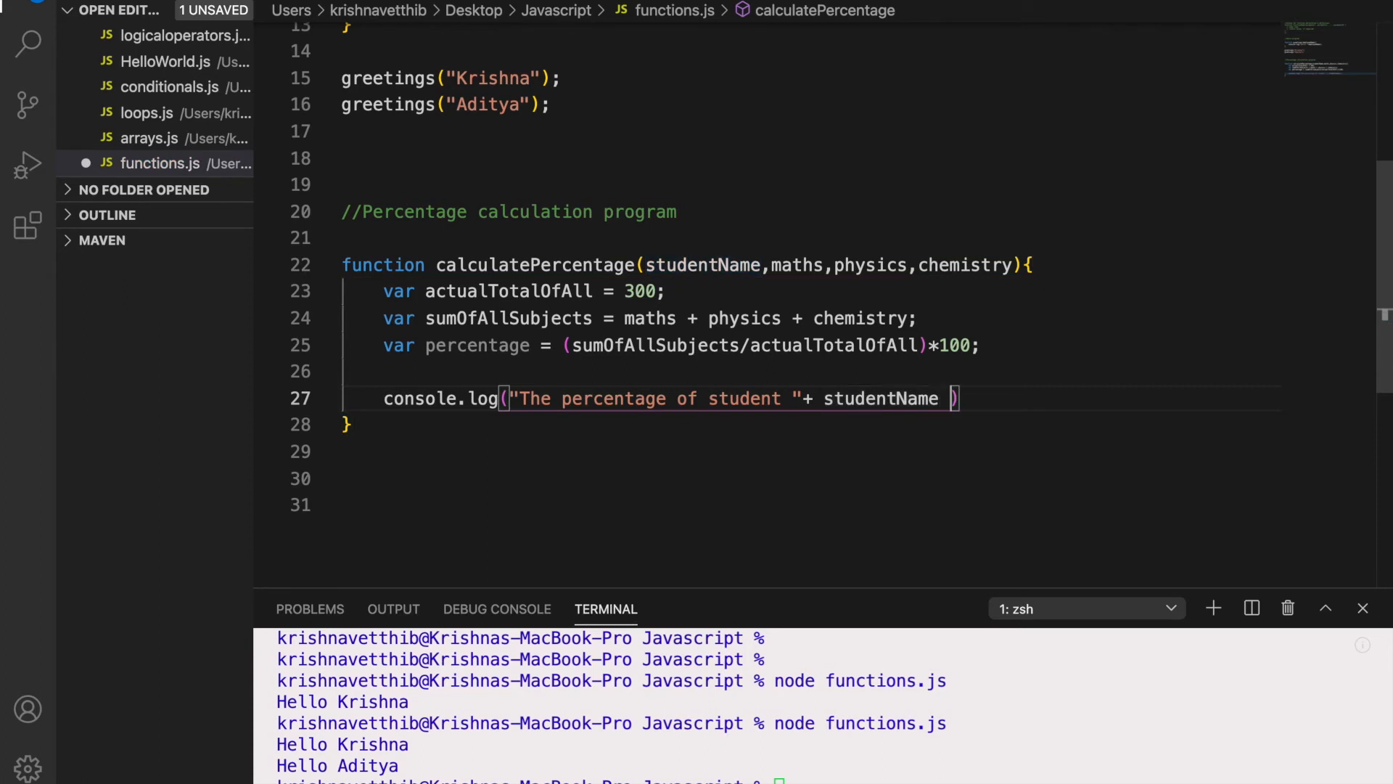
Finish the message with +"is " + percentage); and add a new line after the function
type("+\"\"")
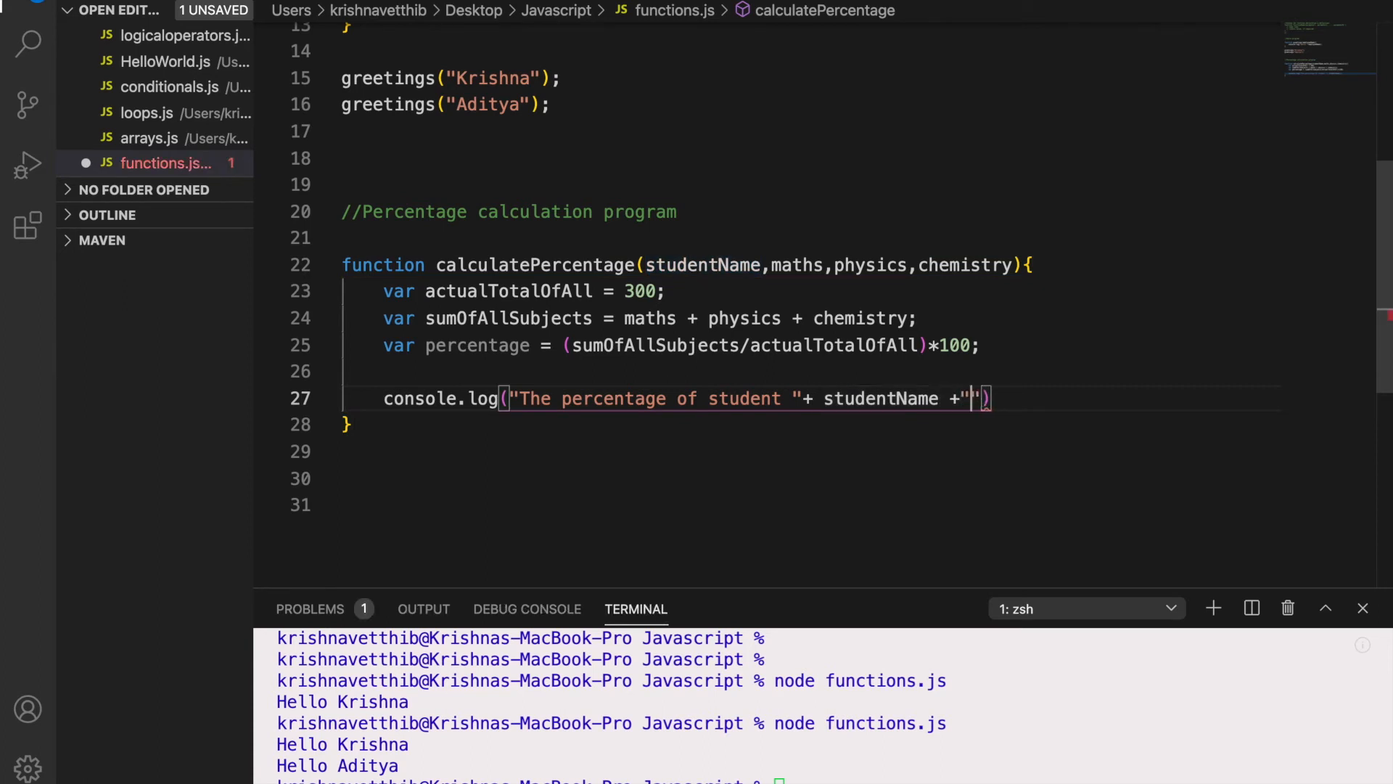
type("is")
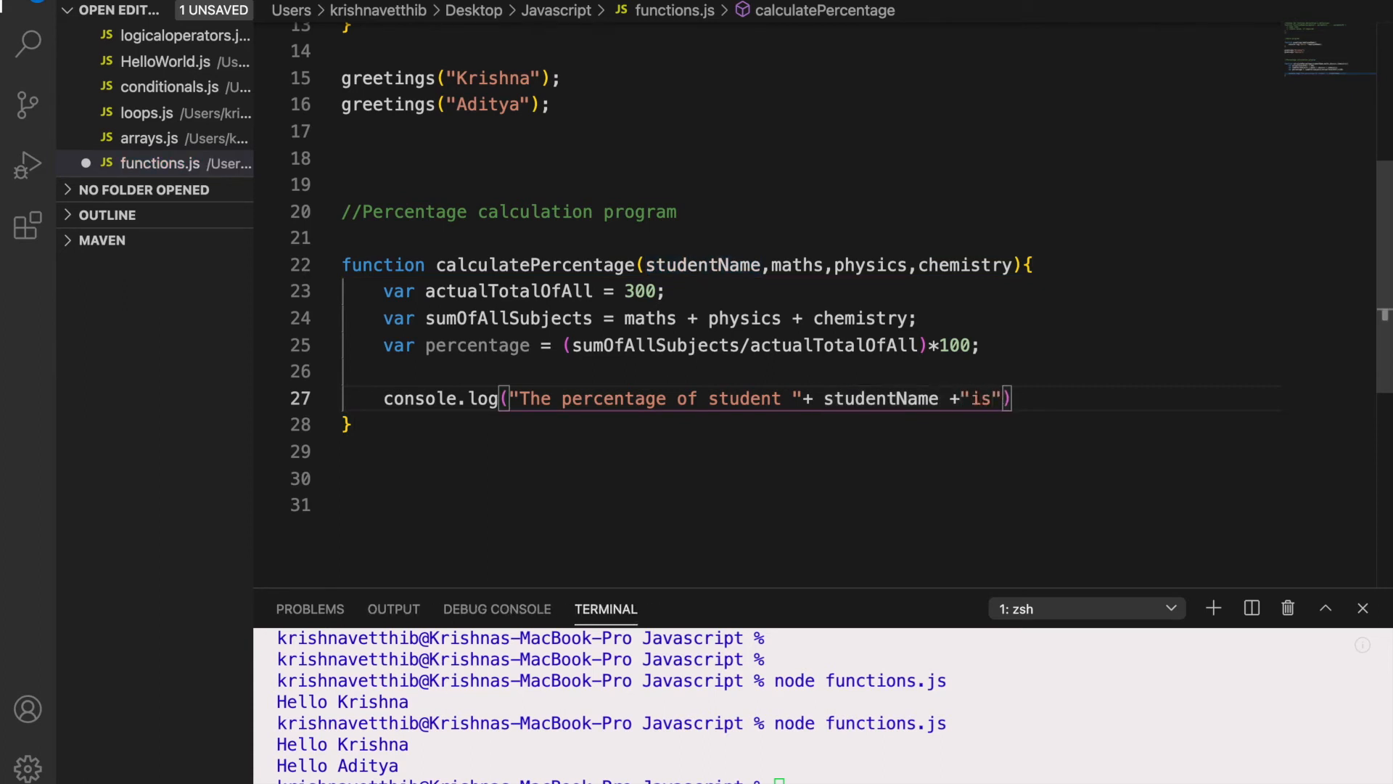
type("\" \"")
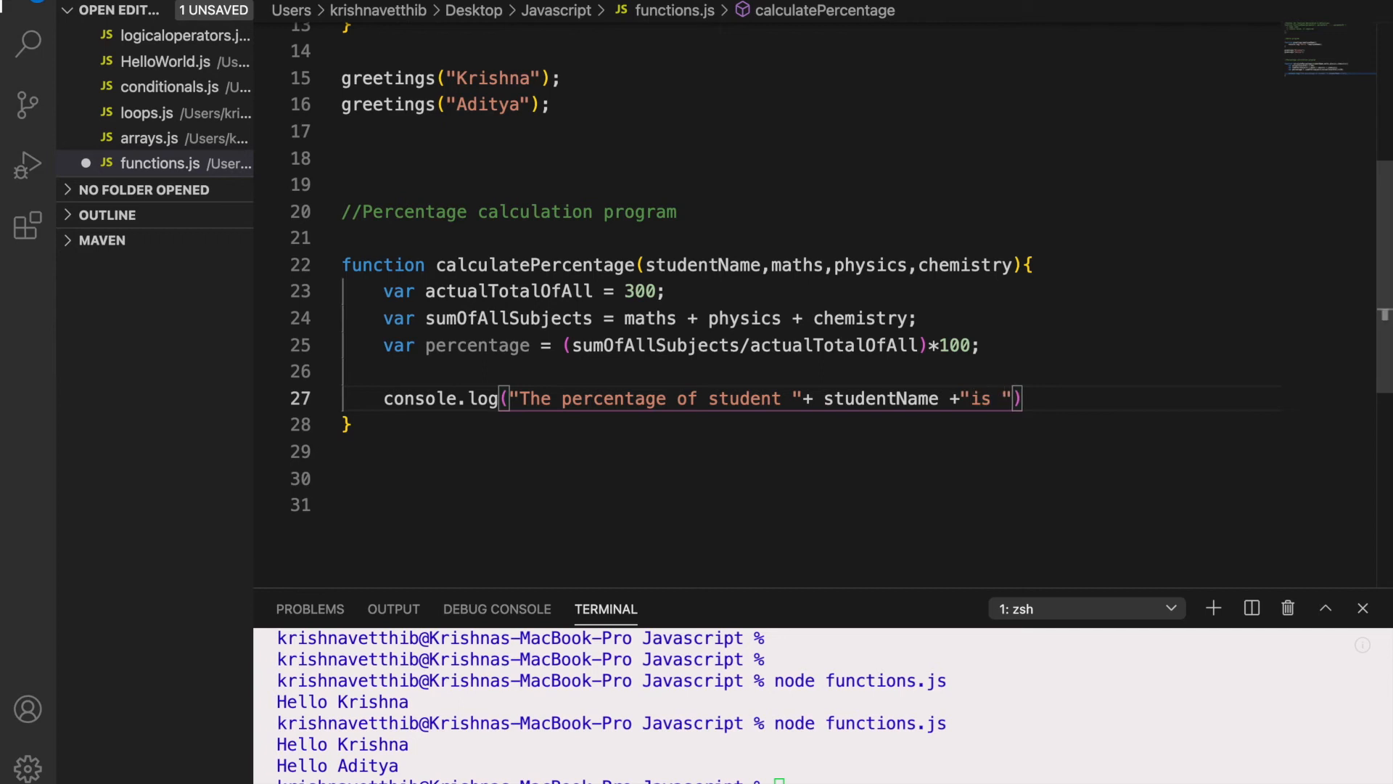
type("+")
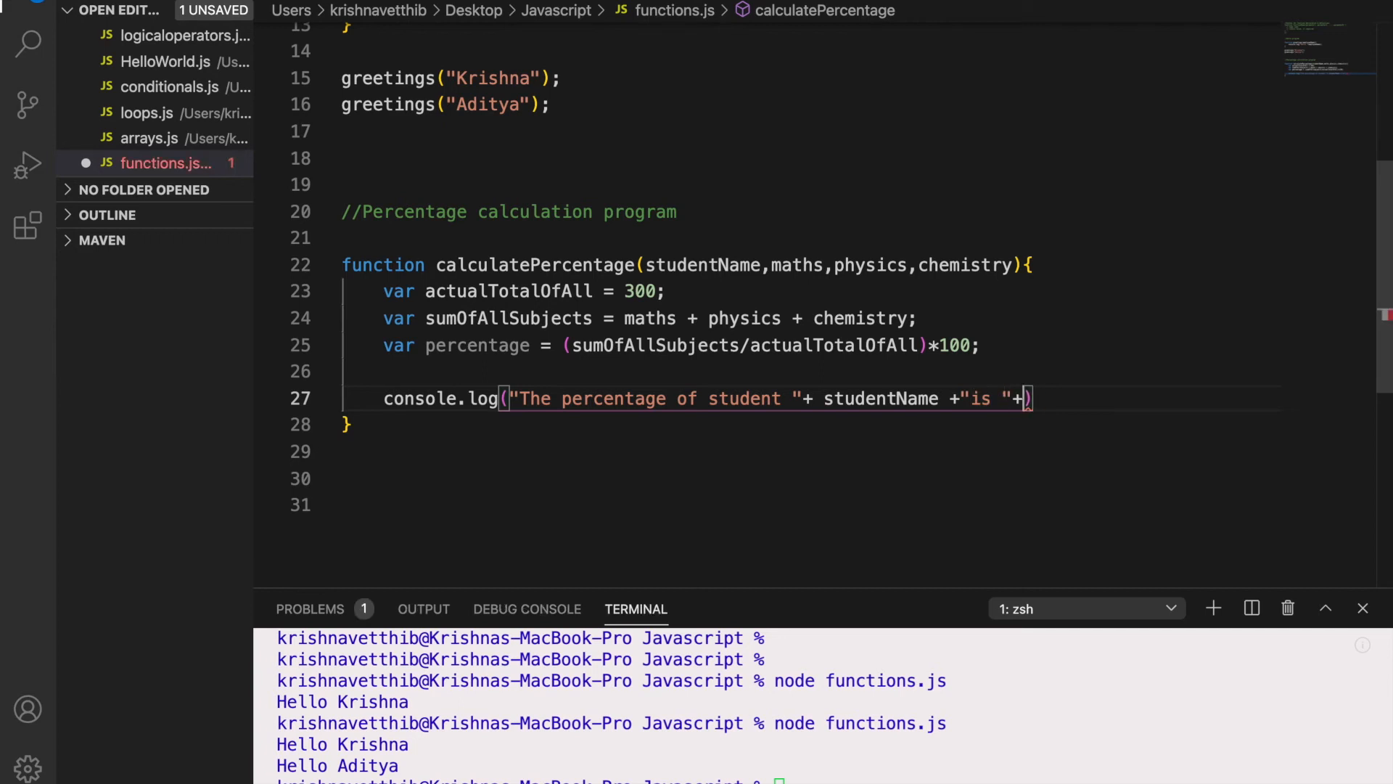
type("percentage")
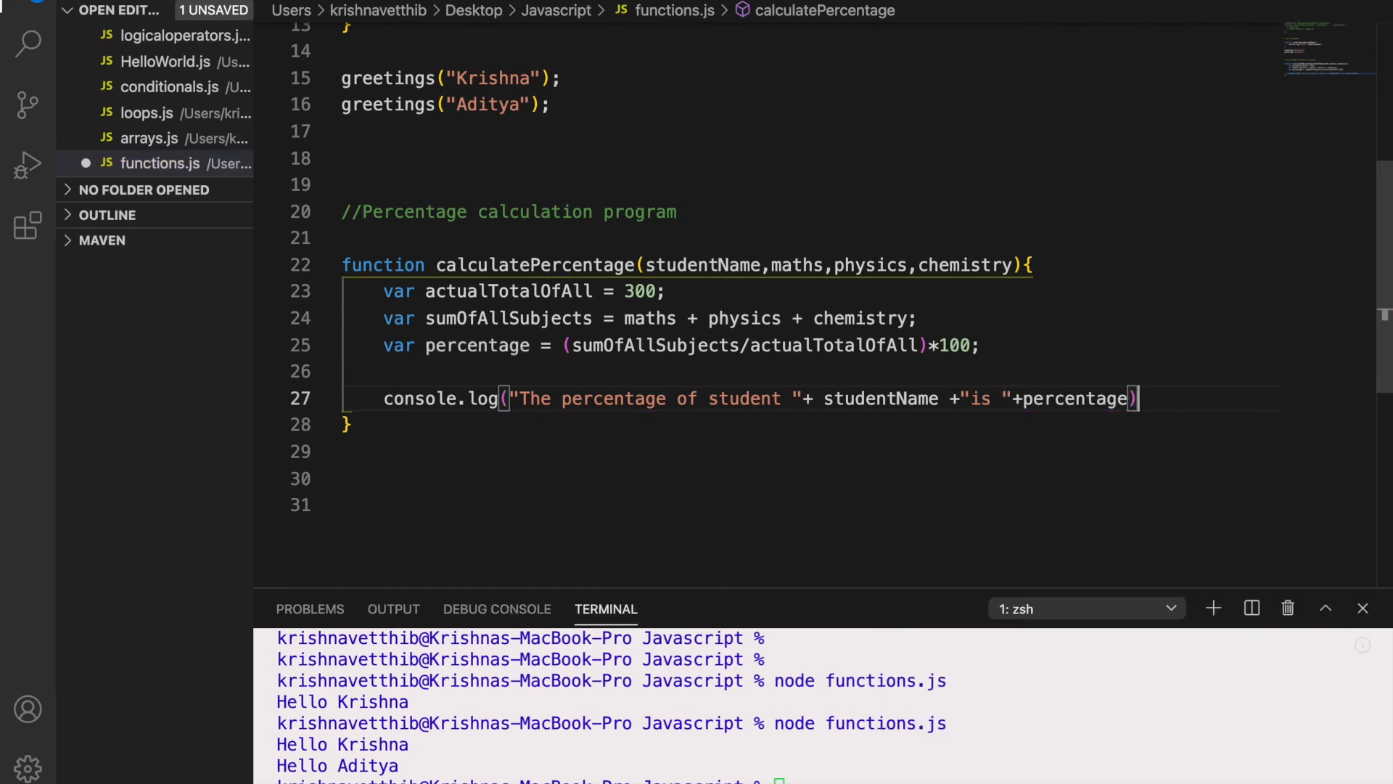
type(";")
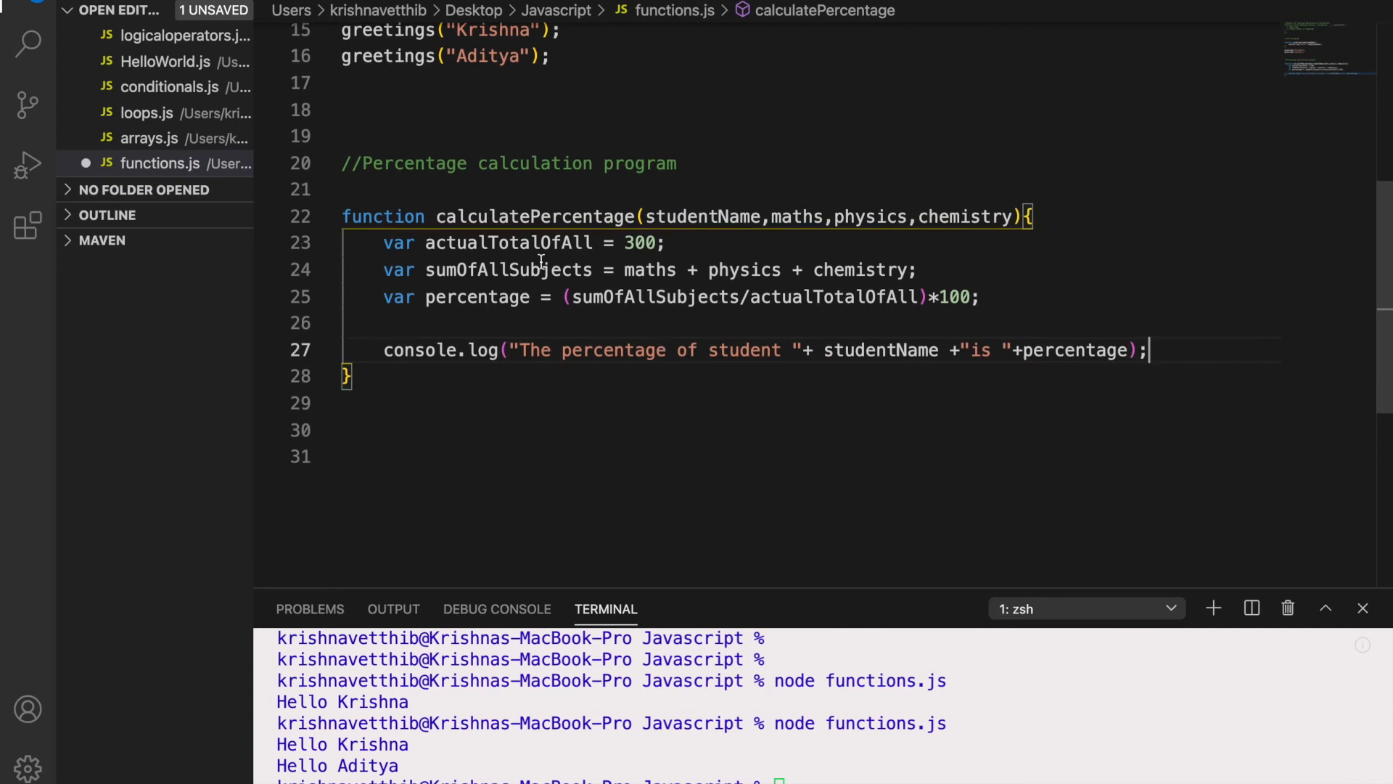
key("enter")
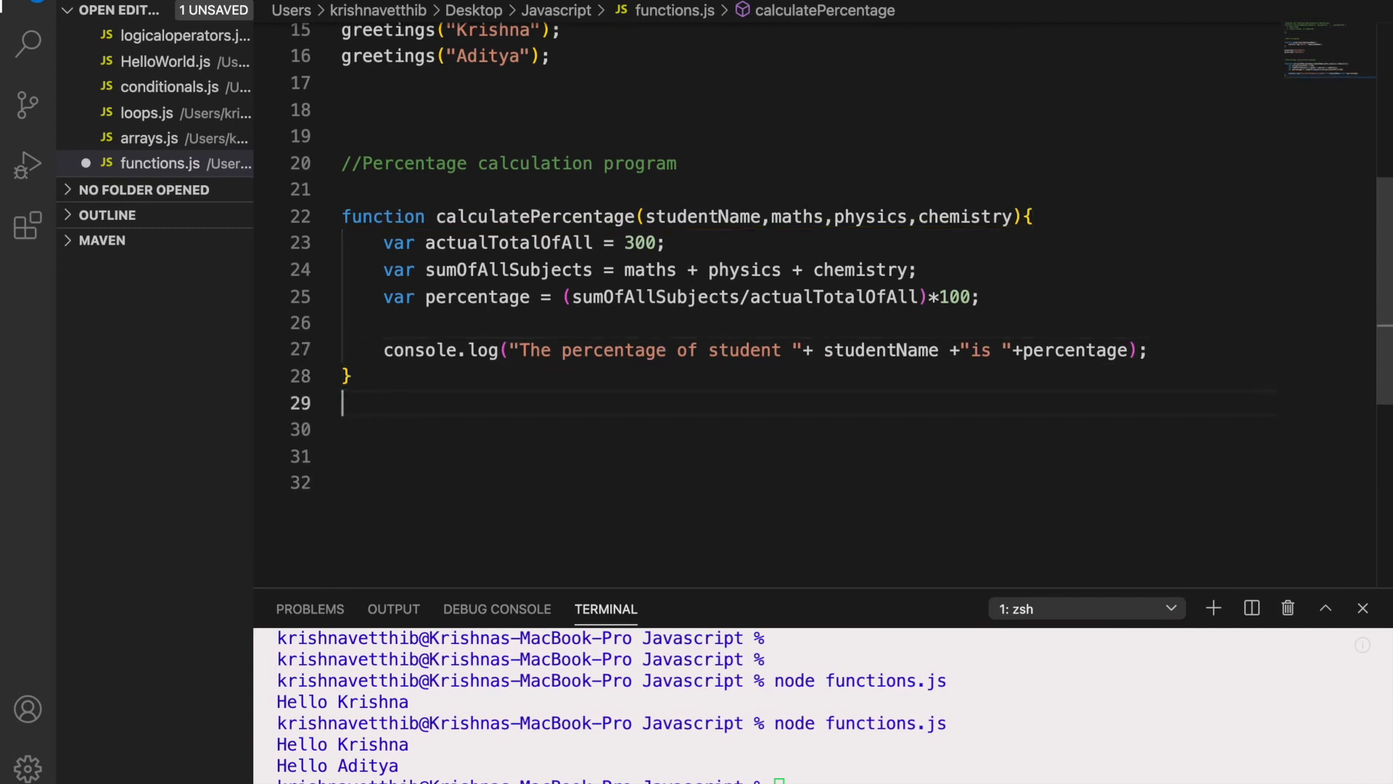
Call calculatePercentage("Krishna", 90, 79, 98), run it, and add the space before "is"
type("calculatePercentage")
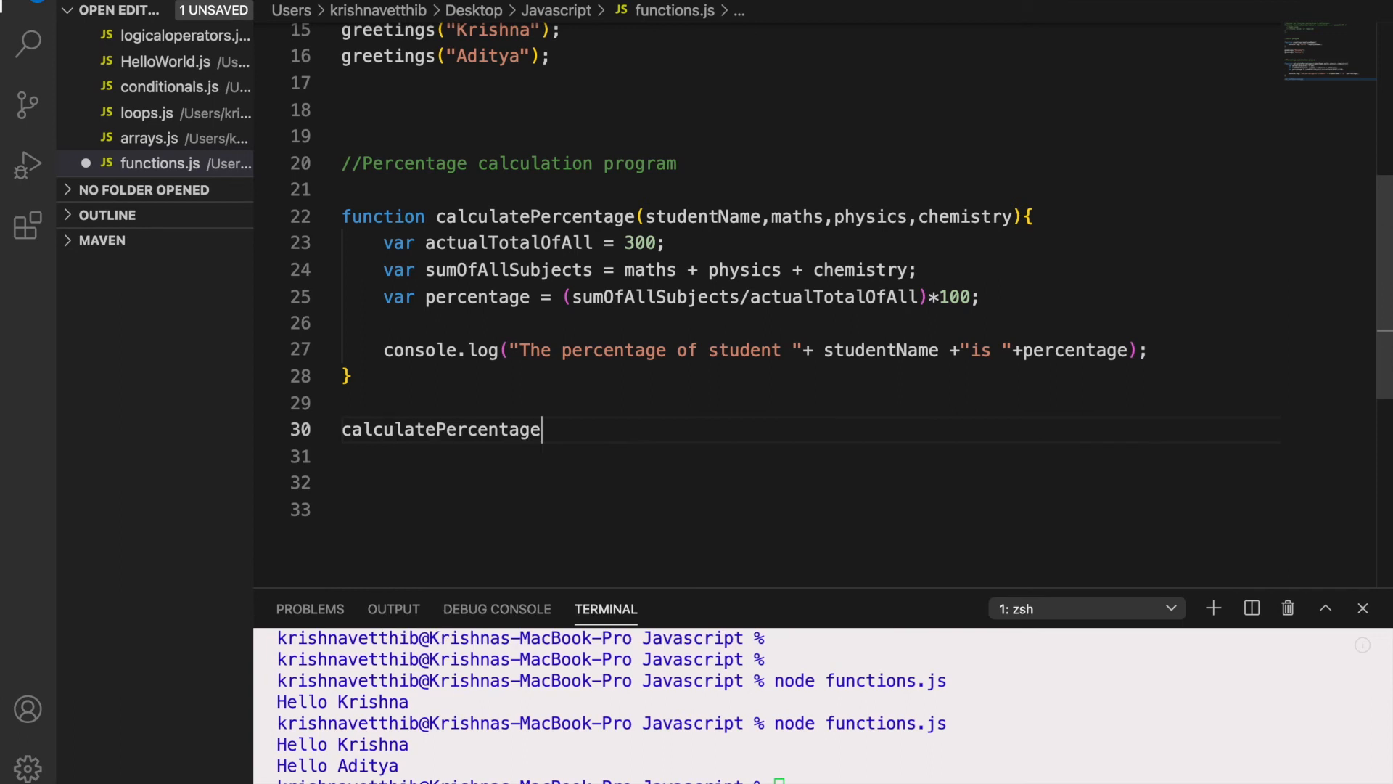
type("(")
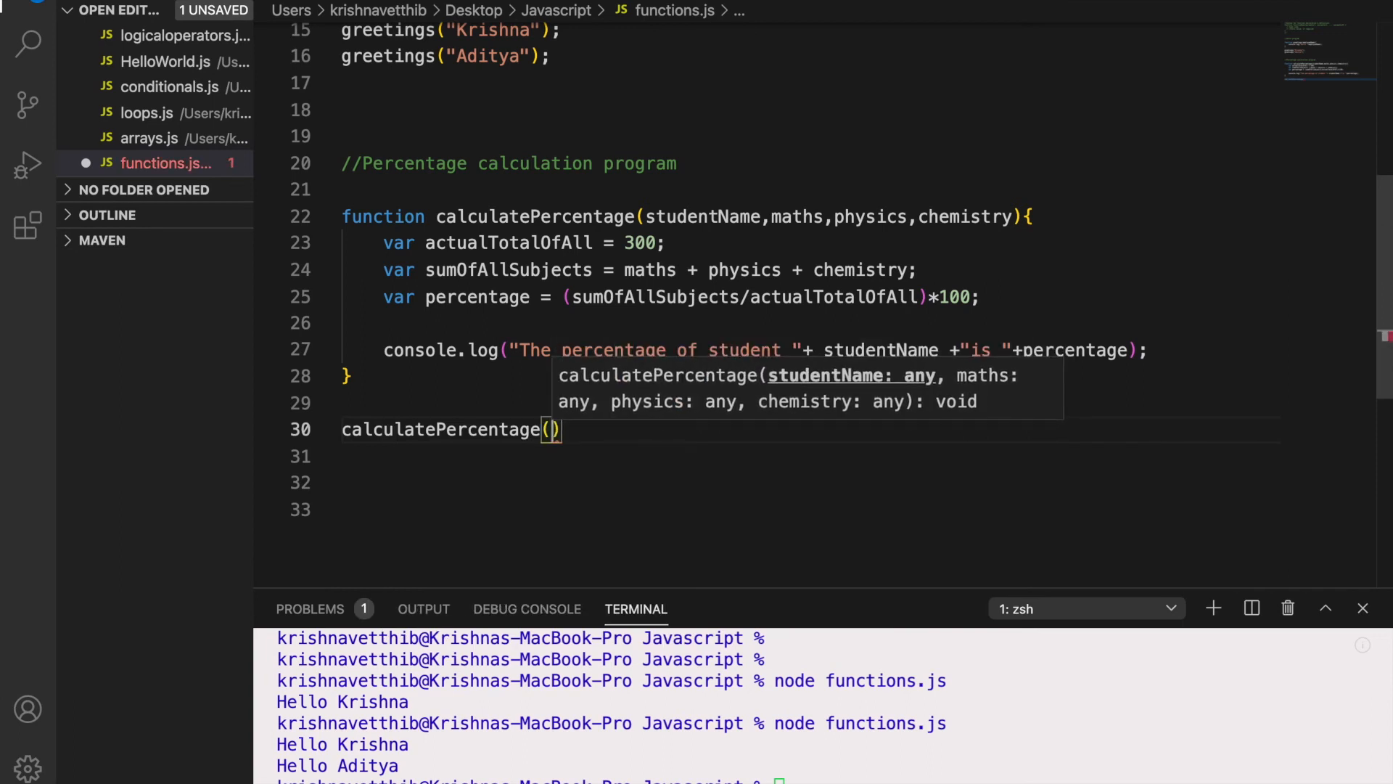
type("\"Krishna\"")
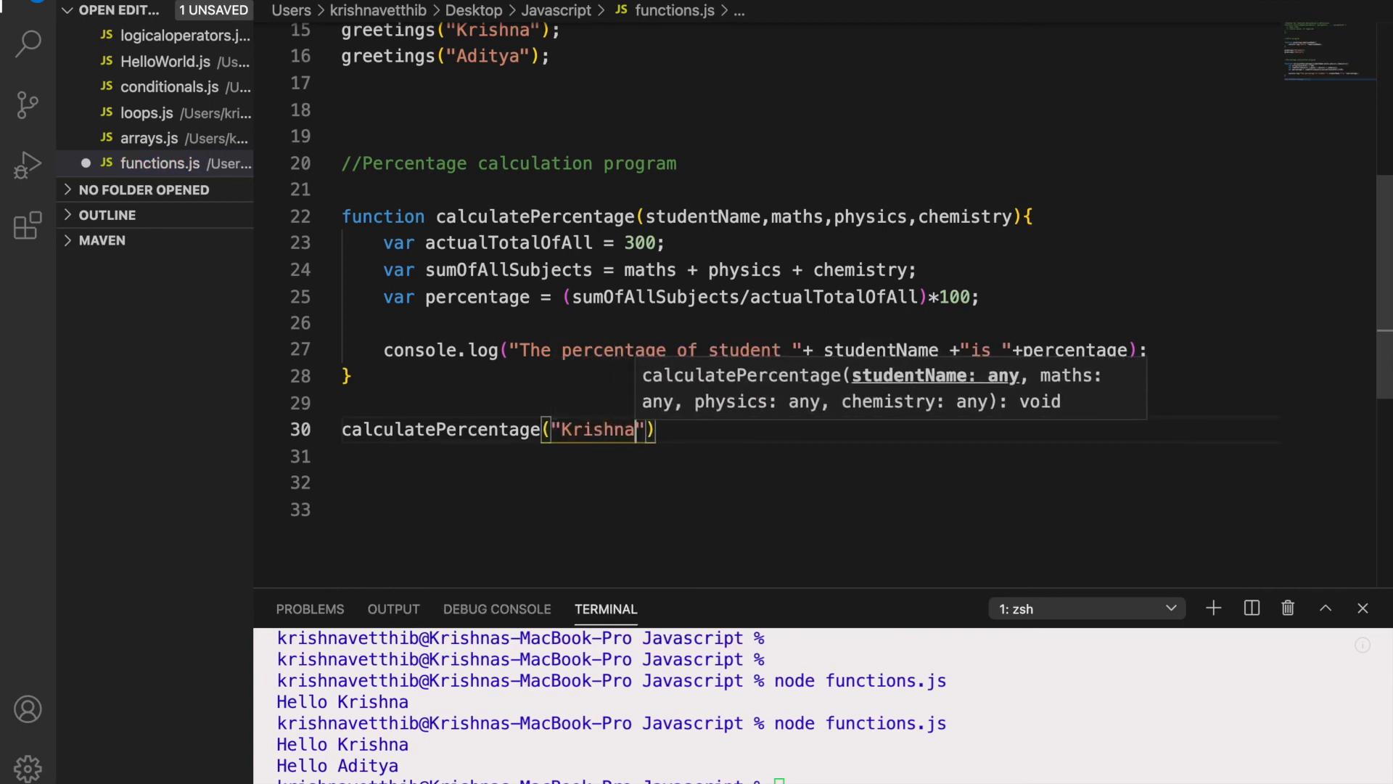
type(", 90,")
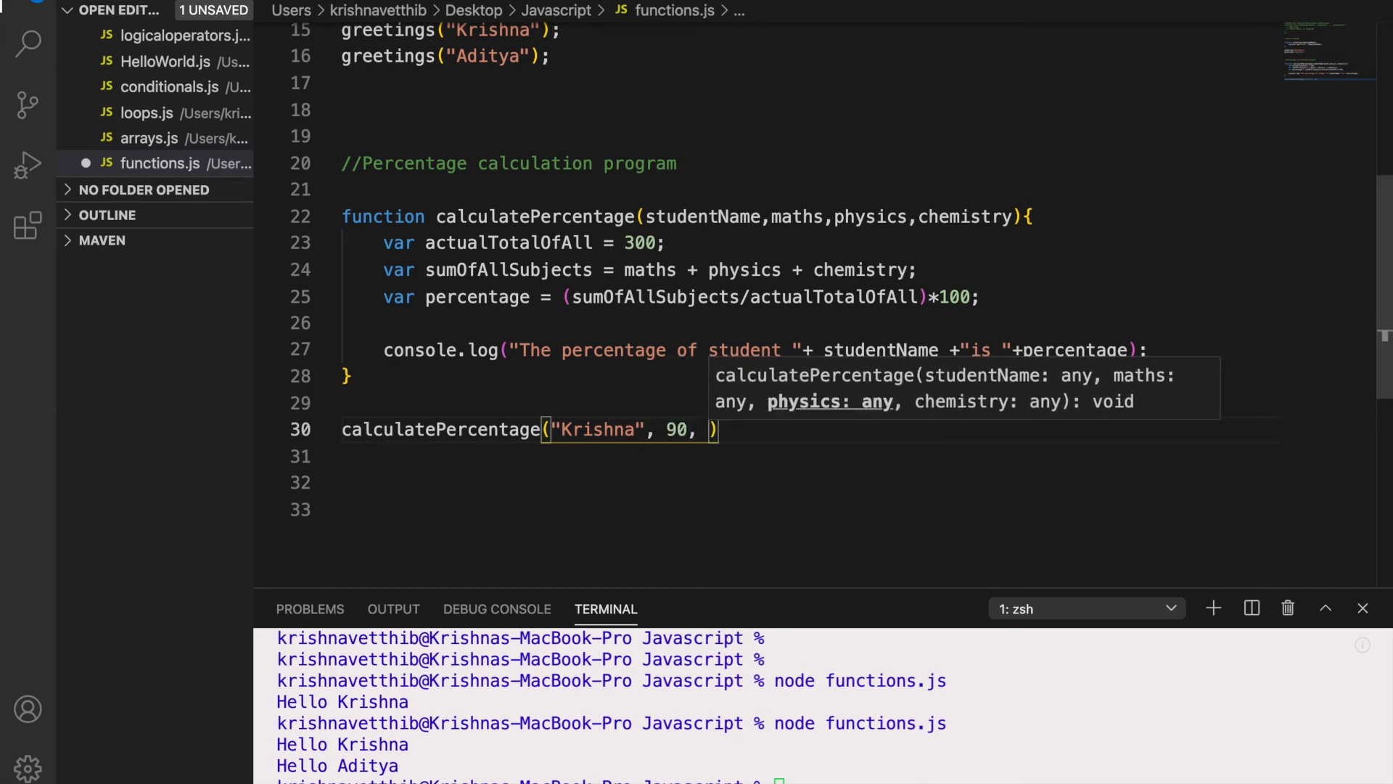
type("79,")
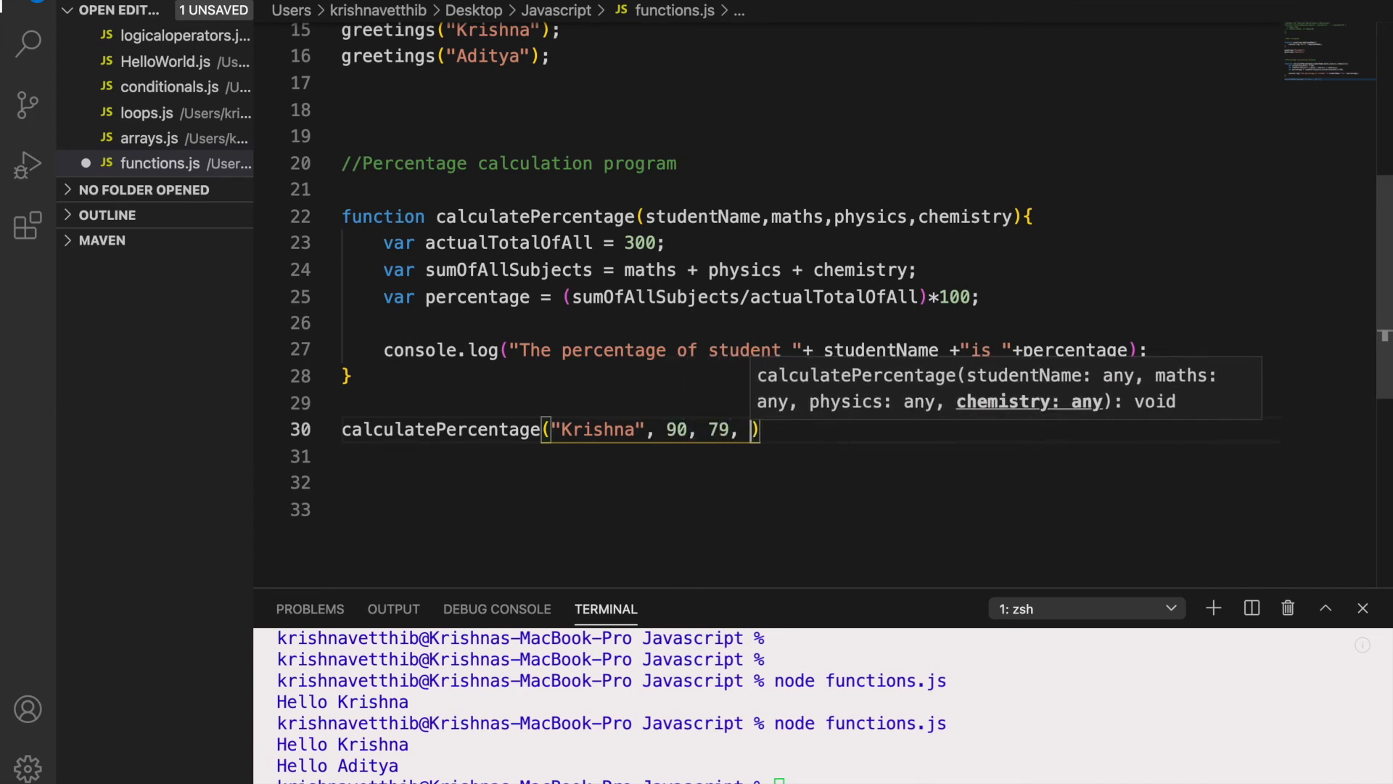
type("98")
left_click(823, 778)
type("node functions.js")
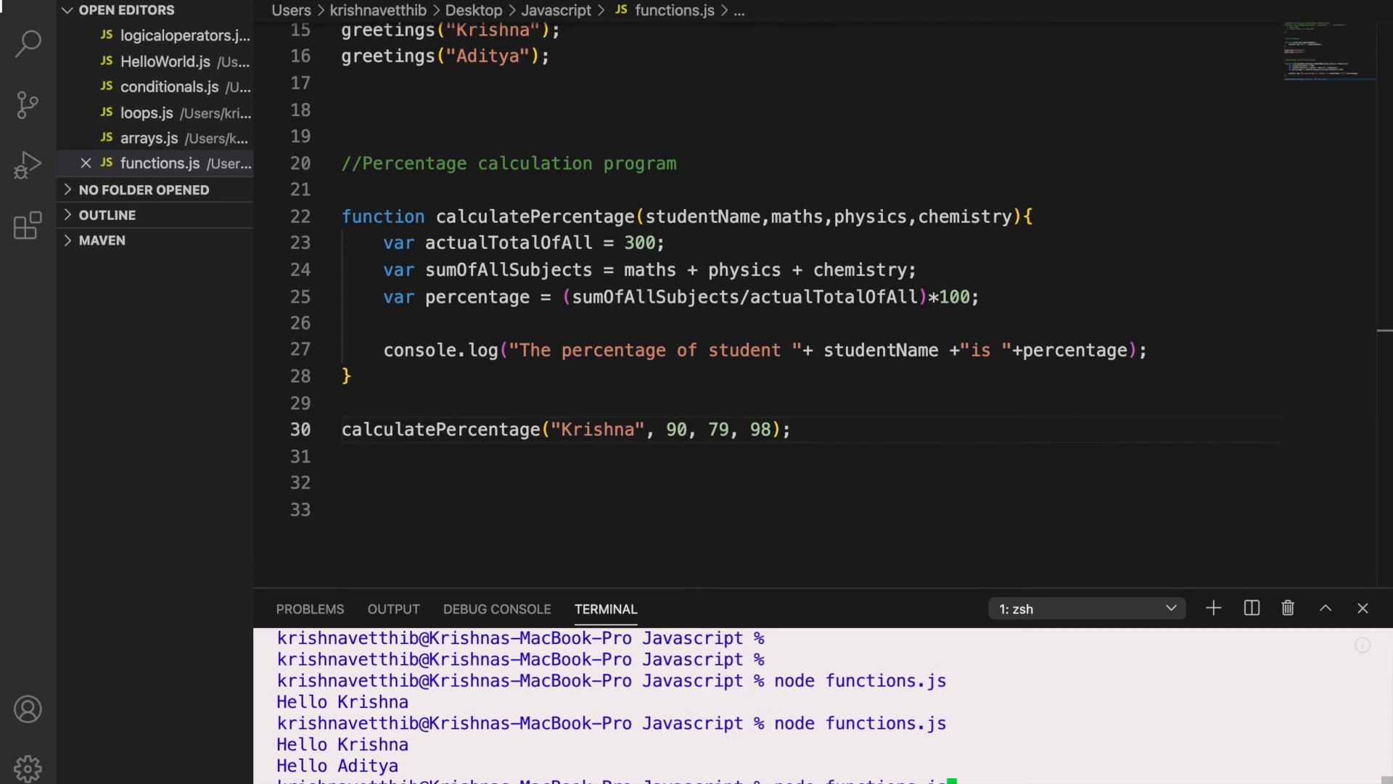
key("Enter")
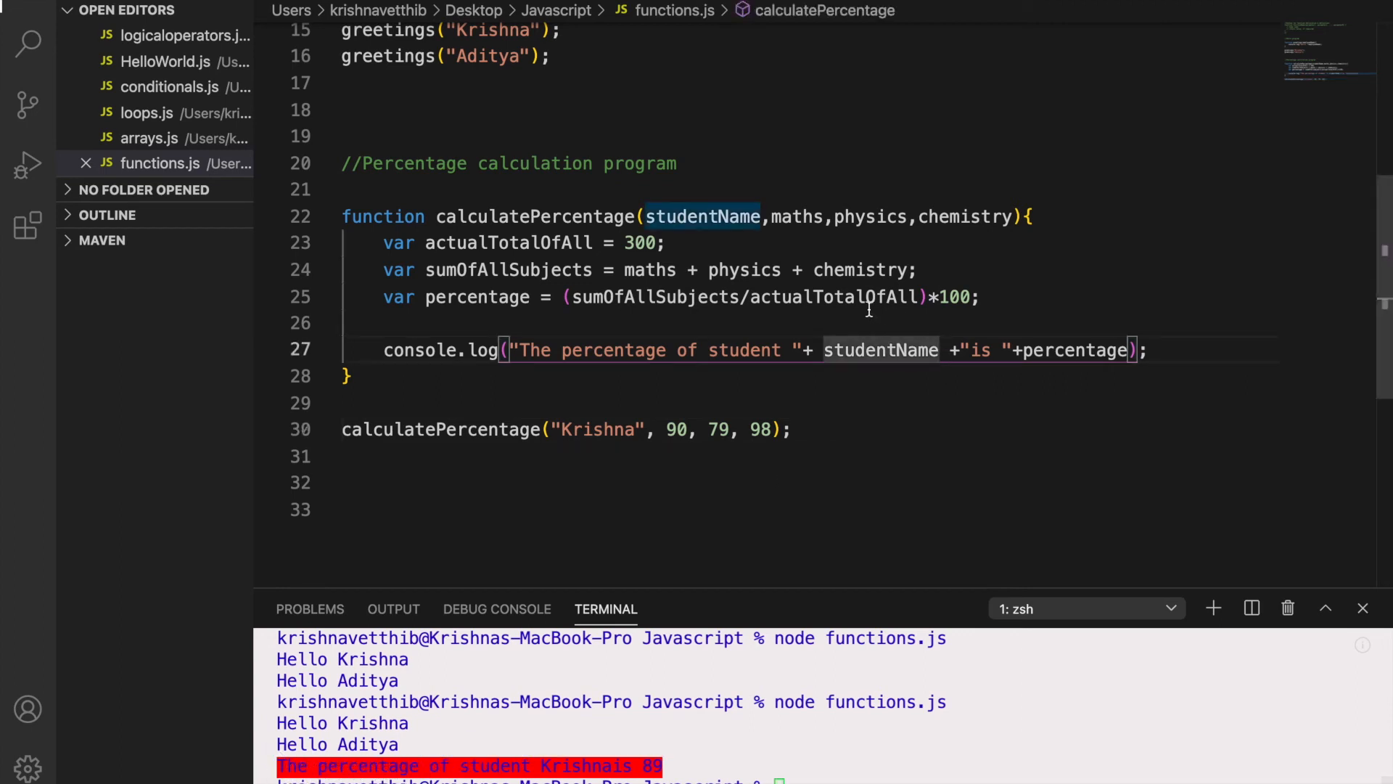
left_click(968, 349)
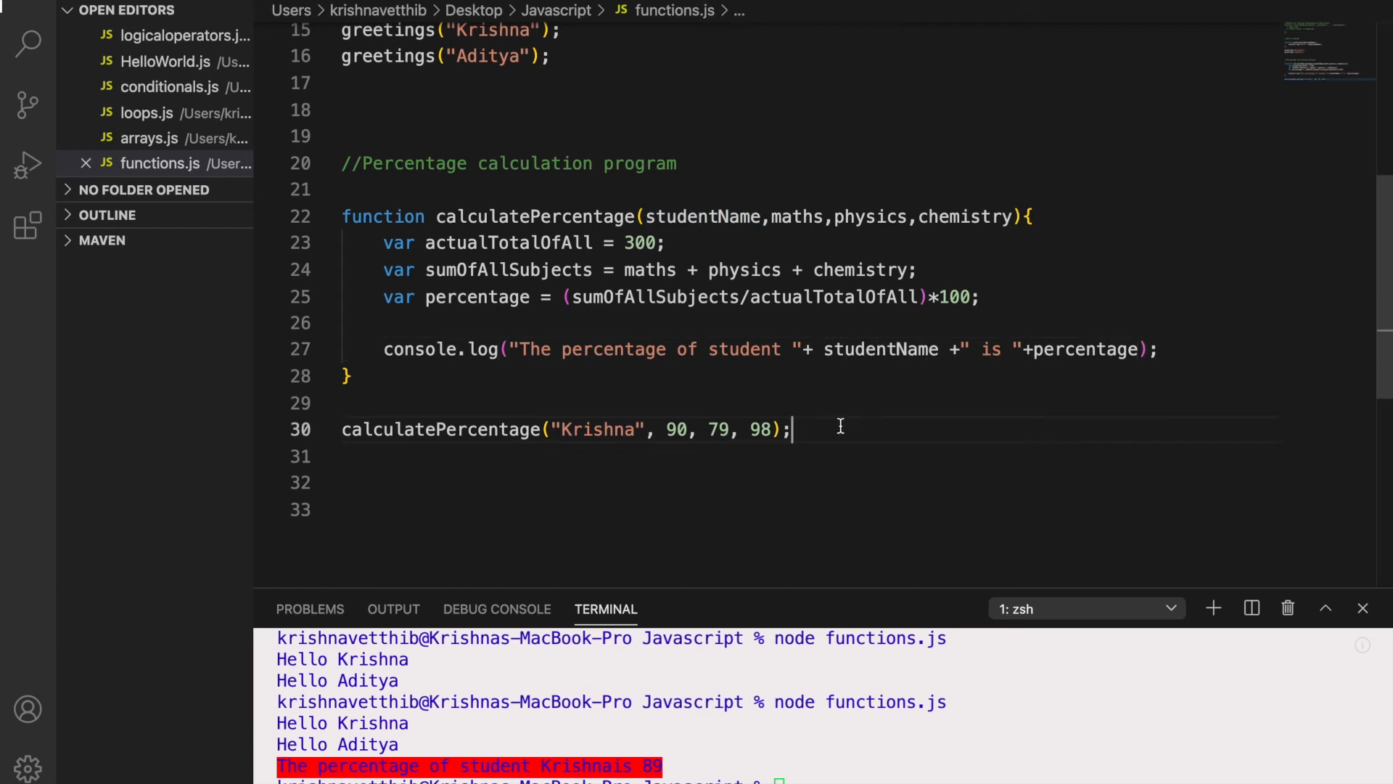
Call calculatePercentage("Aditya", 99, 98, 90) and rerun, printing 89 and about 95.67
type("calc")
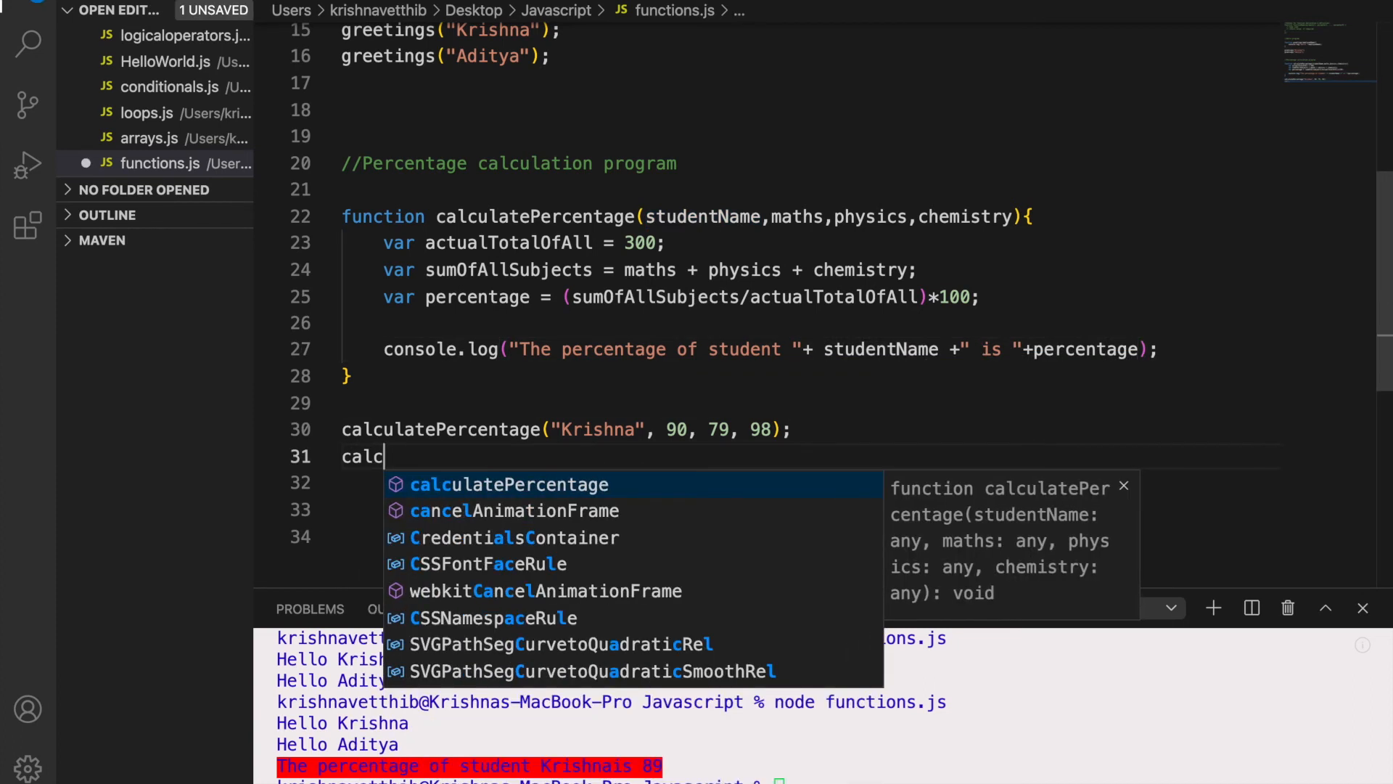
key("Tab")
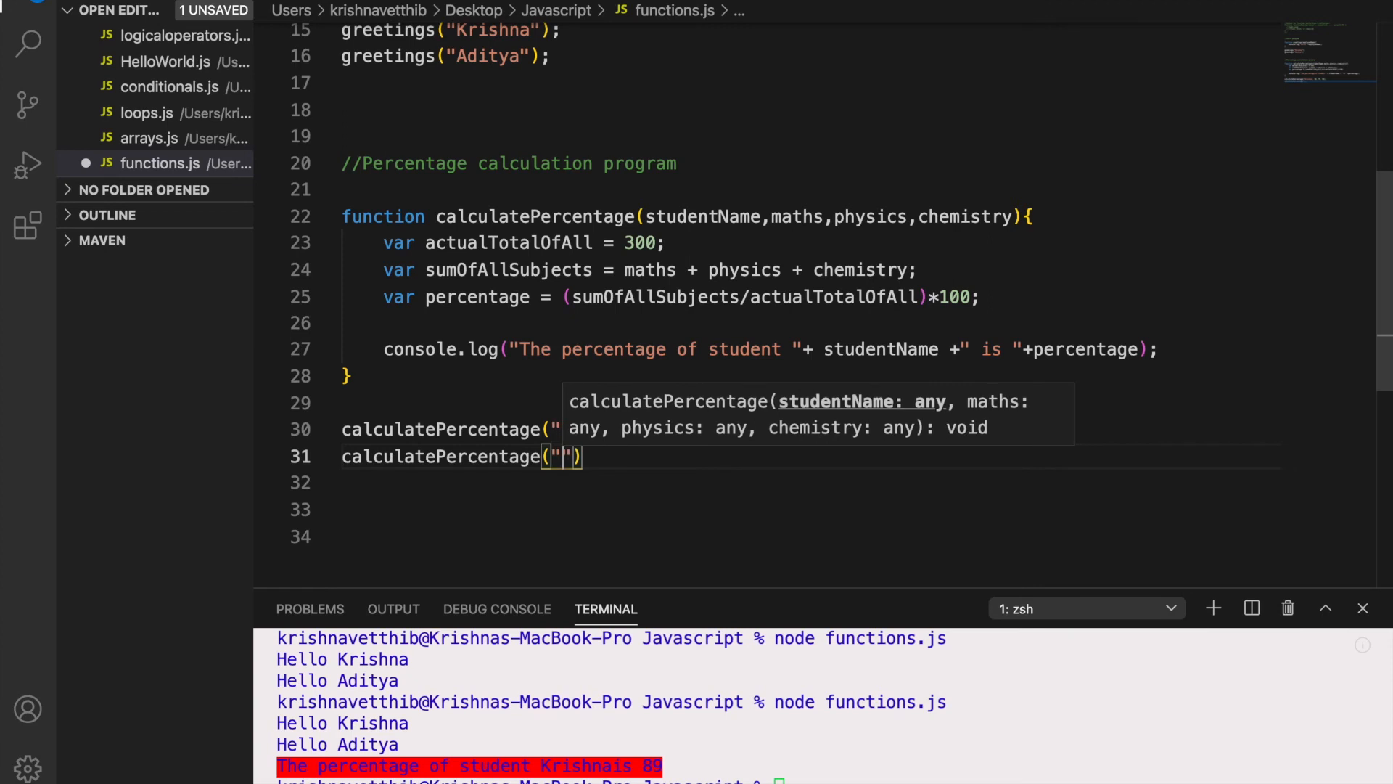
type("Aditya")
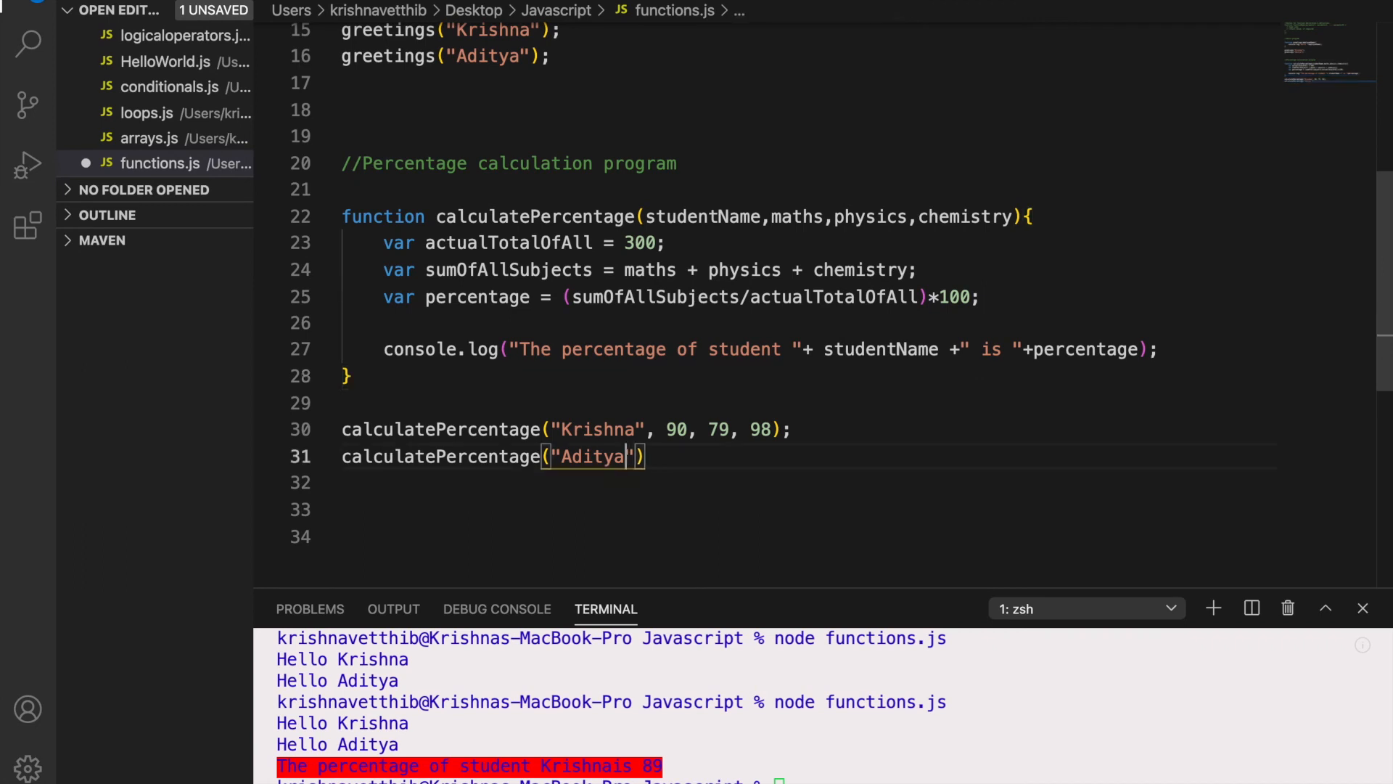
type(", 99, 98")
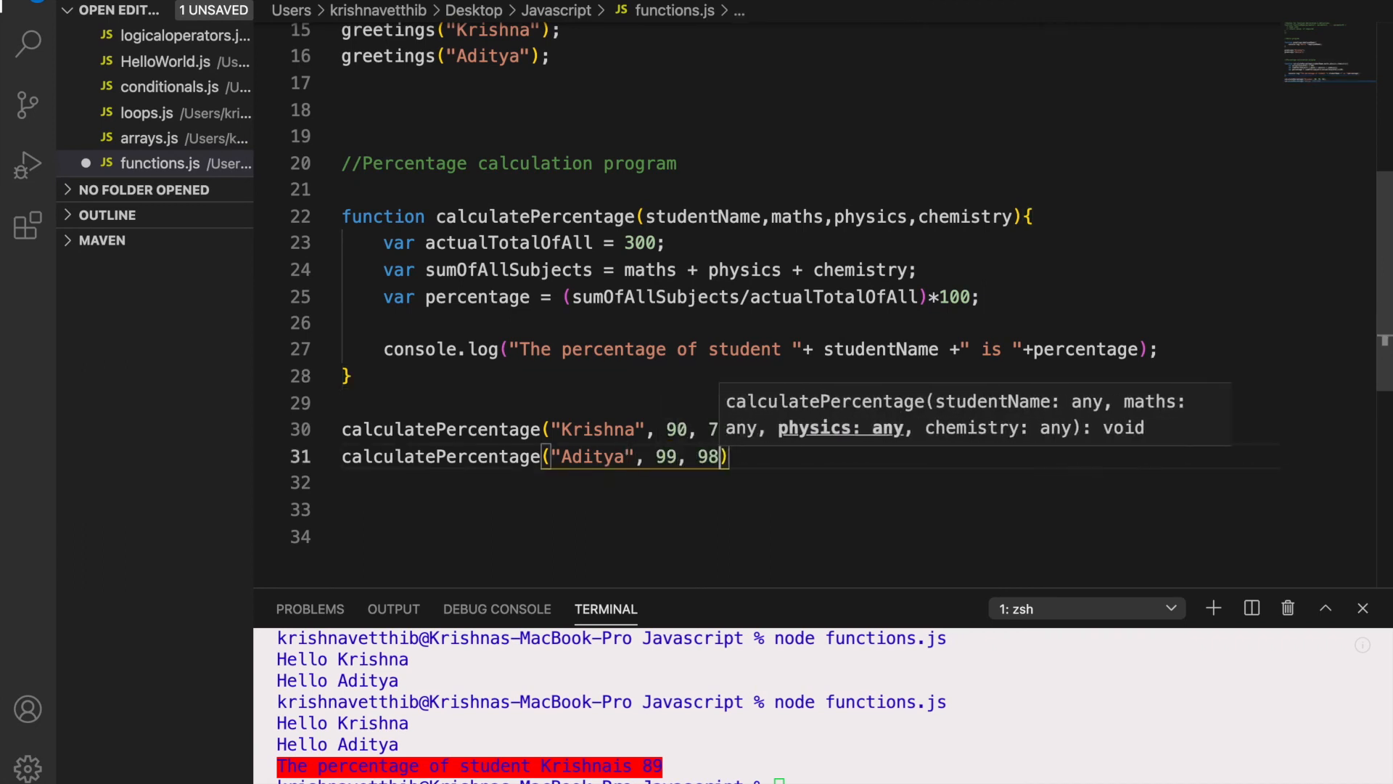
type(", 90")
left_click(529, 778)
type("node functions.js")
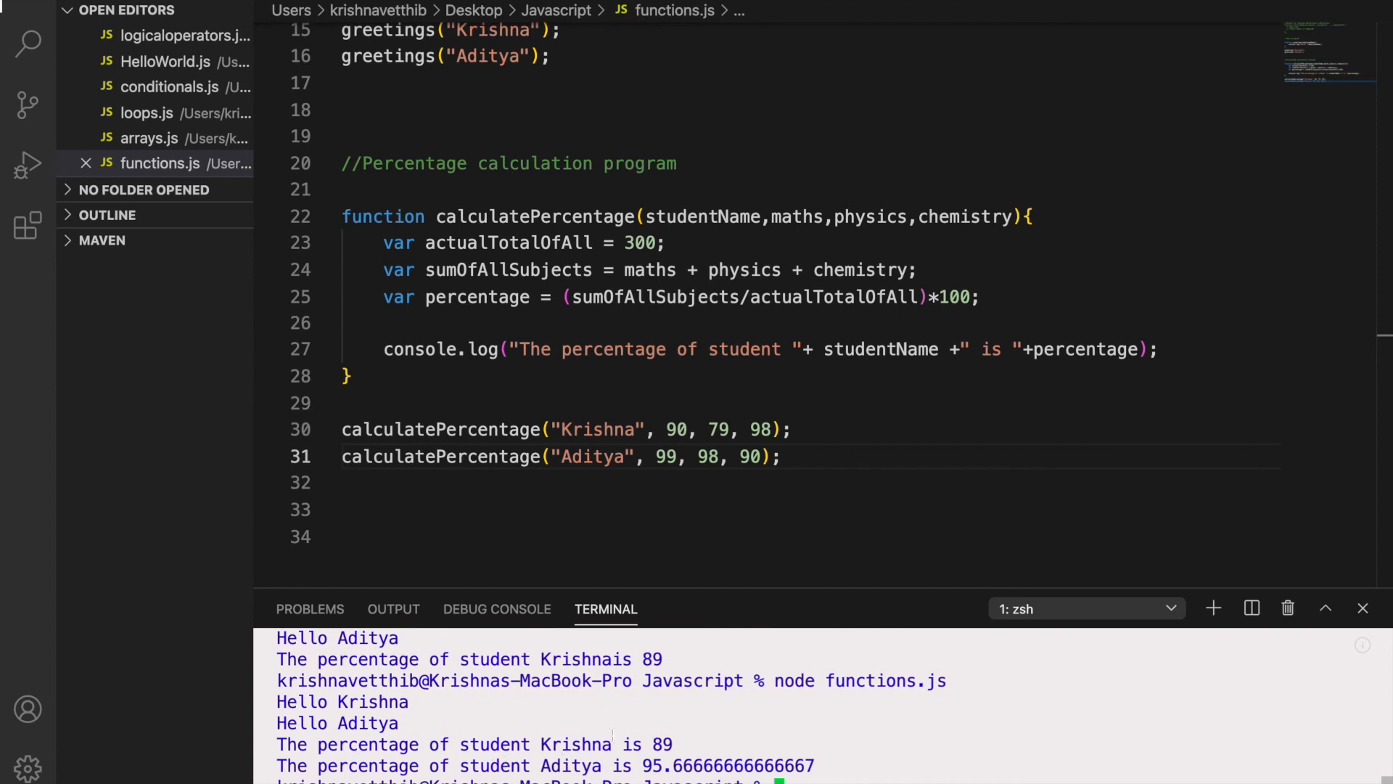
left_click_drag(567, 745, 672, 765)
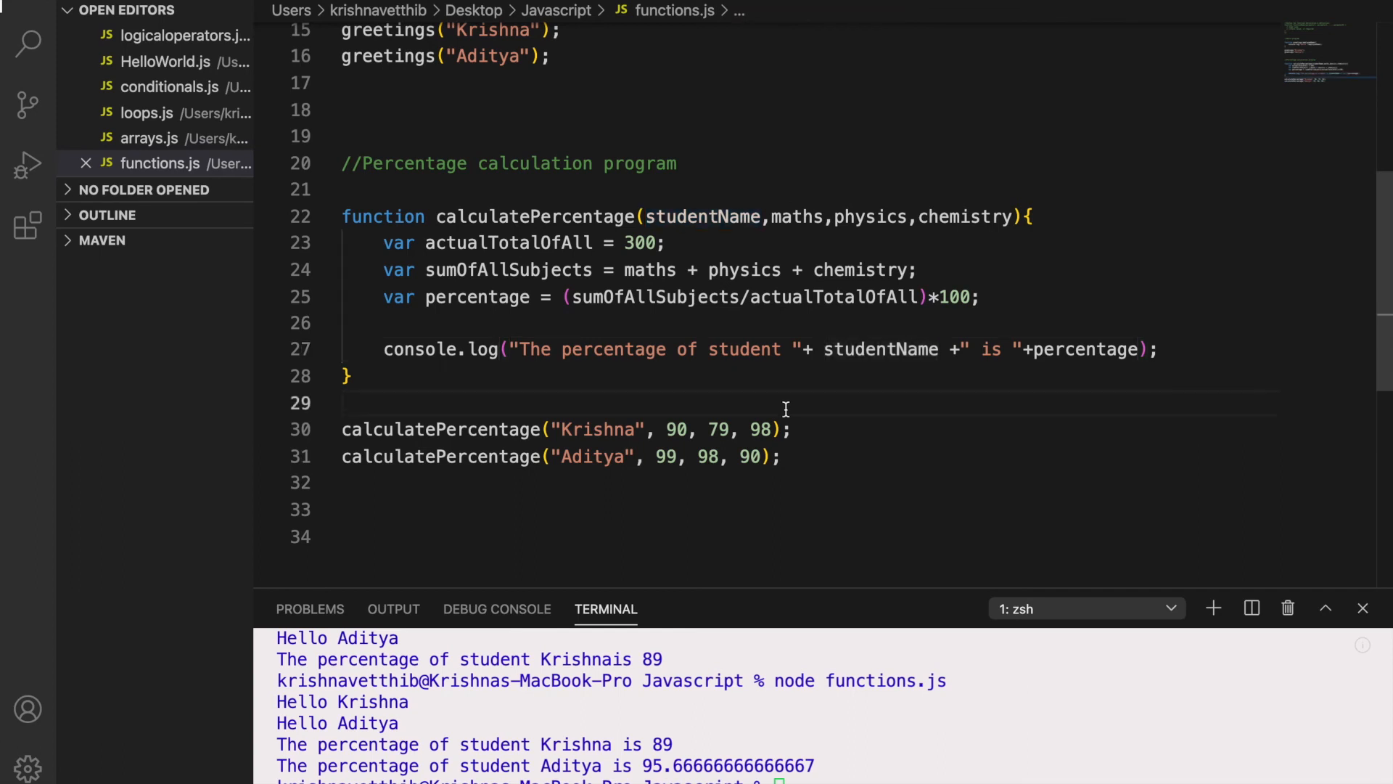
scroll("down", 3)
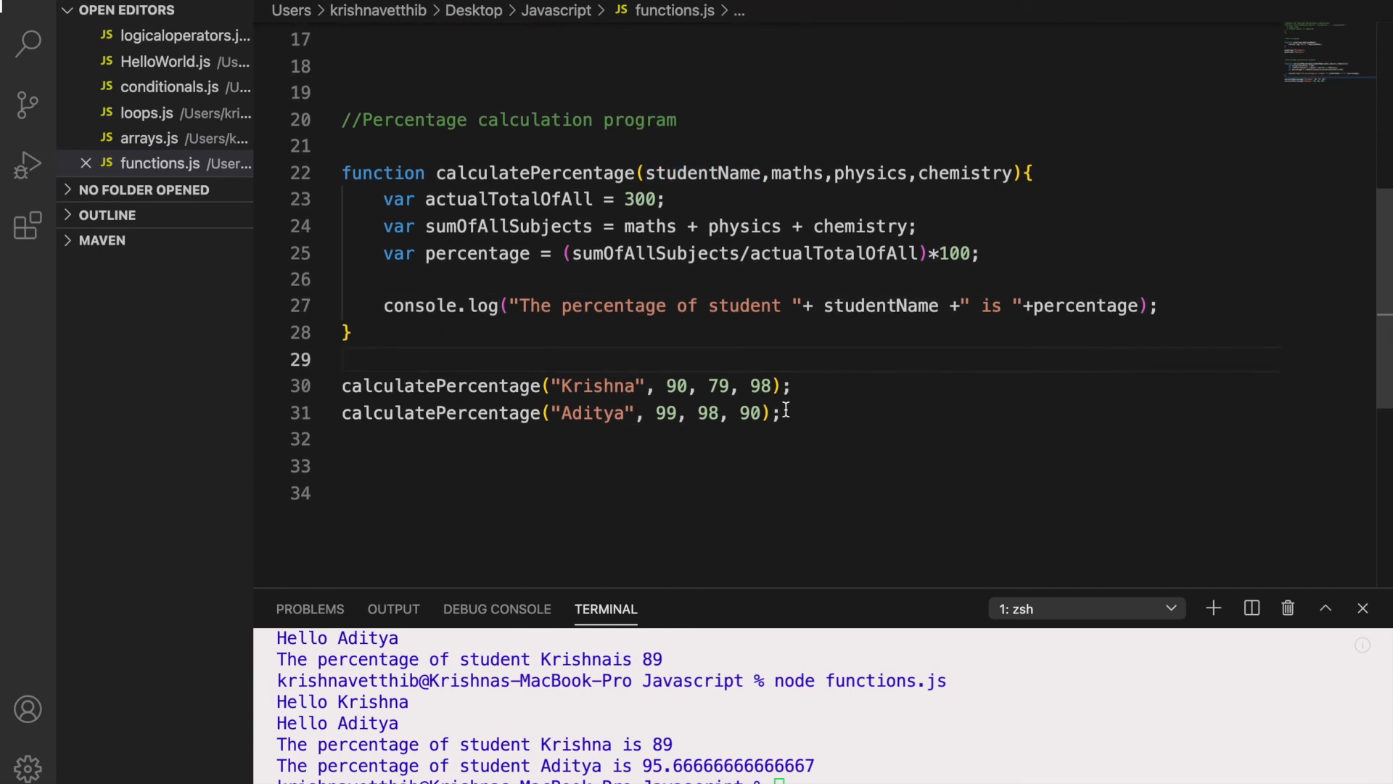
mouse_move(354, 134)
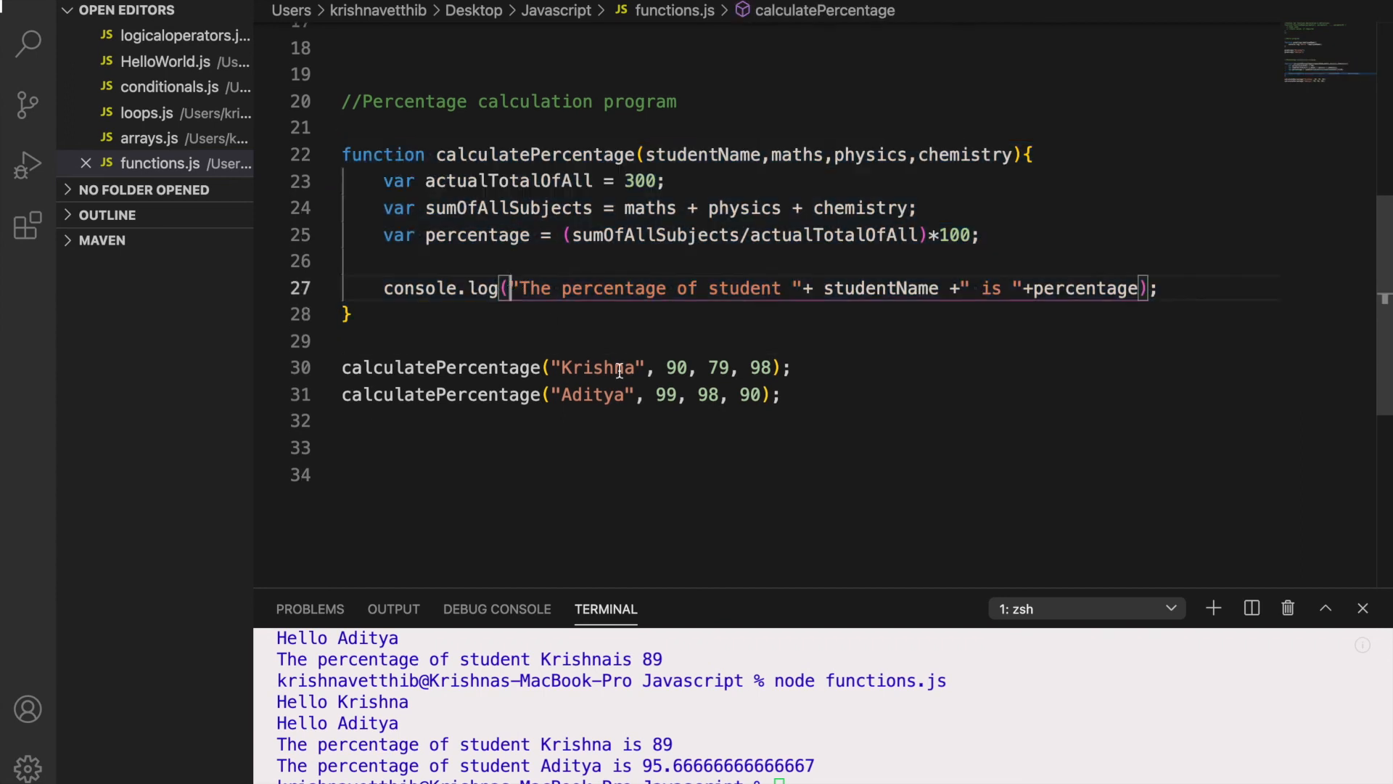
left_click_drag(510, 154, 526, 287)
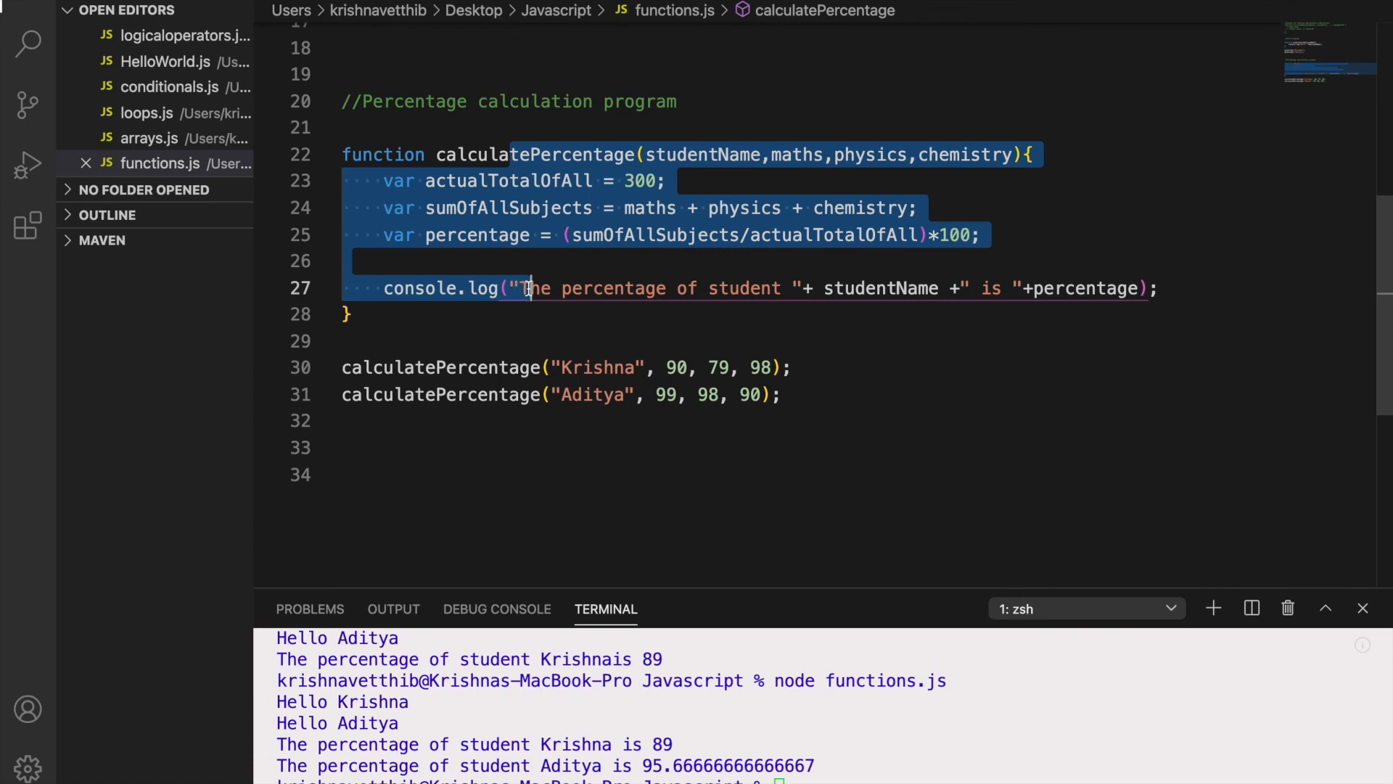
left_click(512, 272)
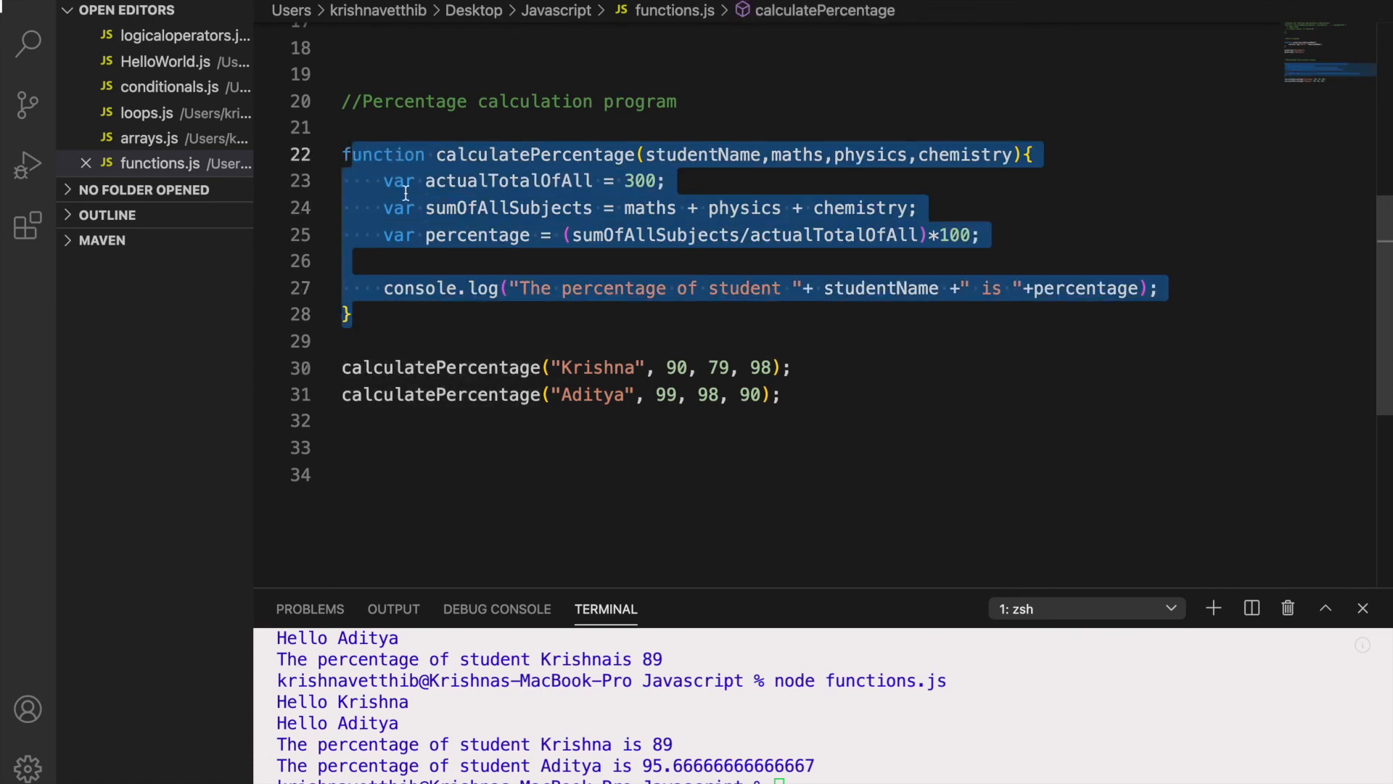
left_click(640, 395)
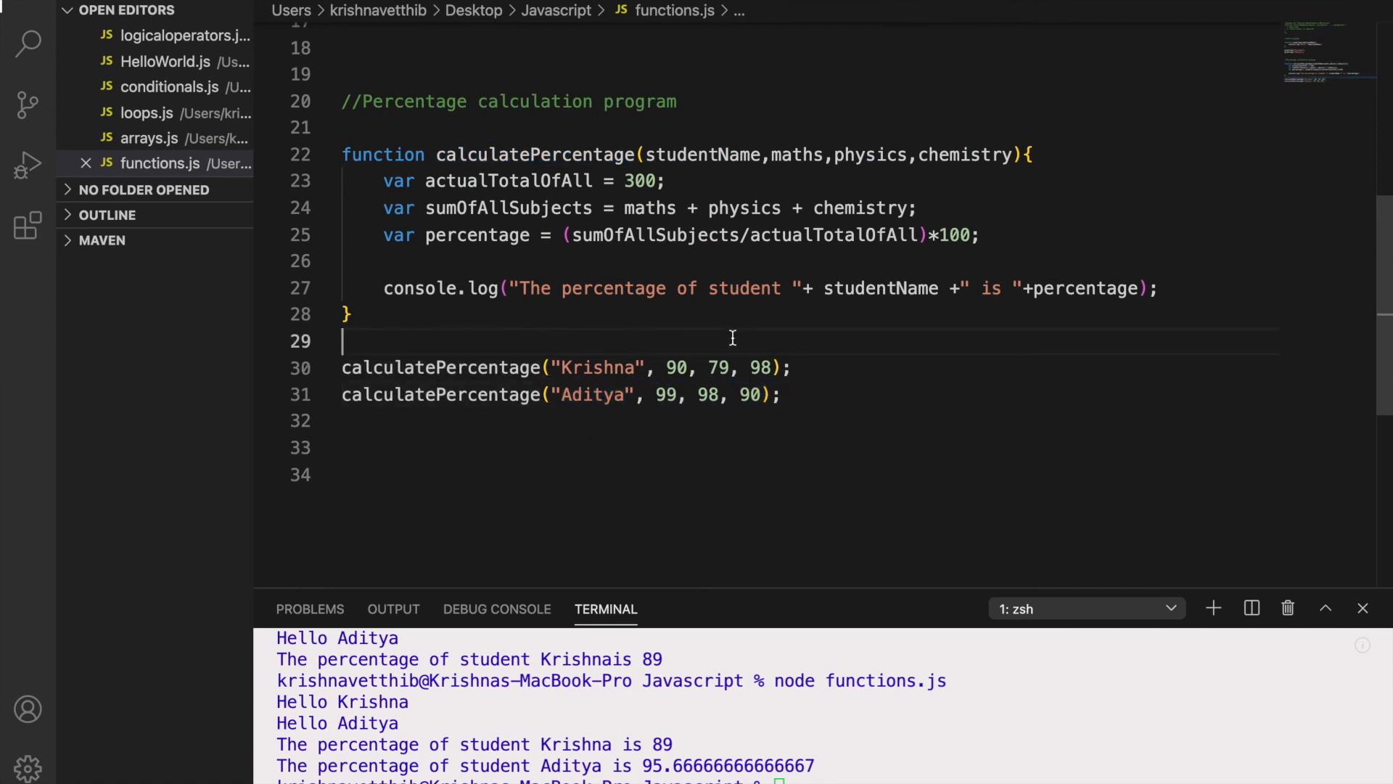
left_click(781, 395)
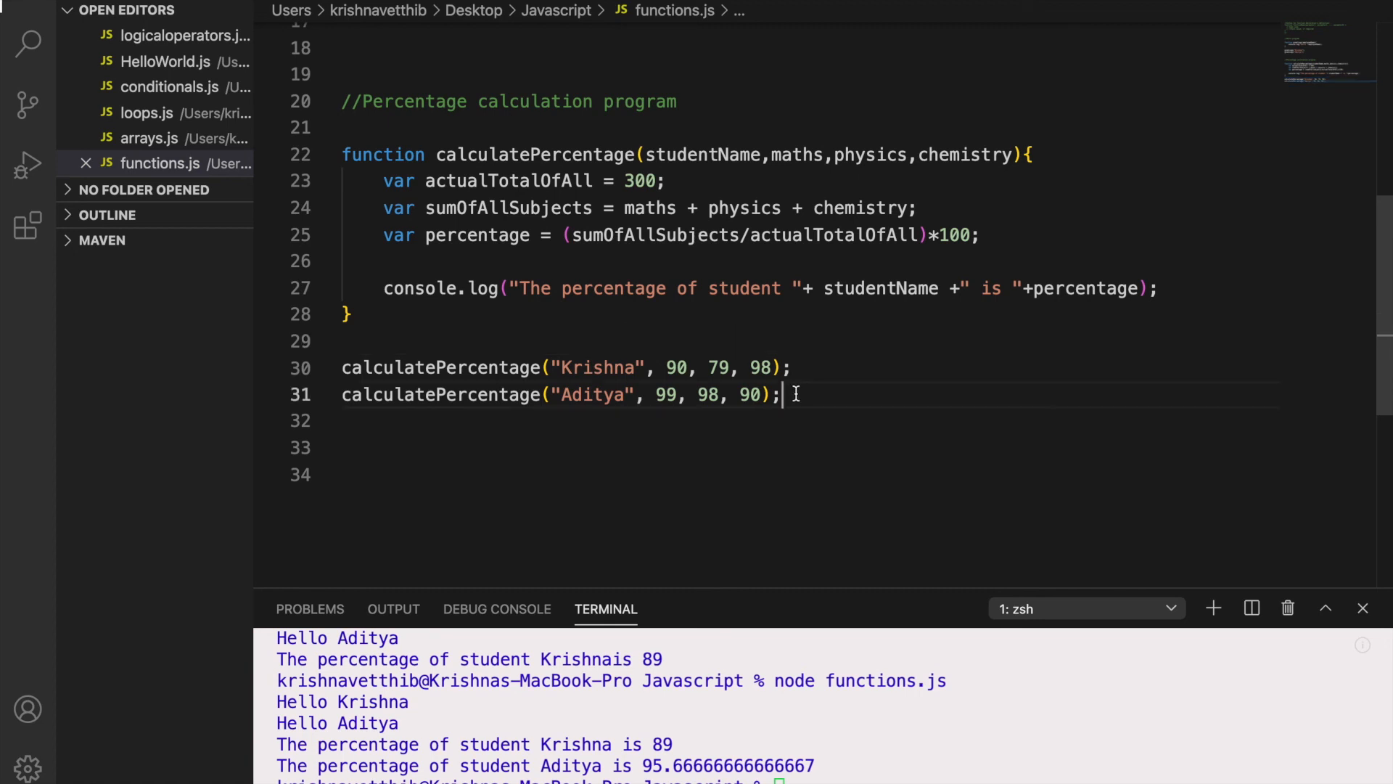
type("//")
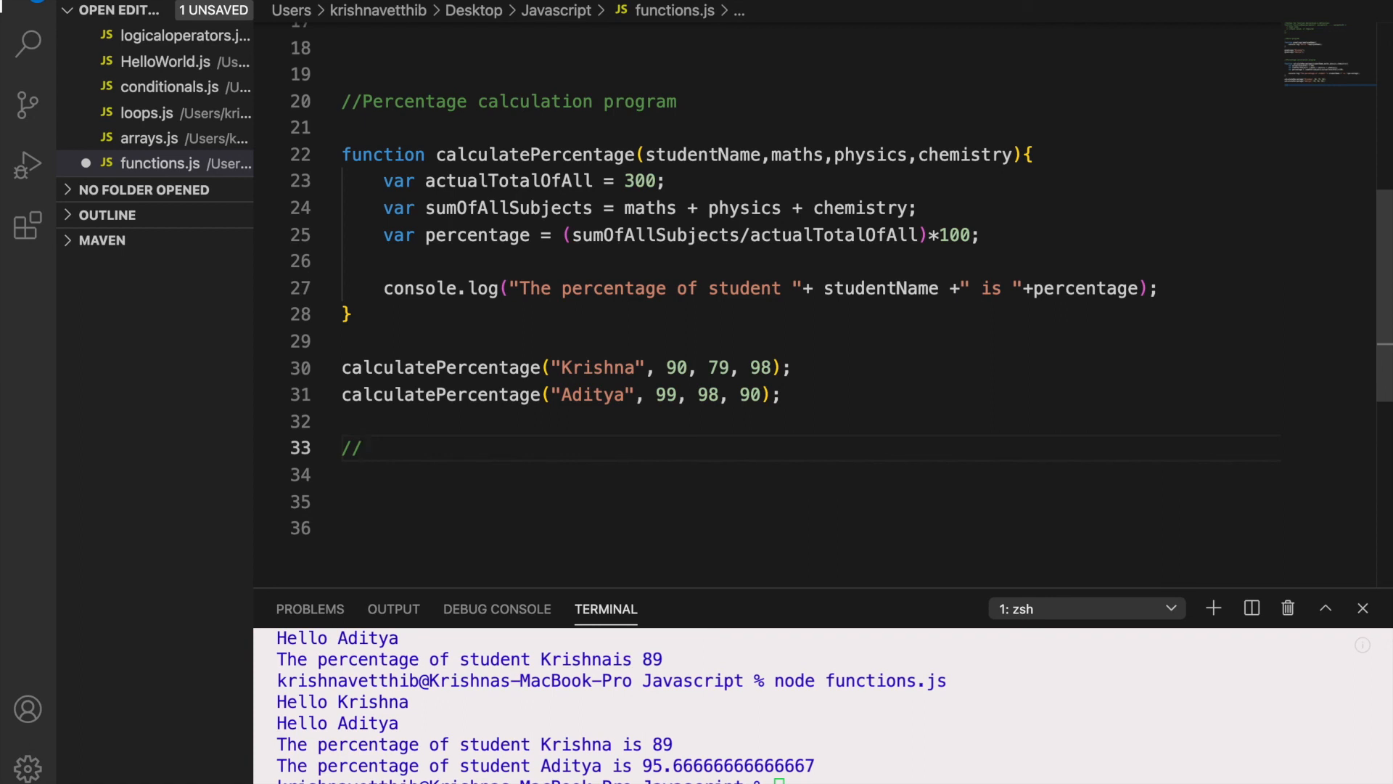
Write the comment '//Assignment - Write JS code to print the multiplication table from 1 to 10' below the calls
type("Assi")
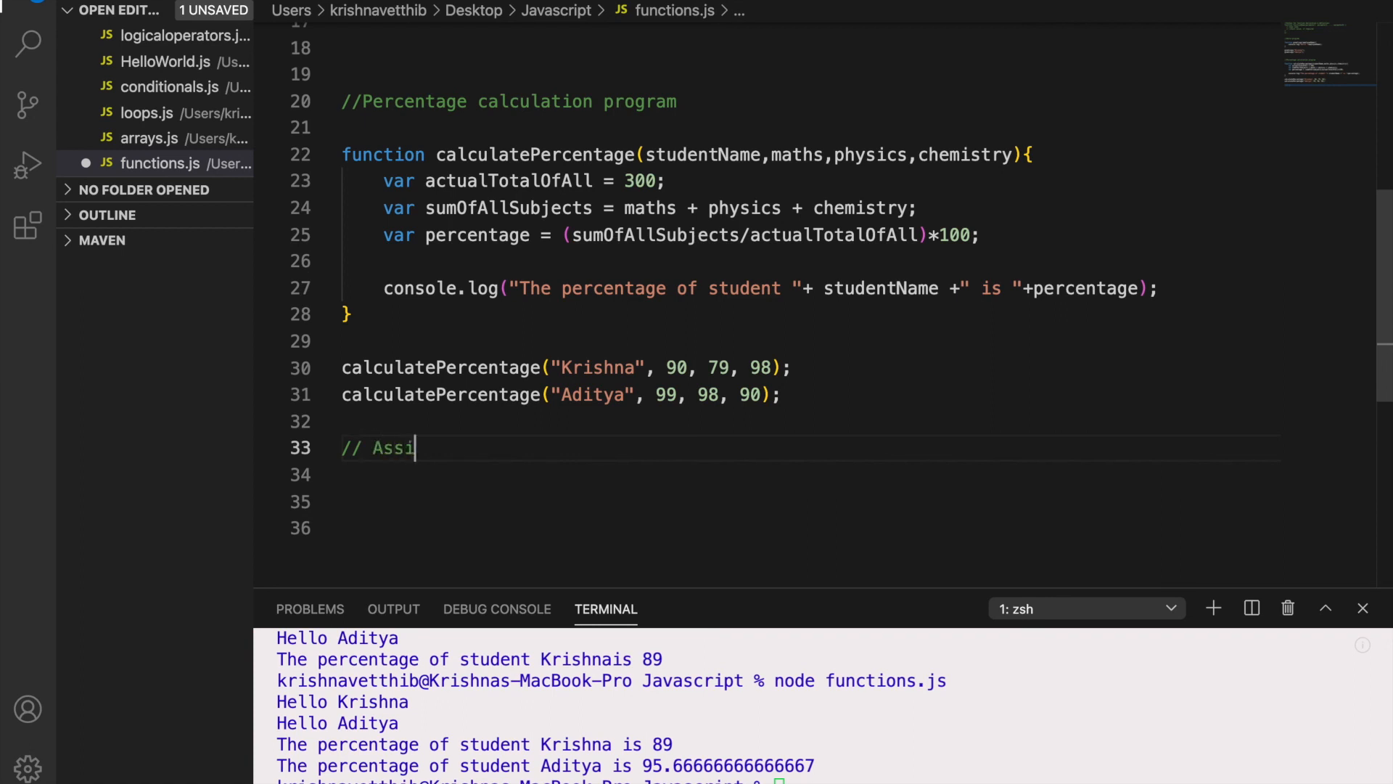
type("gnemnt")
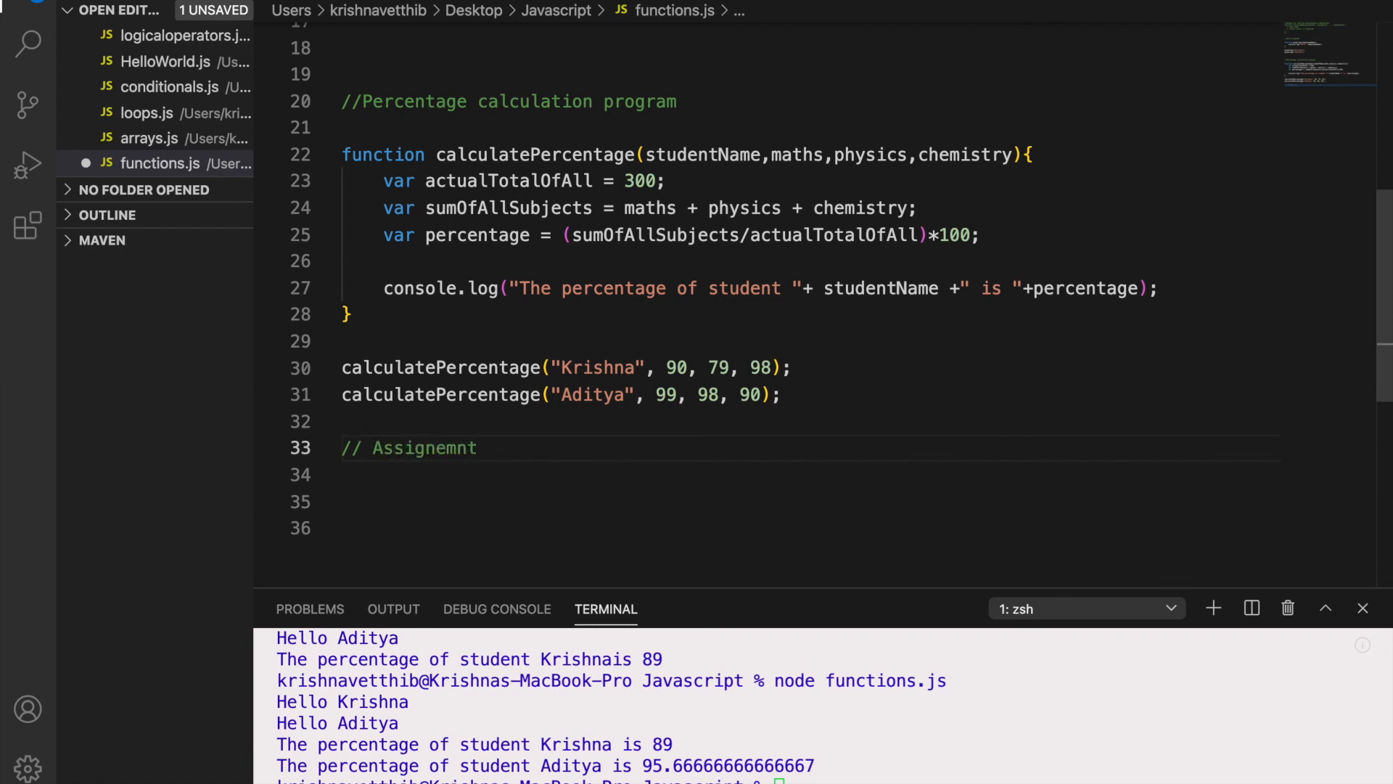
type("- Write JS co")
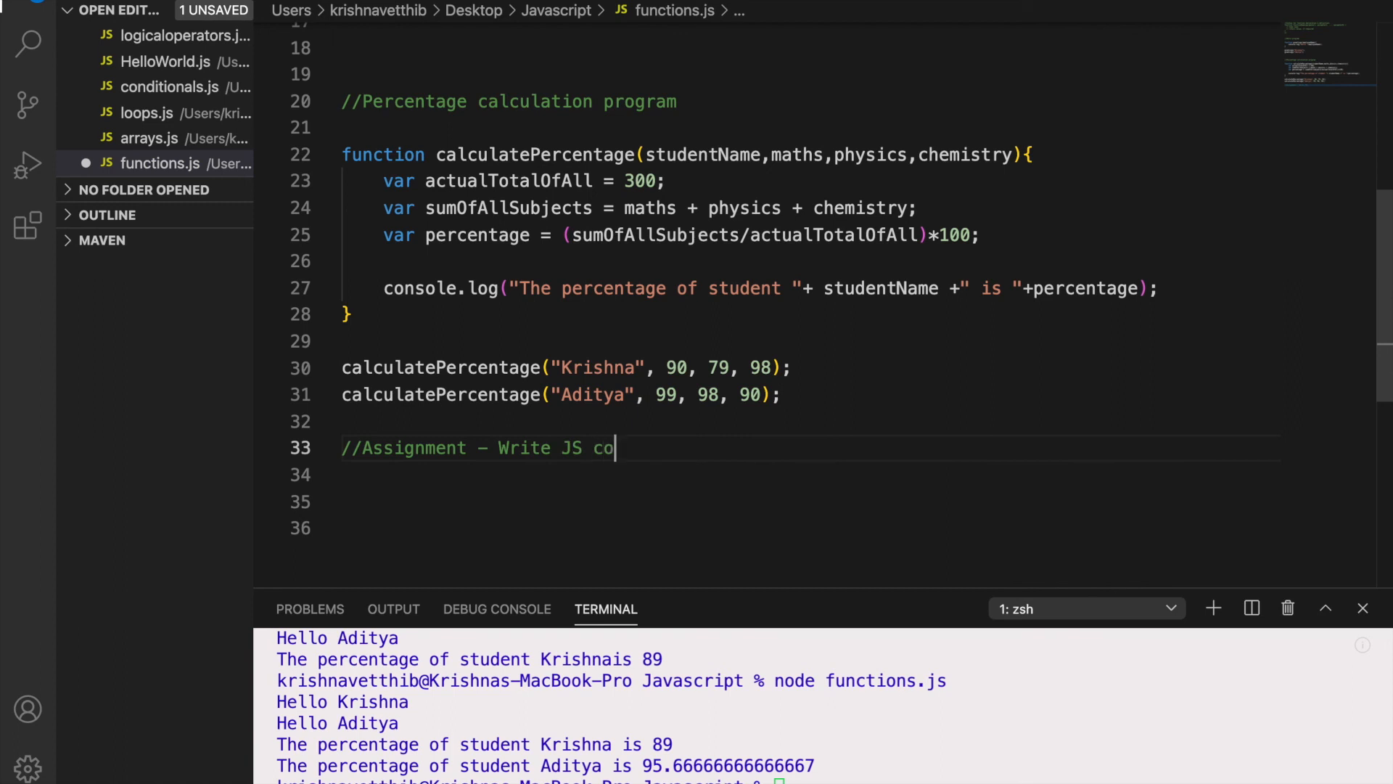
type("de to print the m")
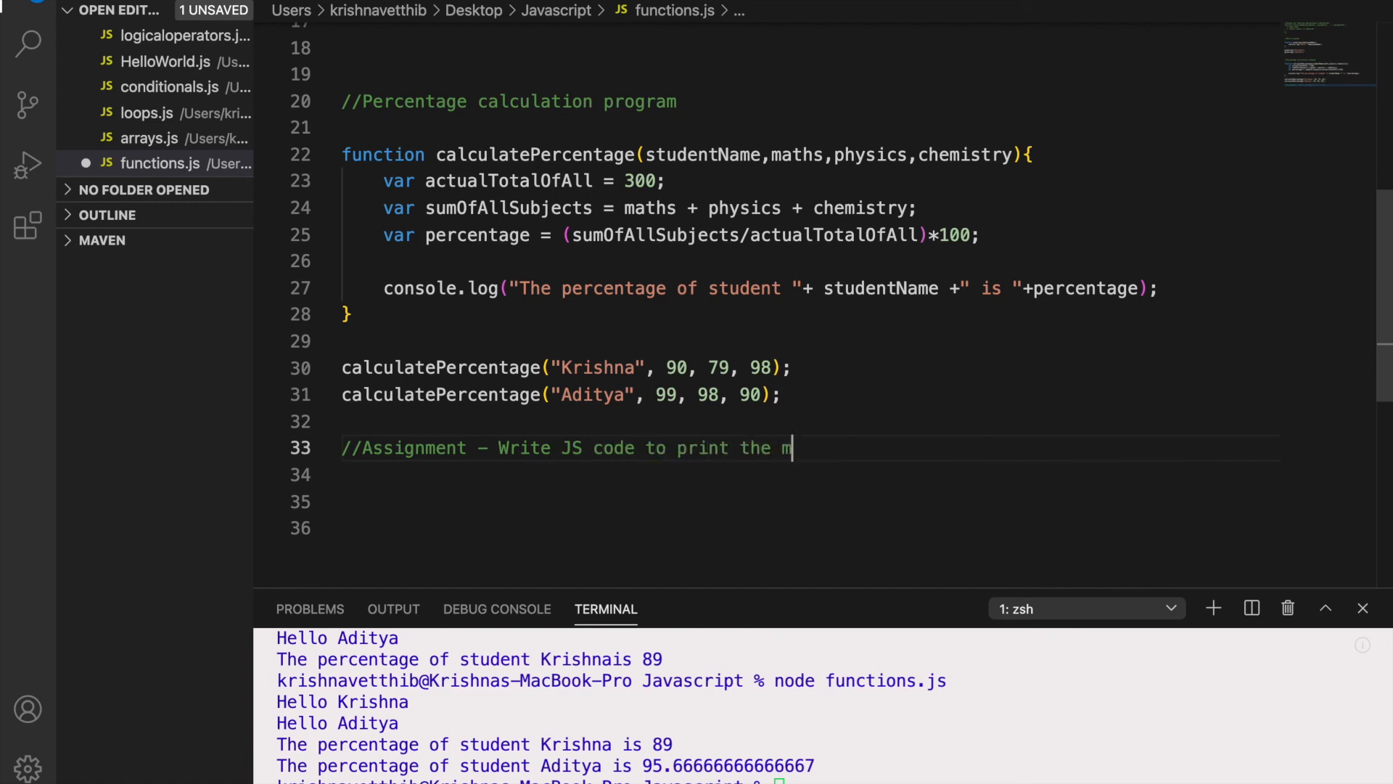
type("ultiplica")
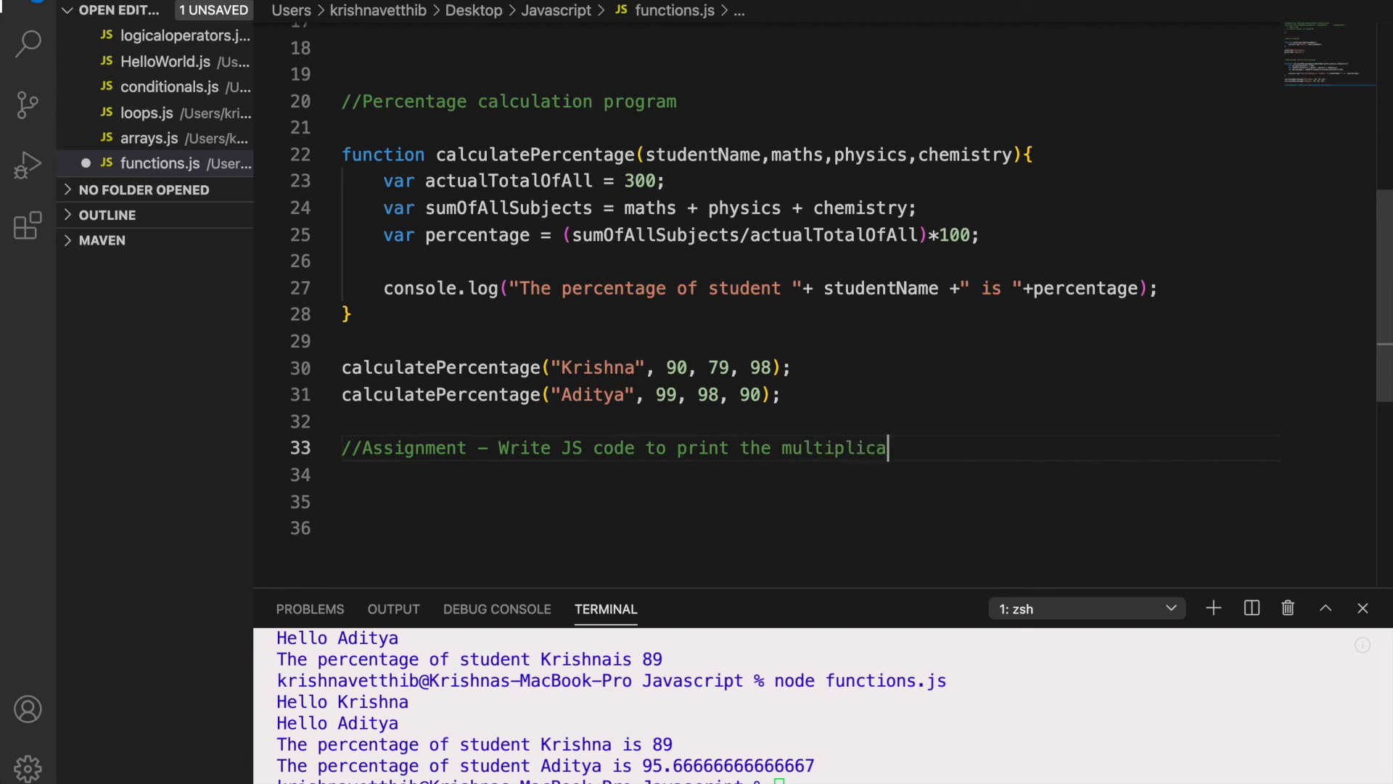
type("tion table from 1 t")
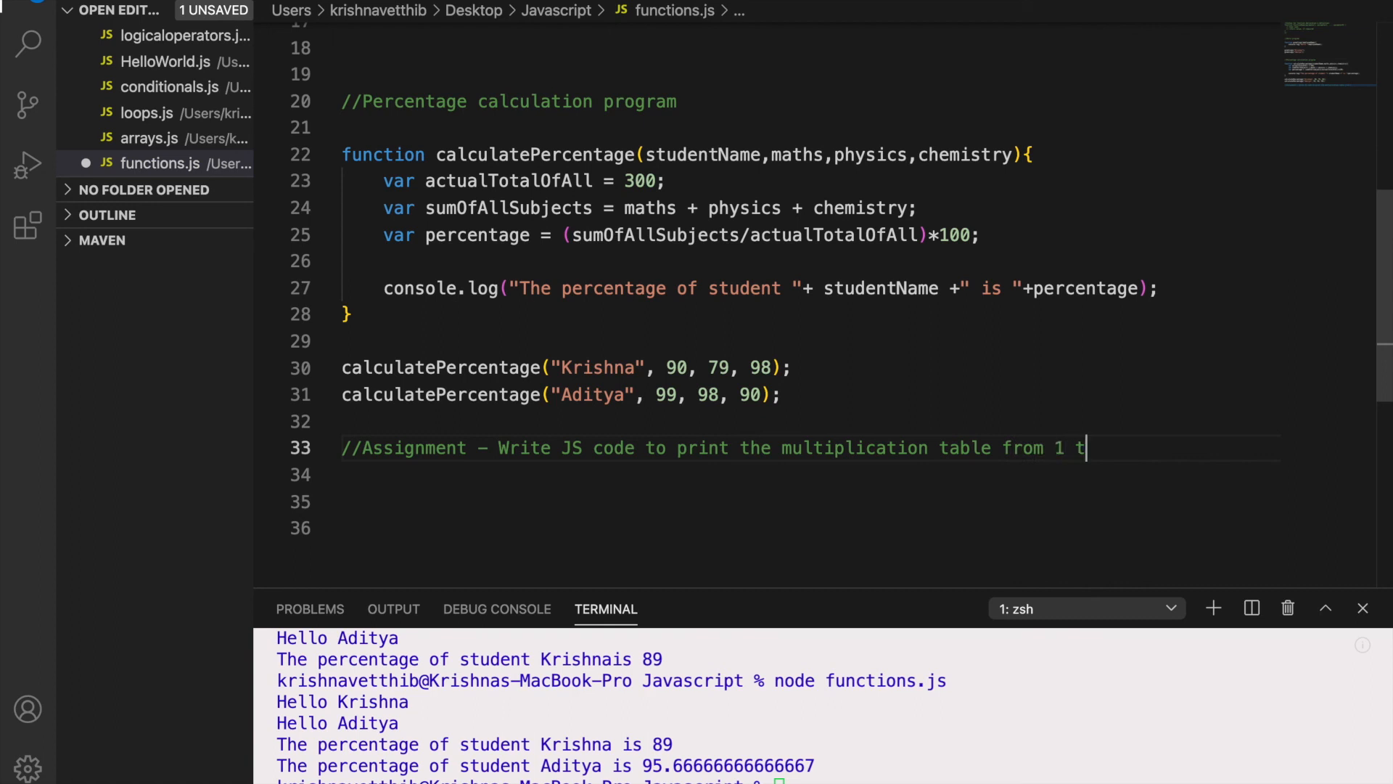
type("o 10")
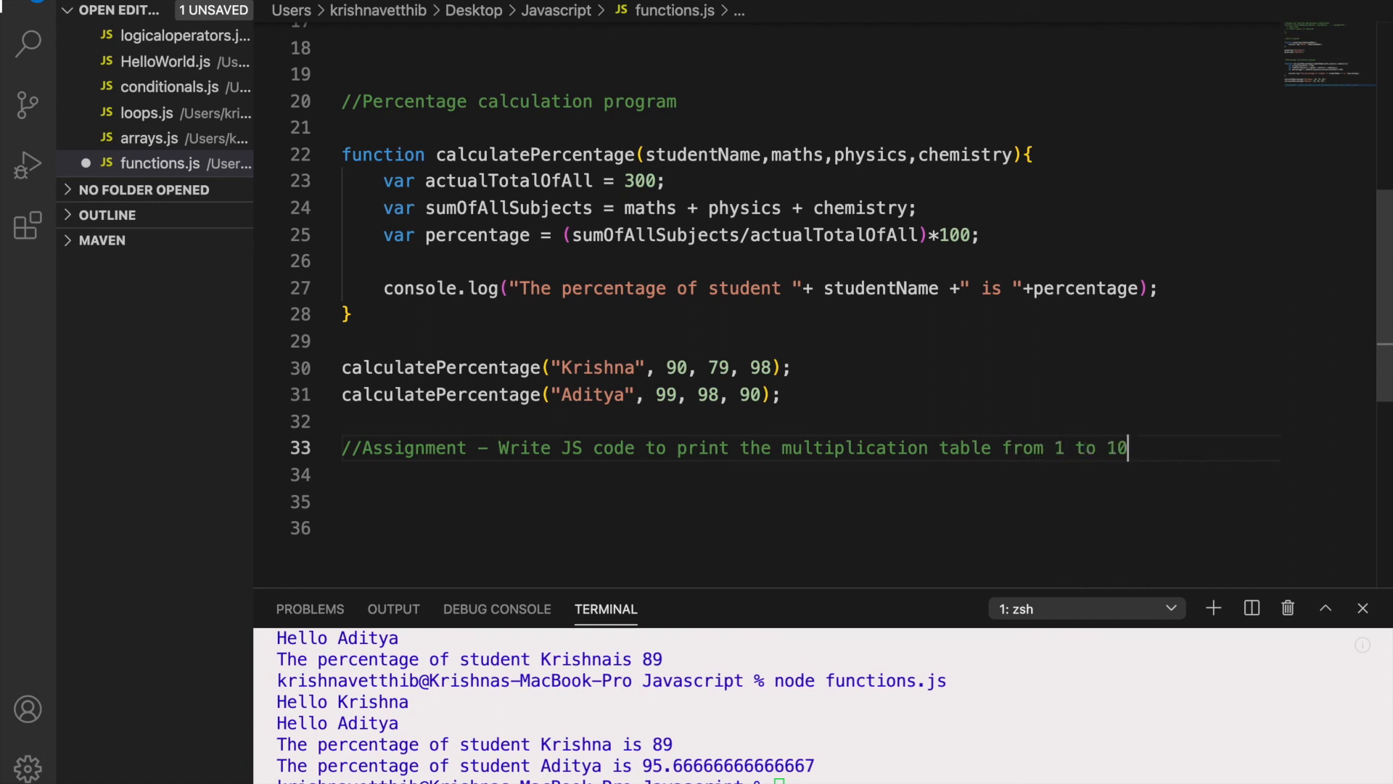
mouse_move(531, 466)
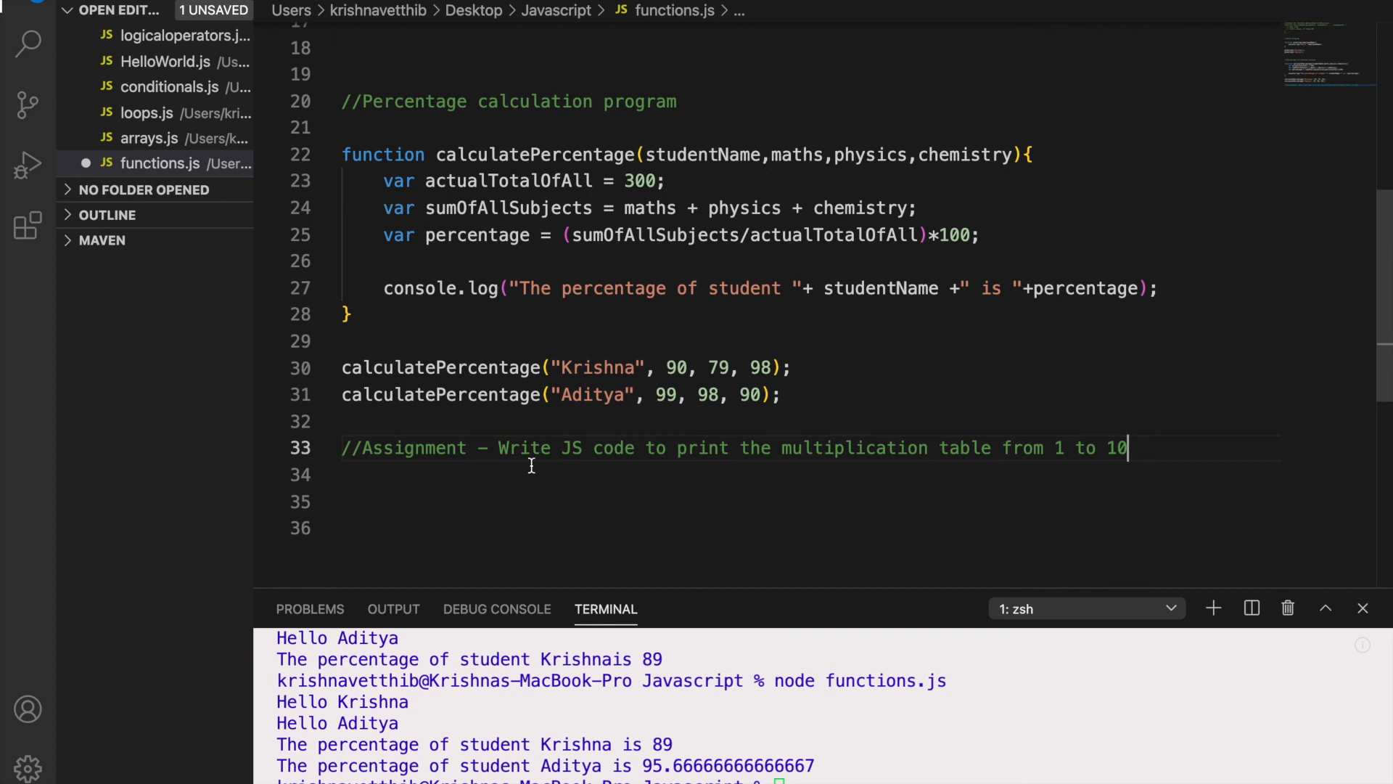